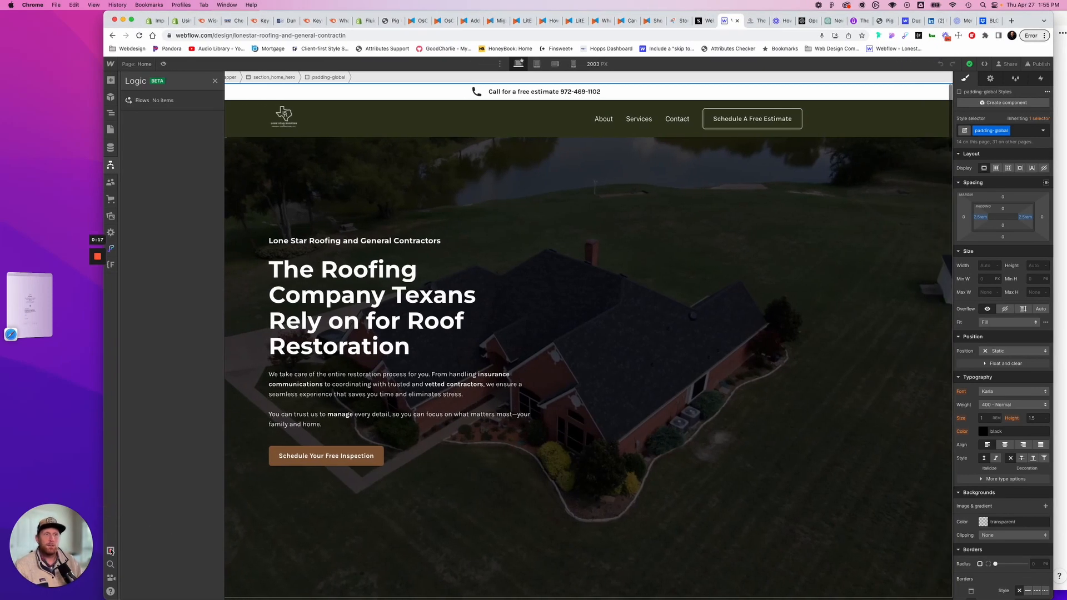
Run the Home page accessibility audit, revealing 21 images missing alt text.
click(110, 551)
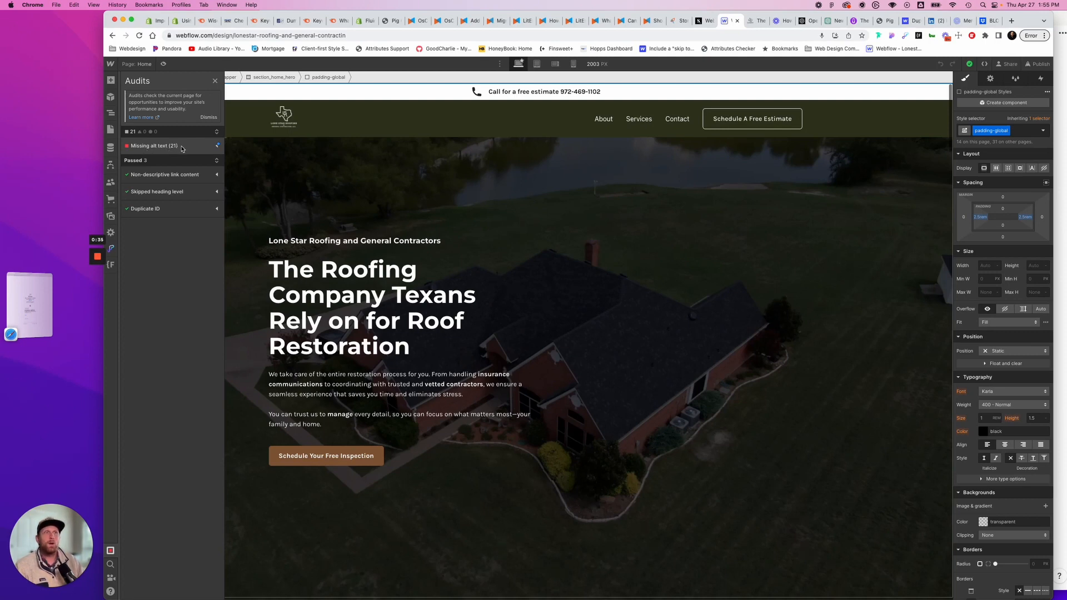
mouse_move(181, 165)
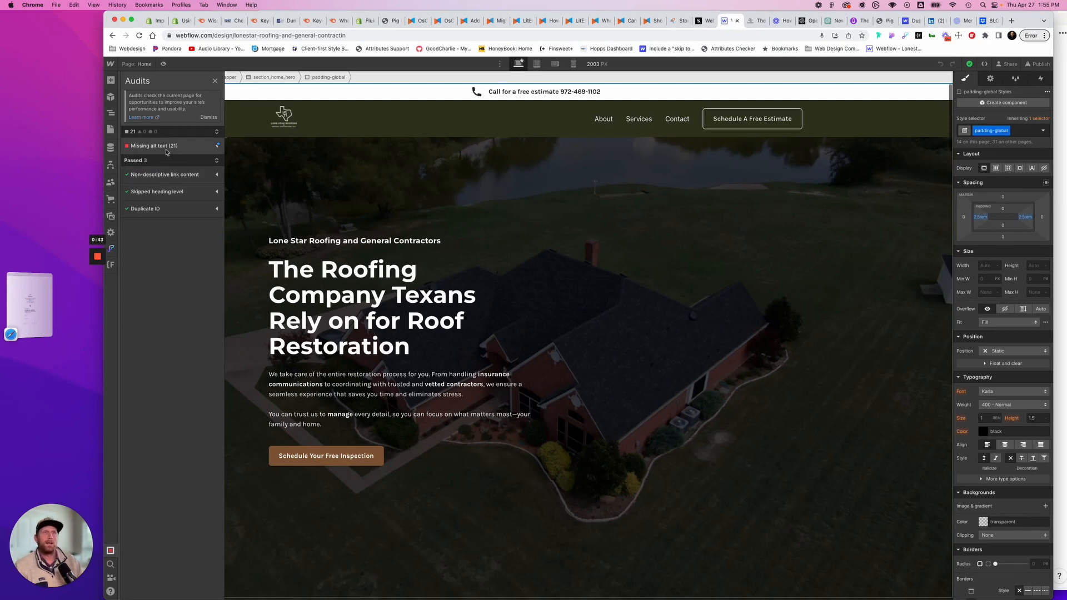
Expand the missing-alt-text issues and locate each image asset to add its alt text.
click(152, 146)
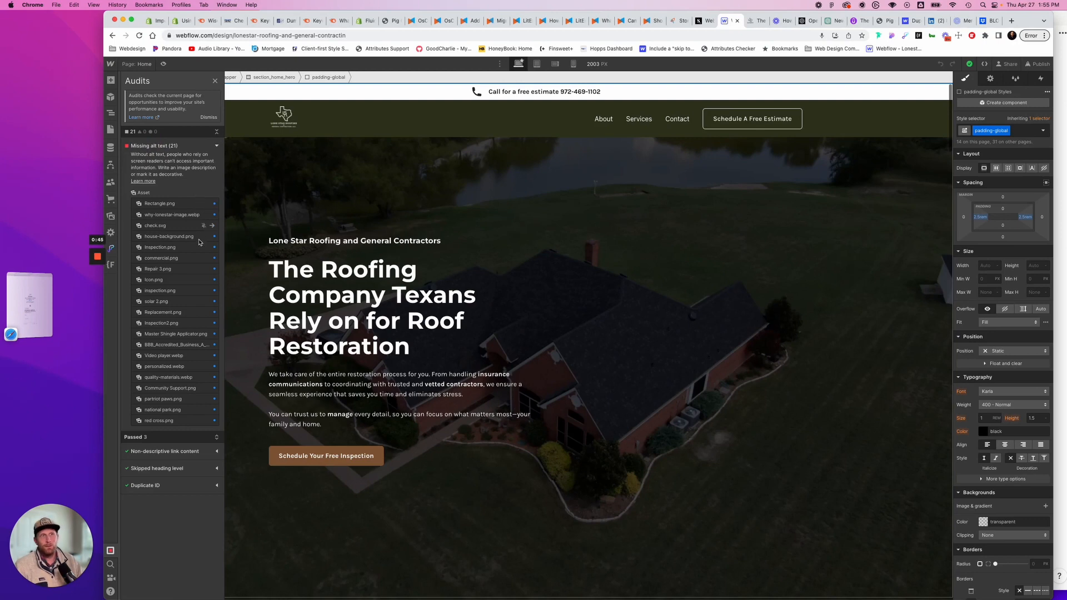
mouse_move(166, 196)
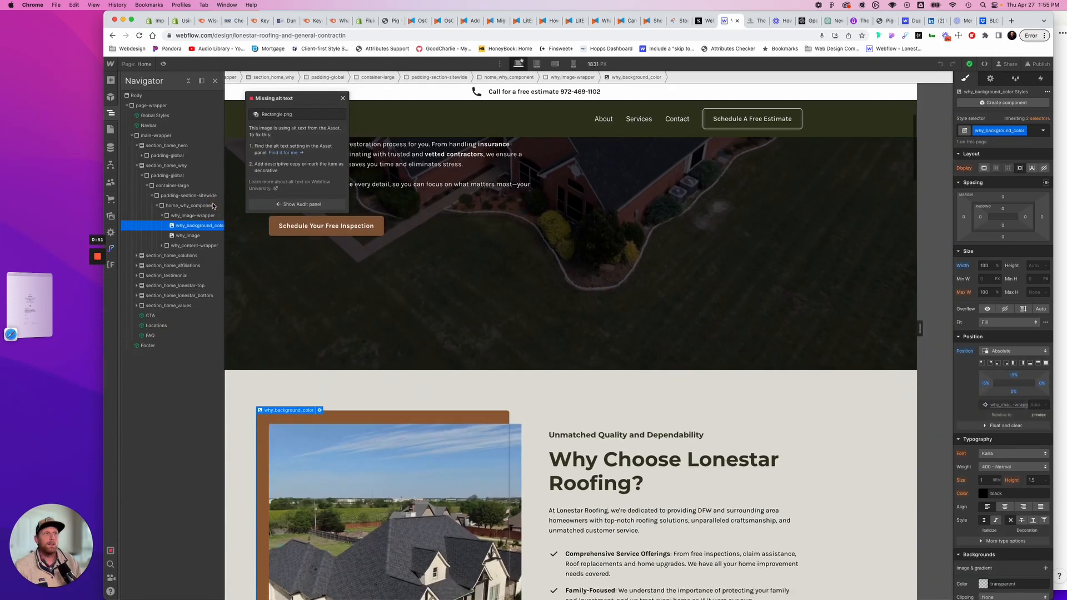
scroll(down, 3)
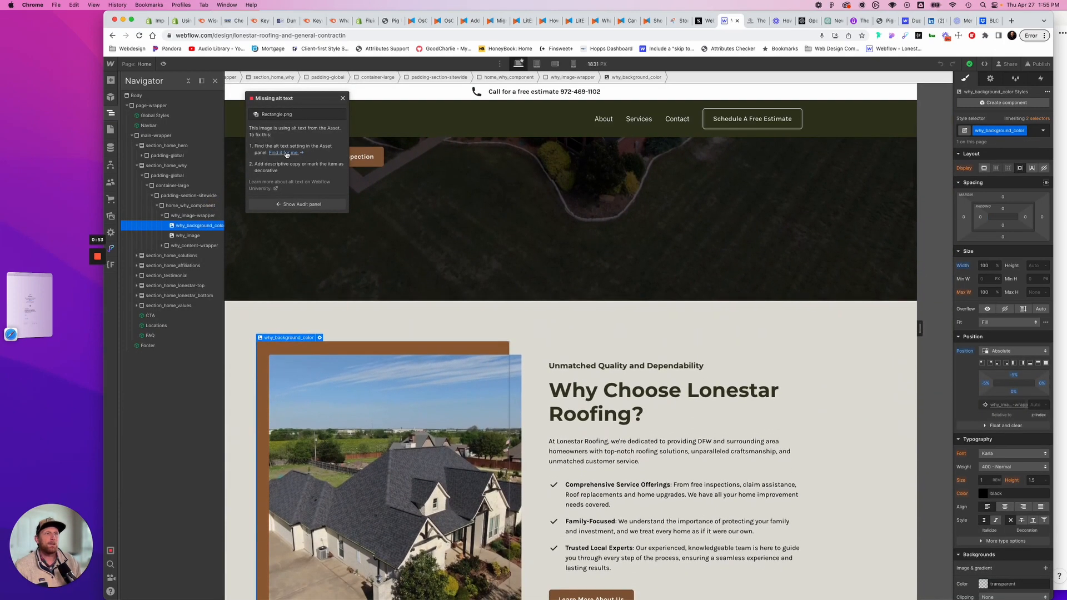
click(284, 153)
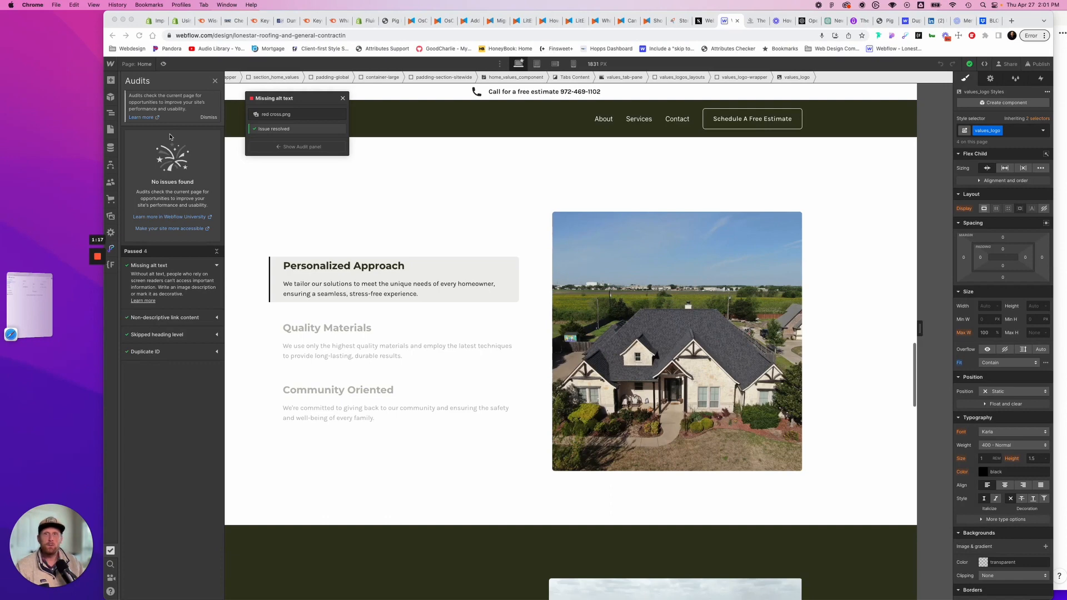
mouse_move(204, 197)
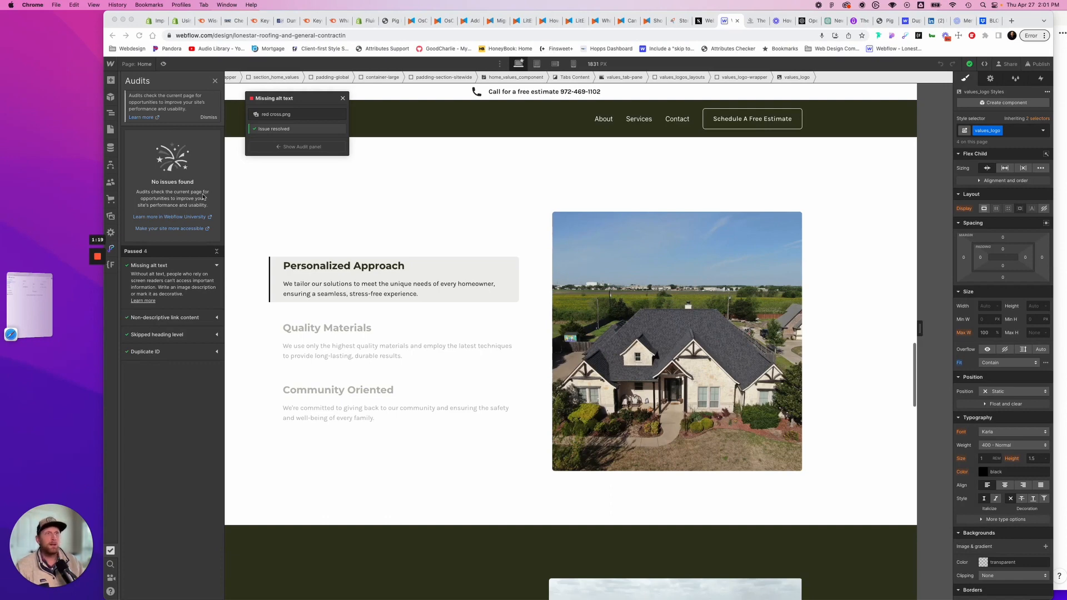
Visit the Contact Us page briefly, then switch to the Services page.
click(343, 97)
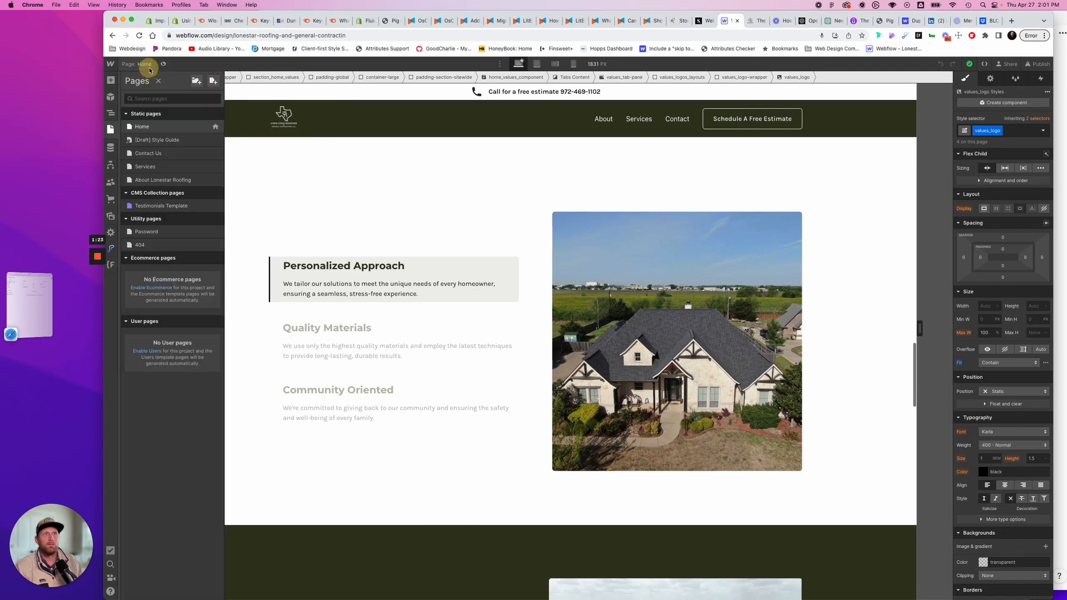
click(148, 152)
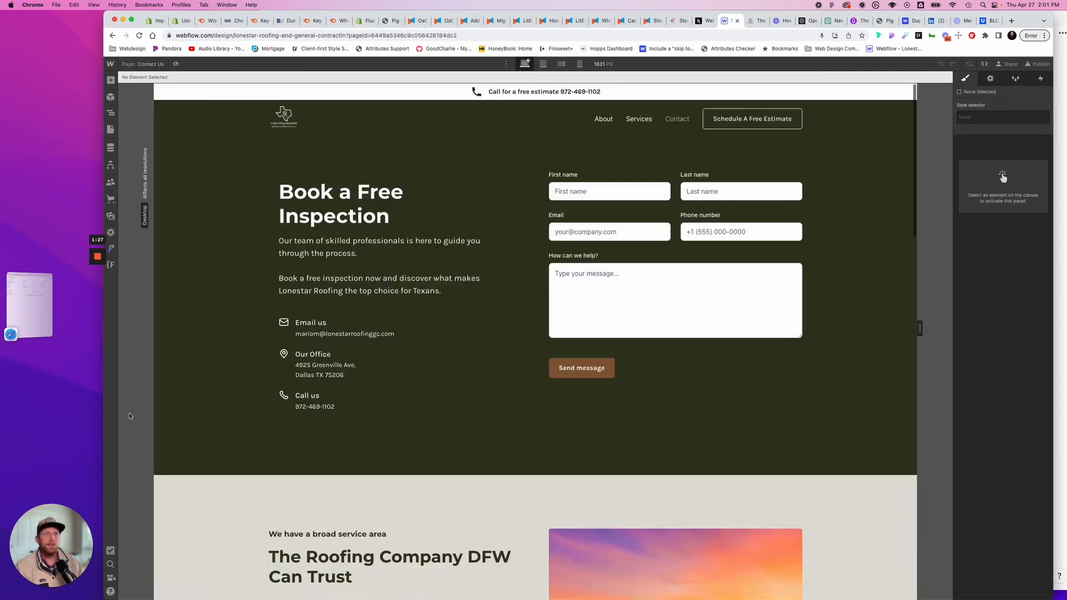
click(110, 552)
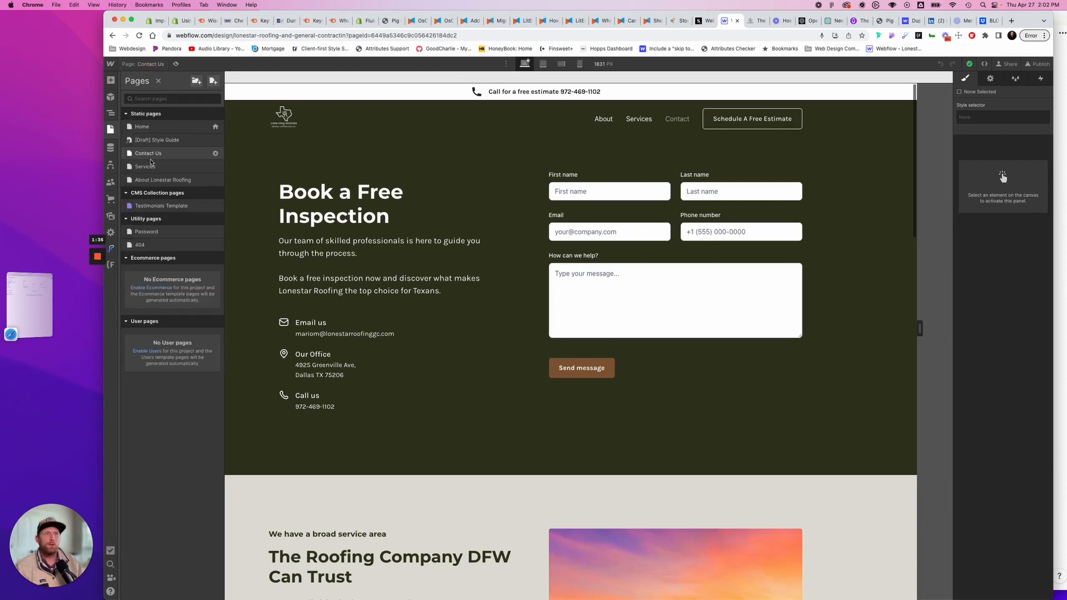
click(145, 167)
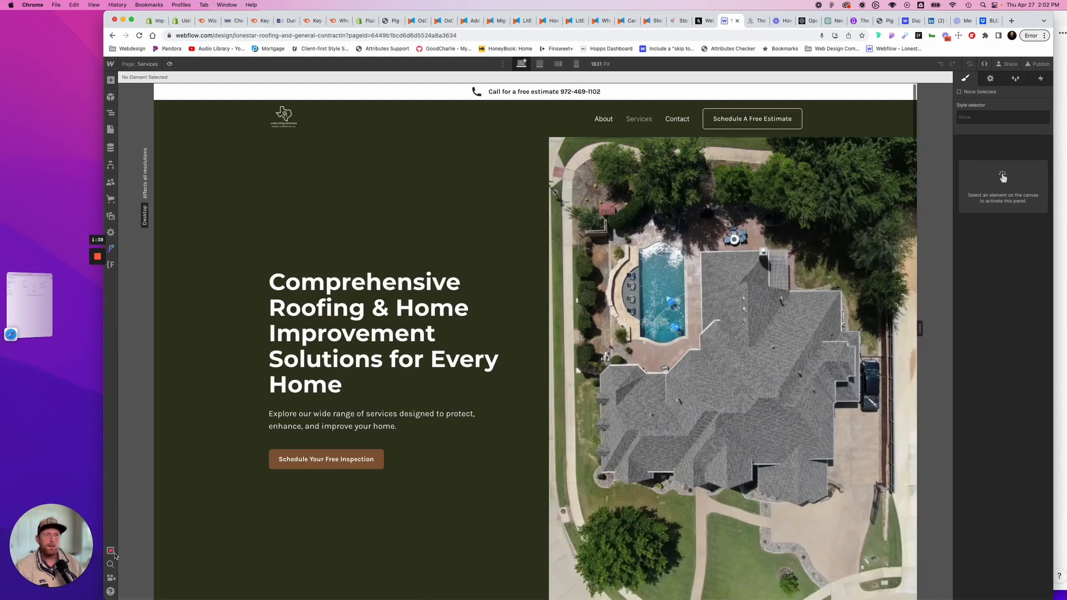
Audit the Services page, showing 9 missing alt texts and 2 skipped heading levels.
click(110, 550)
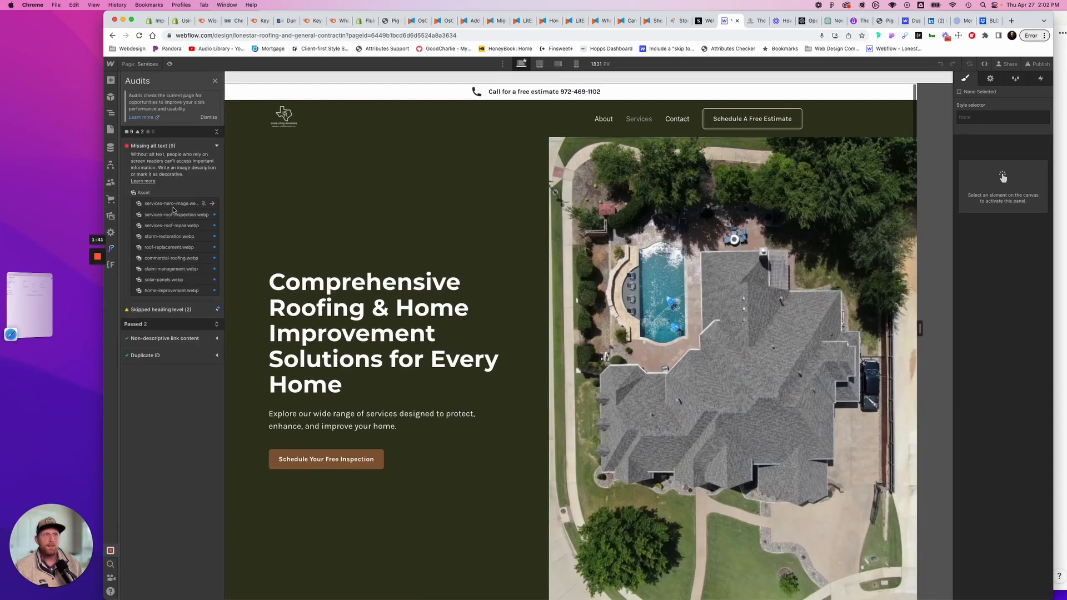
mouse_move(180, 285)
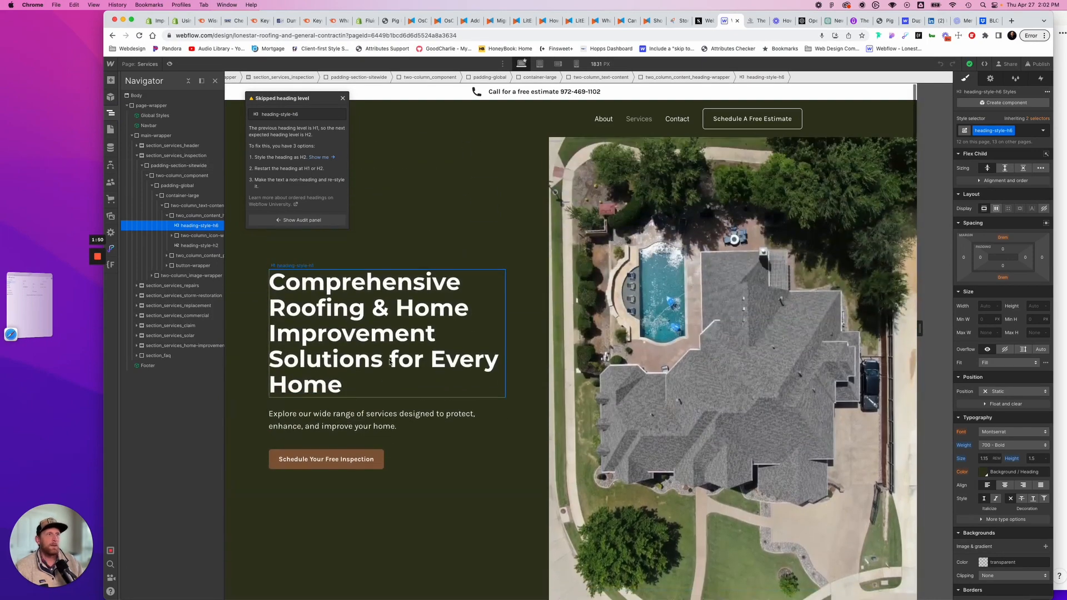
scroll(down, 3)
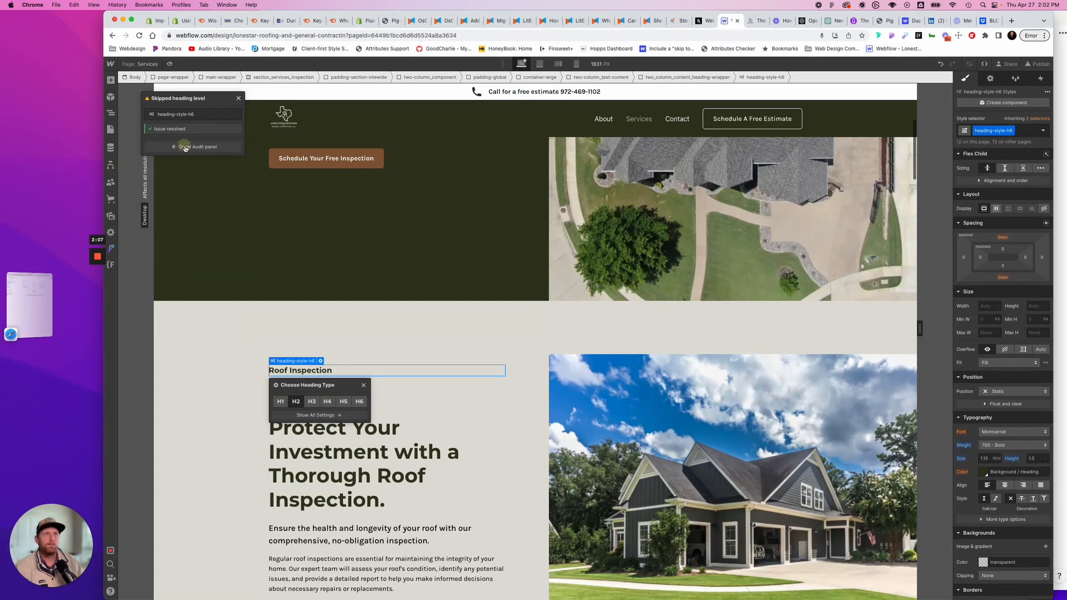
Change the 'Still have questions?' heading to H3 and check the FAQs heading level.
click(202, 146)
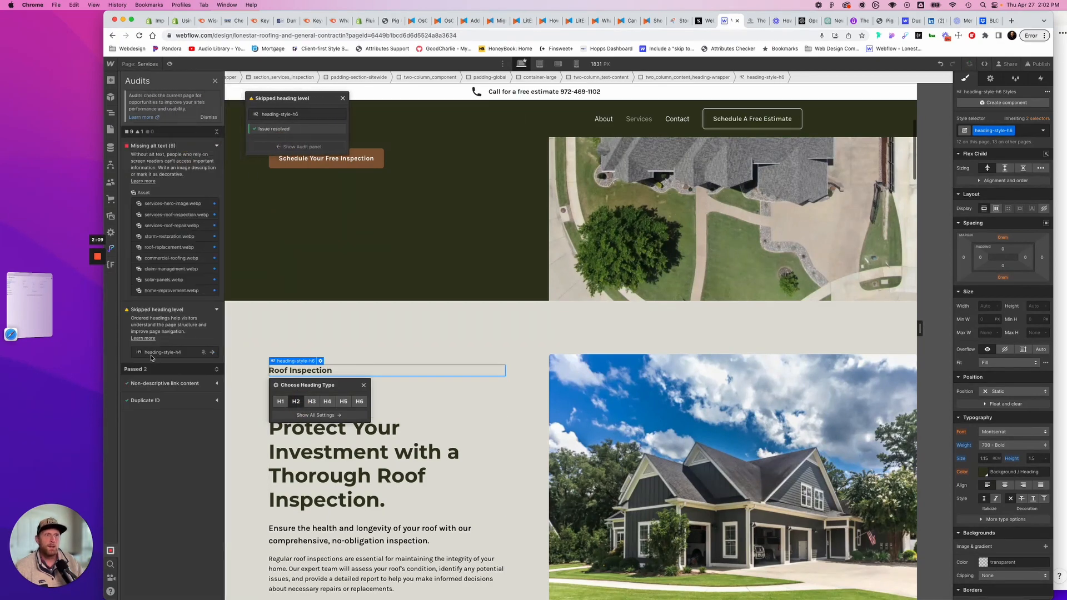
click(110, 97)
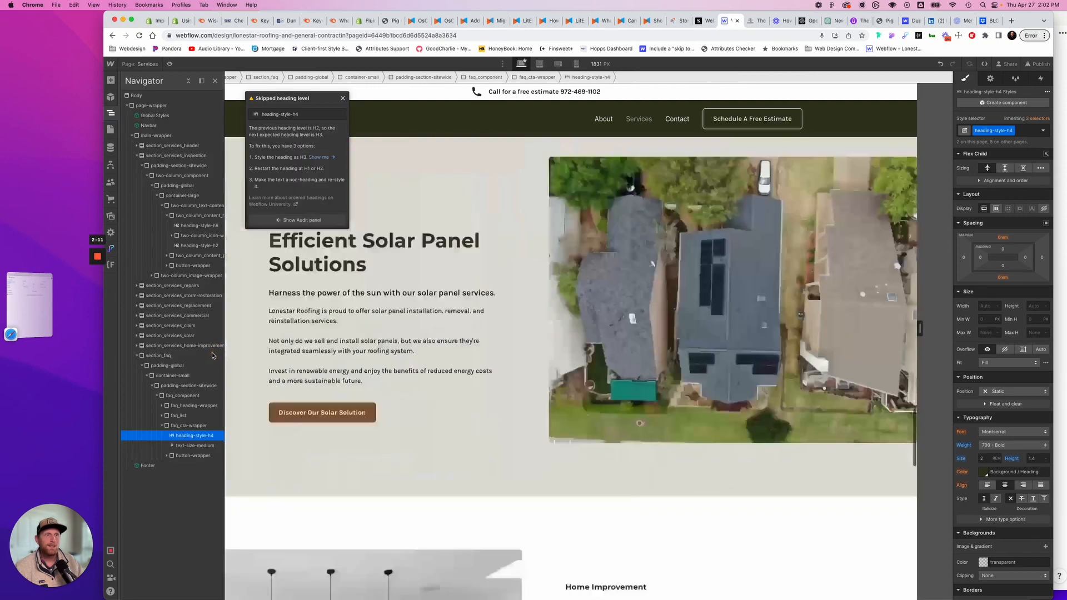
scroll(down, 3)
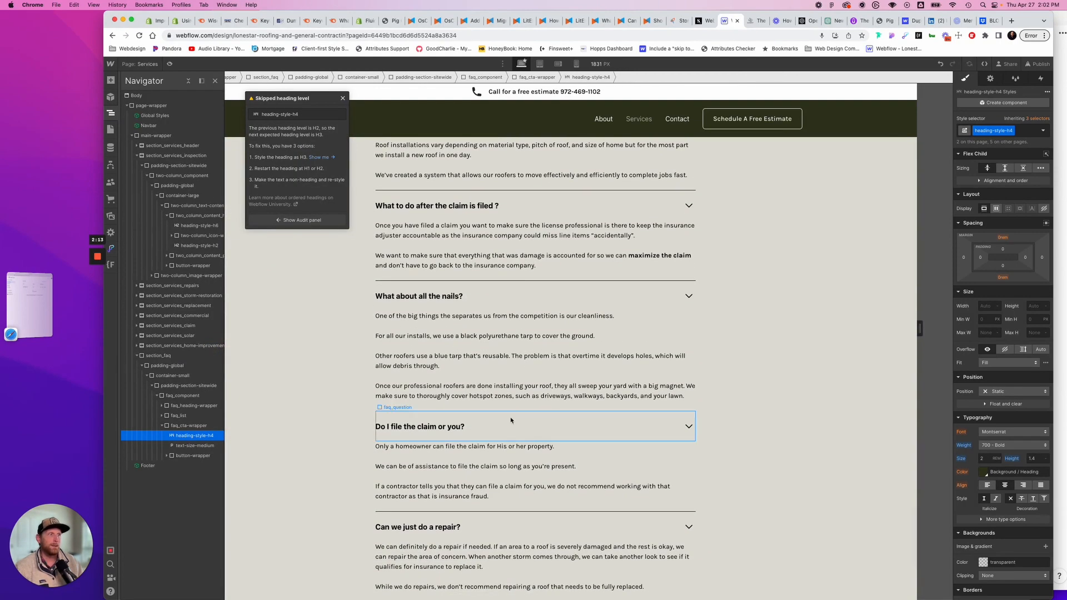
scroll(down, 3)
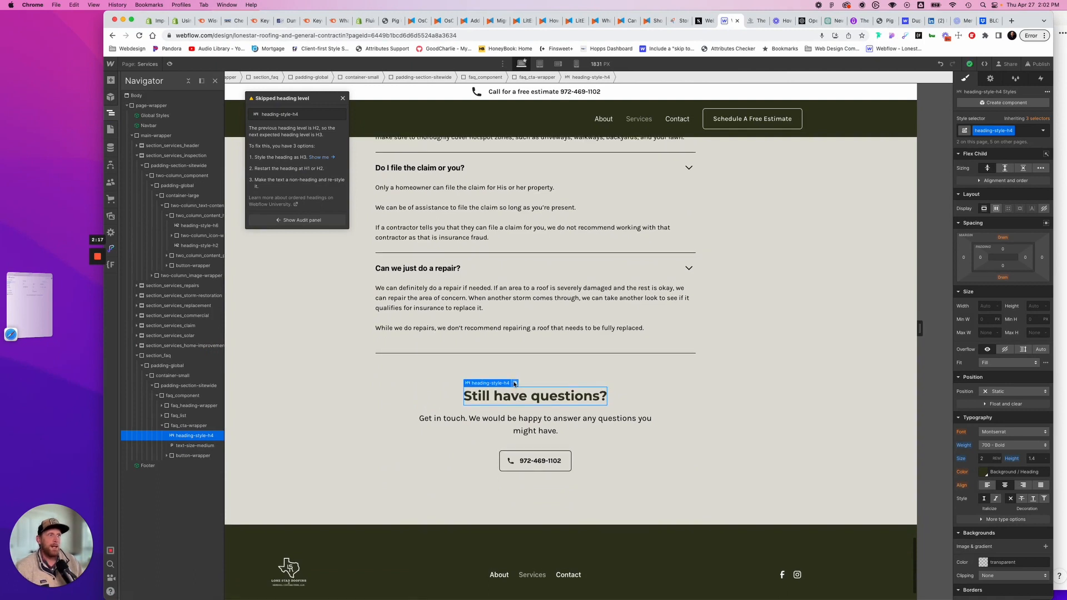
click(487, 385)
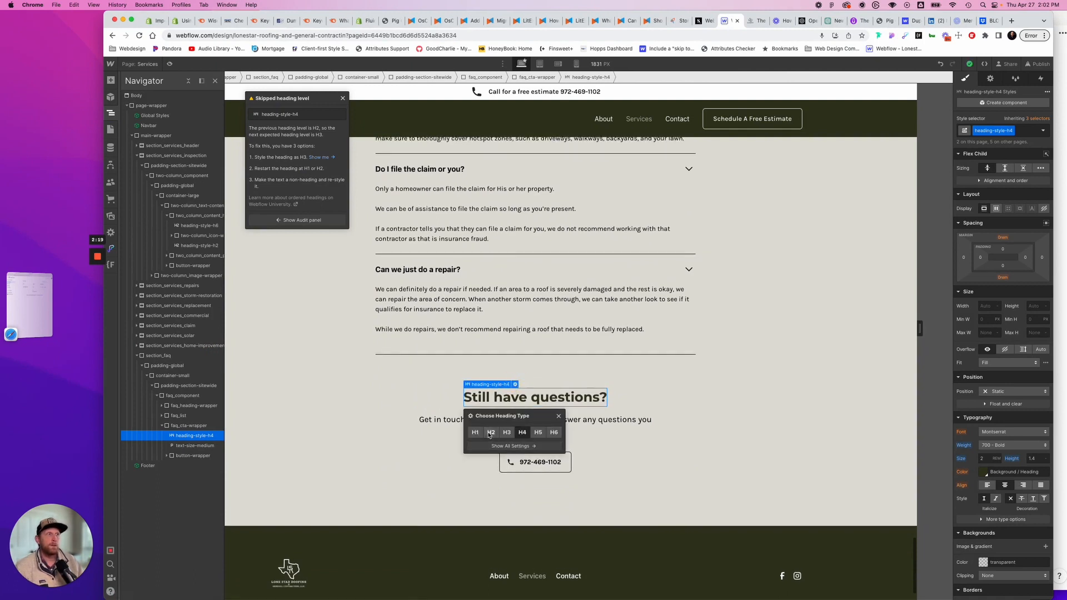
click(491, 432)
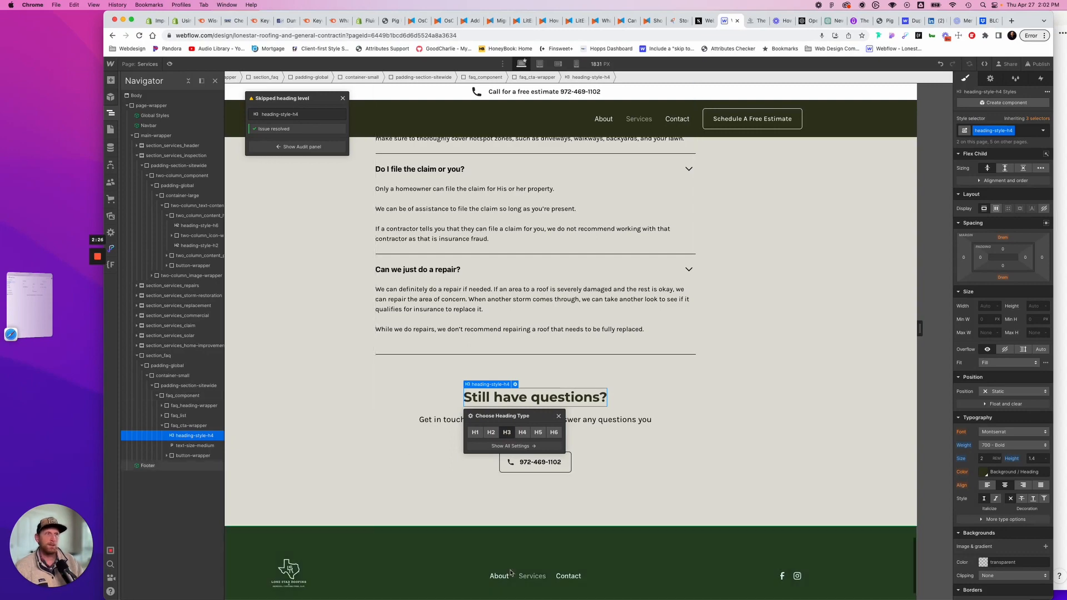
scroll(up, 3)
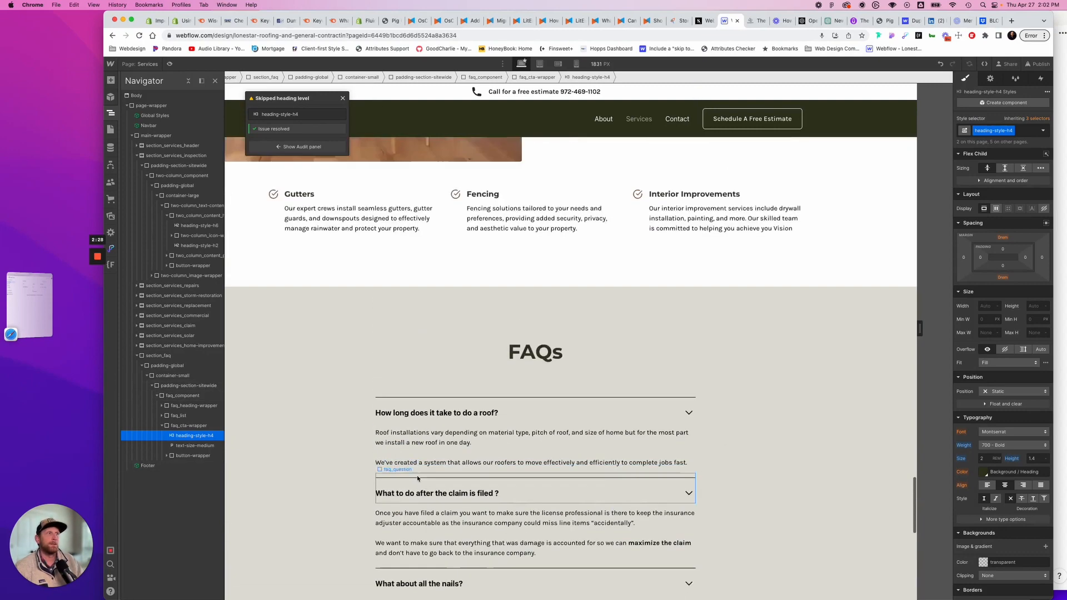
click(535, 365)
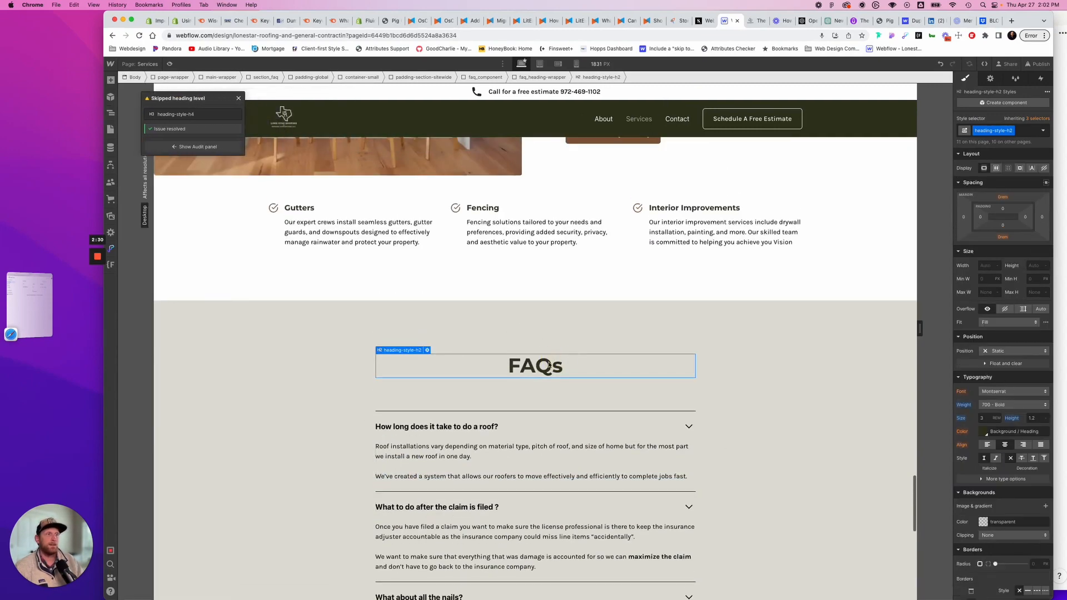
Check the heading level of the Claim Management subheading.
scroll(up, 3)
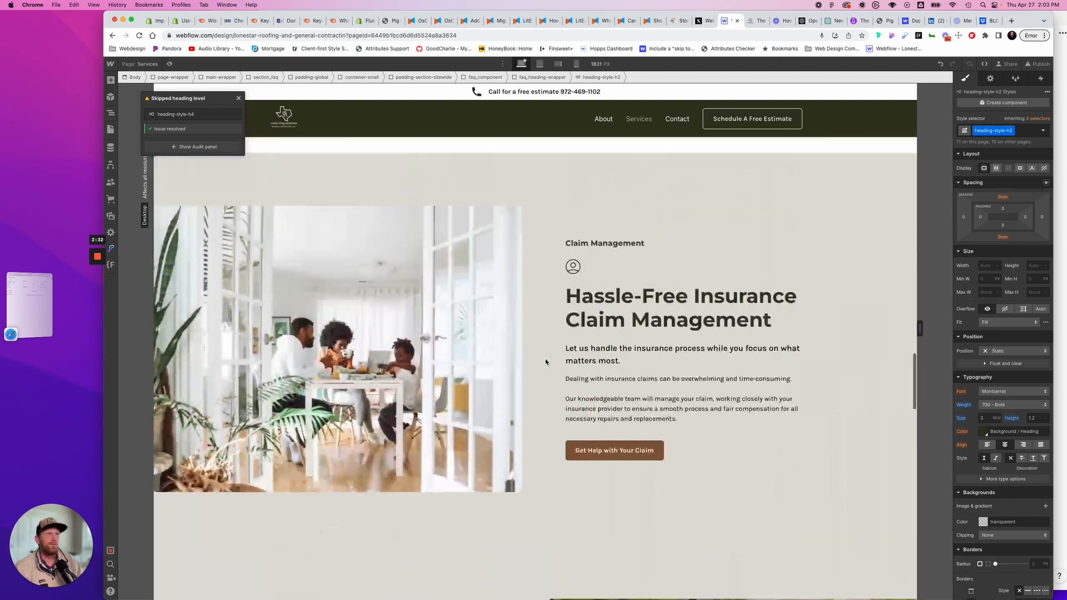
click(604, 243)
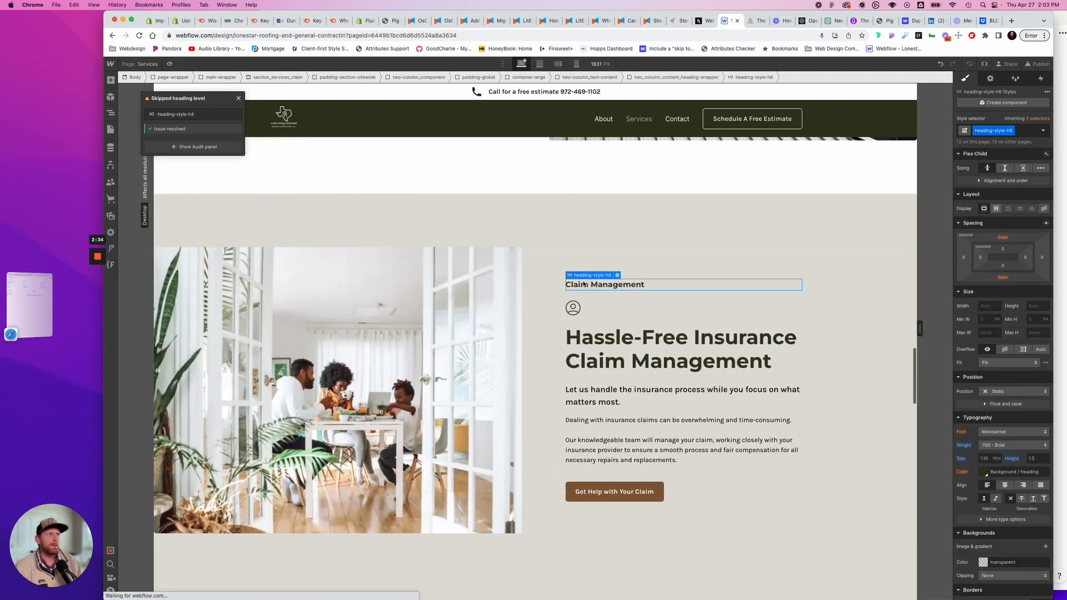
click(572, 308)
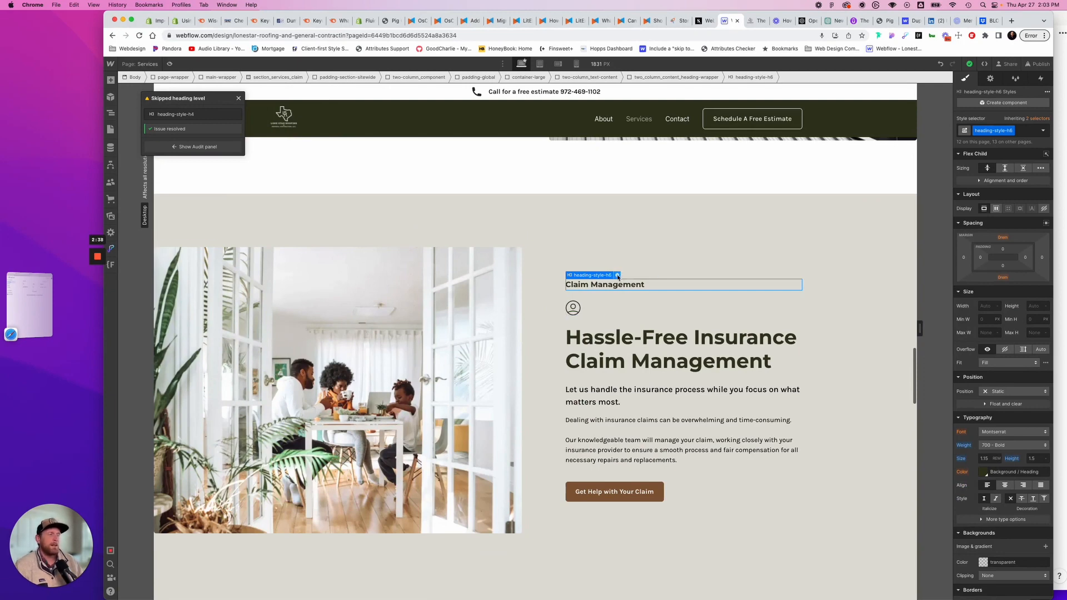
mouse_move(615, 285)
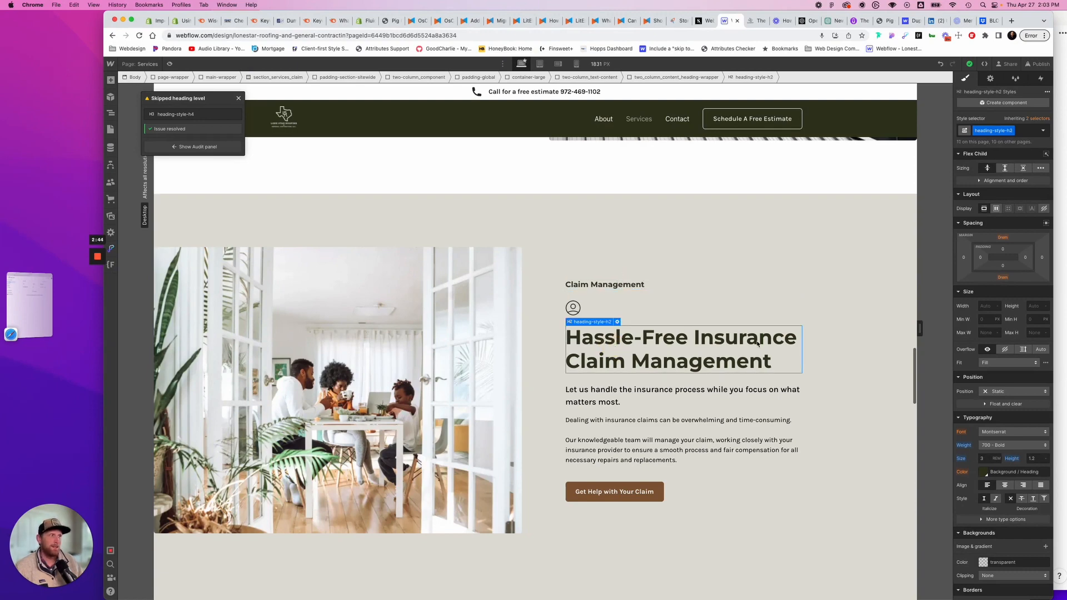
mouse_move(640, 371)
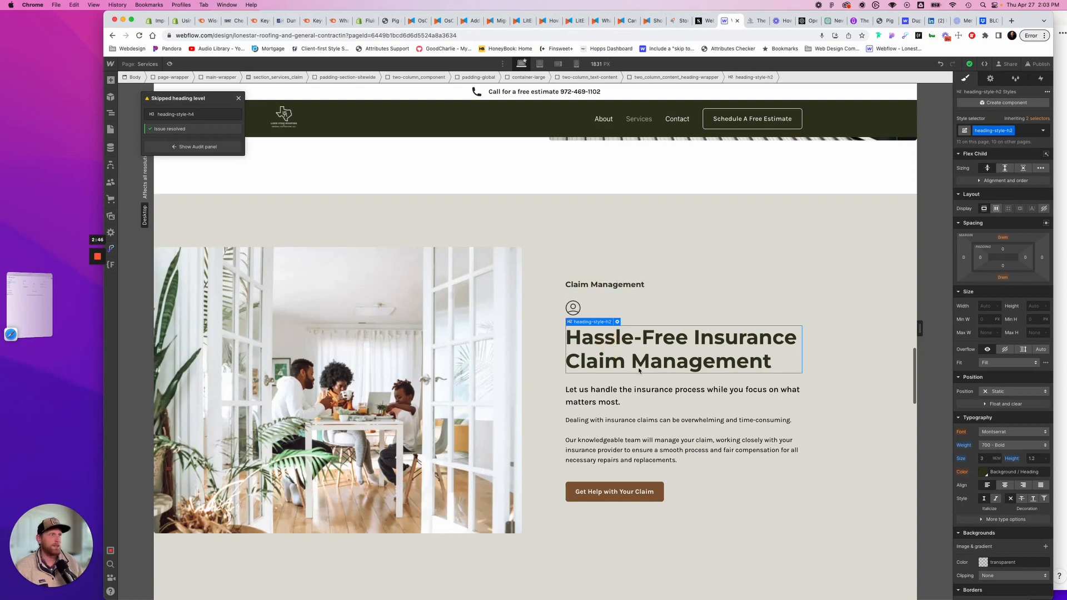
click(605, 284)
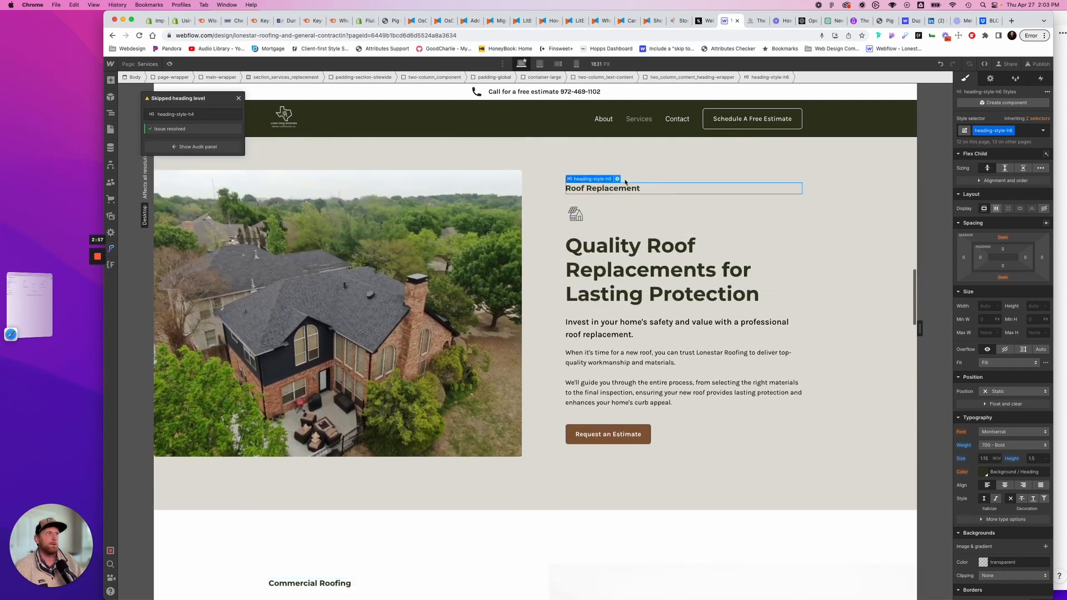
Set heading levels for Roof Replacement, Storm Restoration, Roof Repairs, Solar Panels and Home Improvement.
click(589, 178)
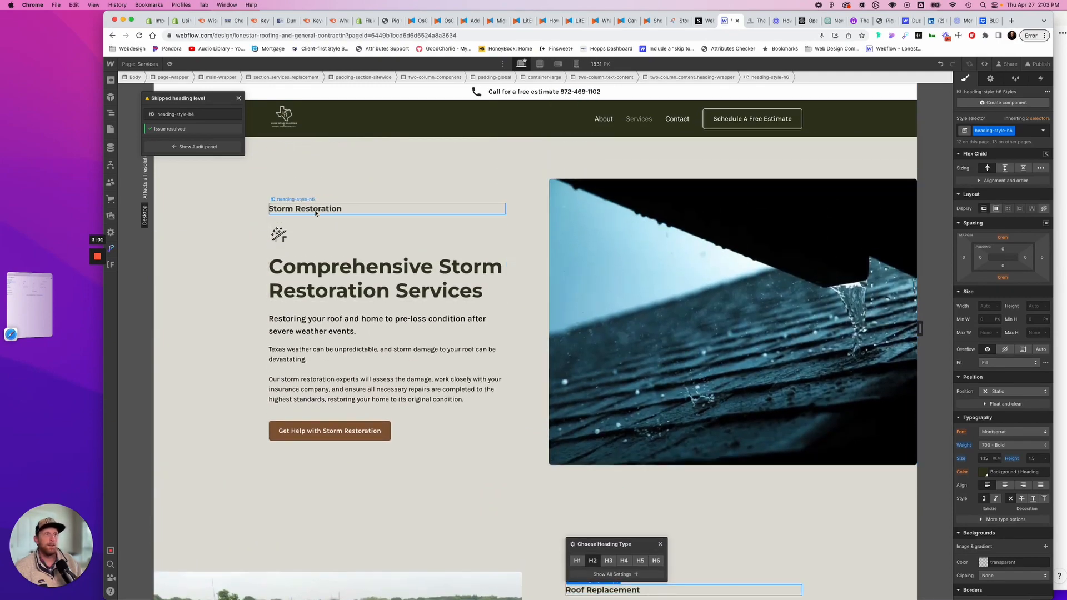
click(305, 208)
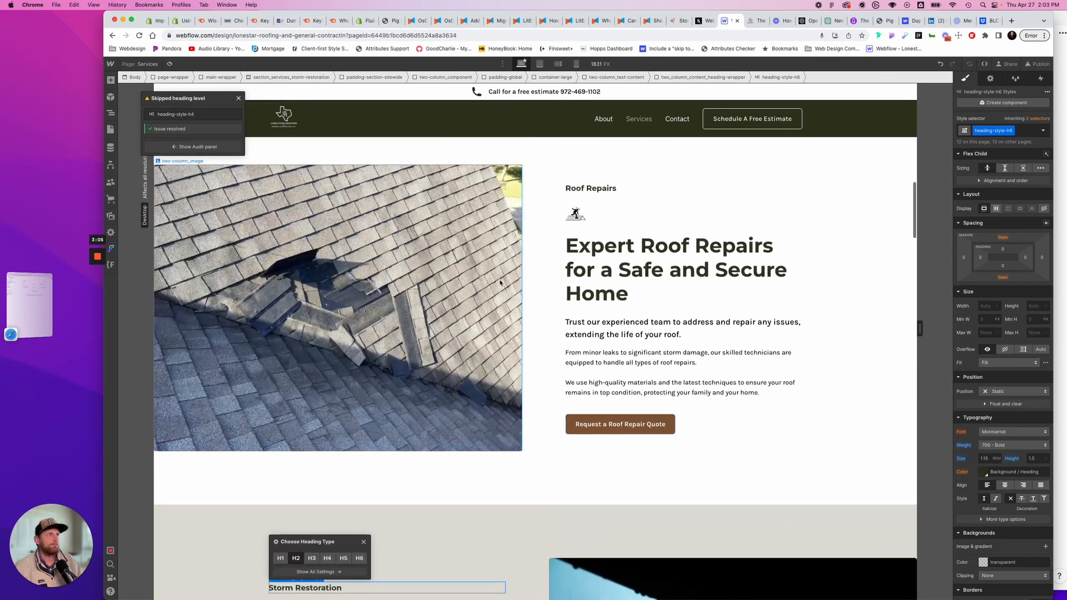
click(590, 189)
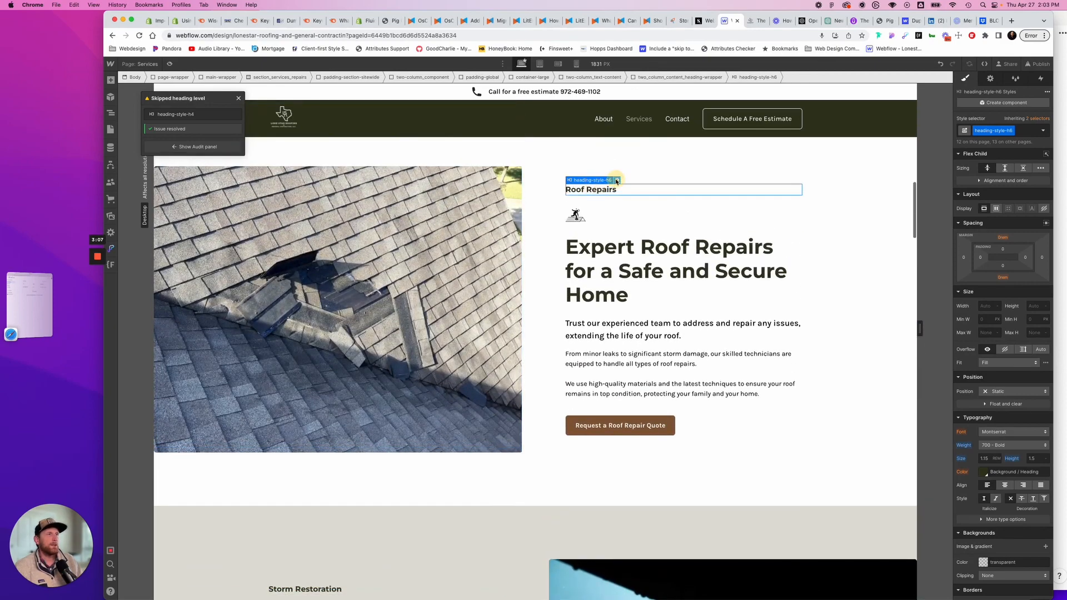
click(617, 179)
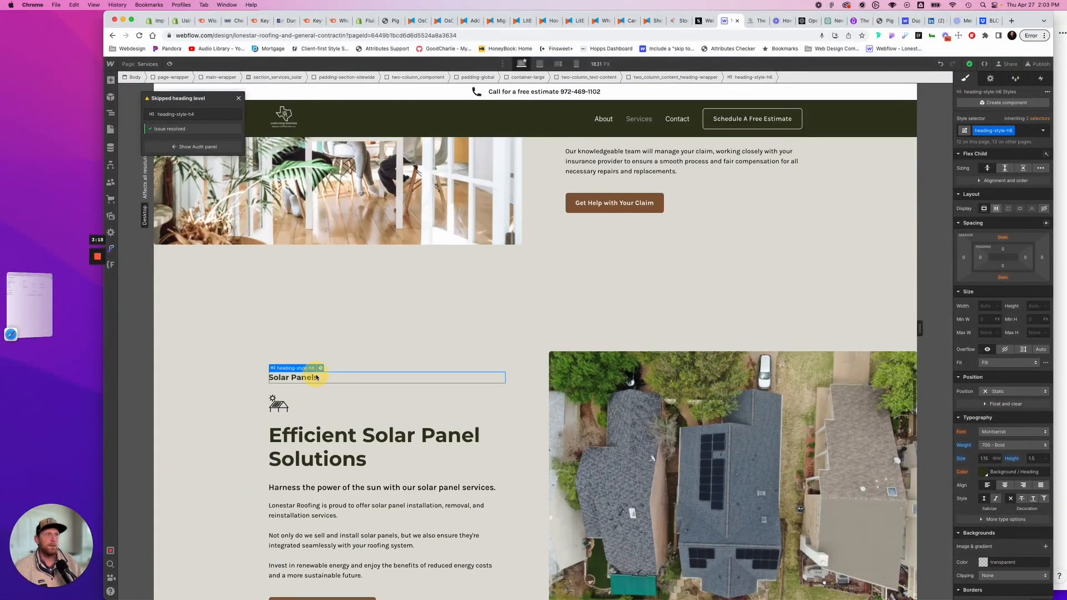
click(293, 368)
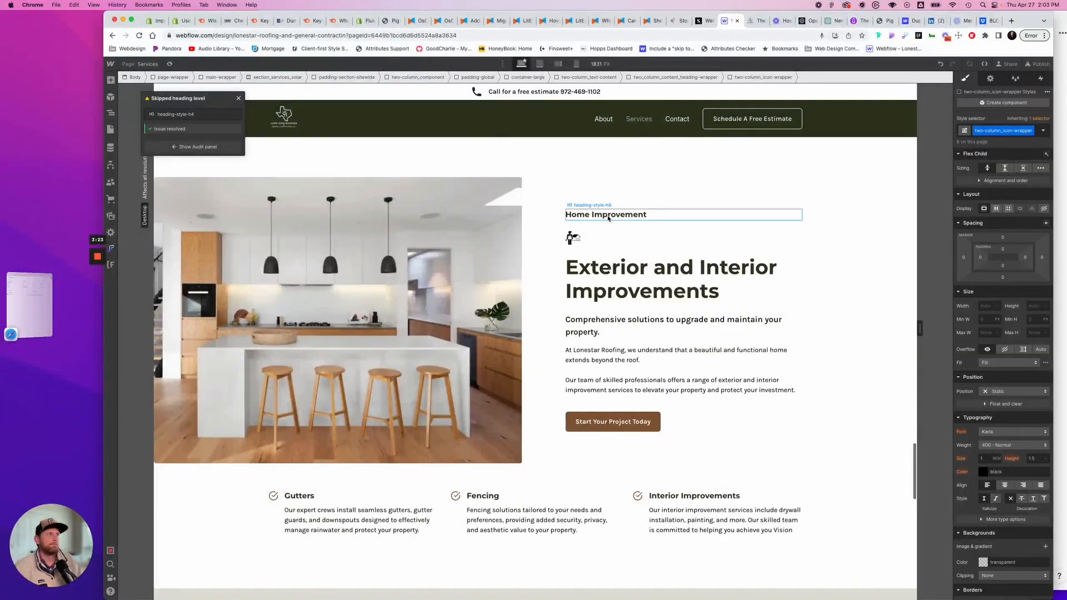
click(589, 206)
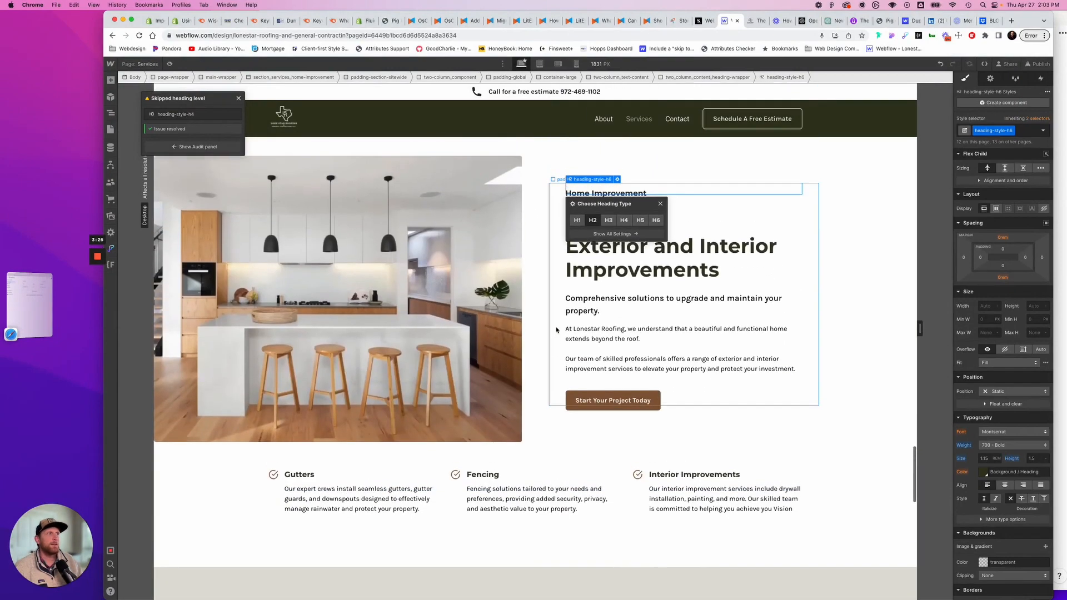
scroll(down, 3)
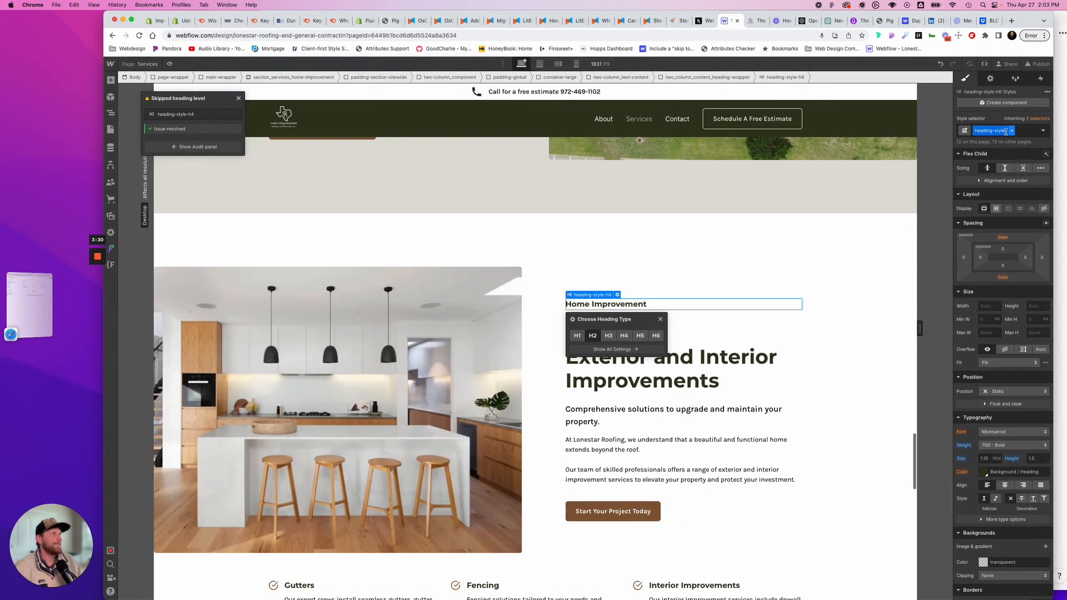
mouse_move(997, 118)
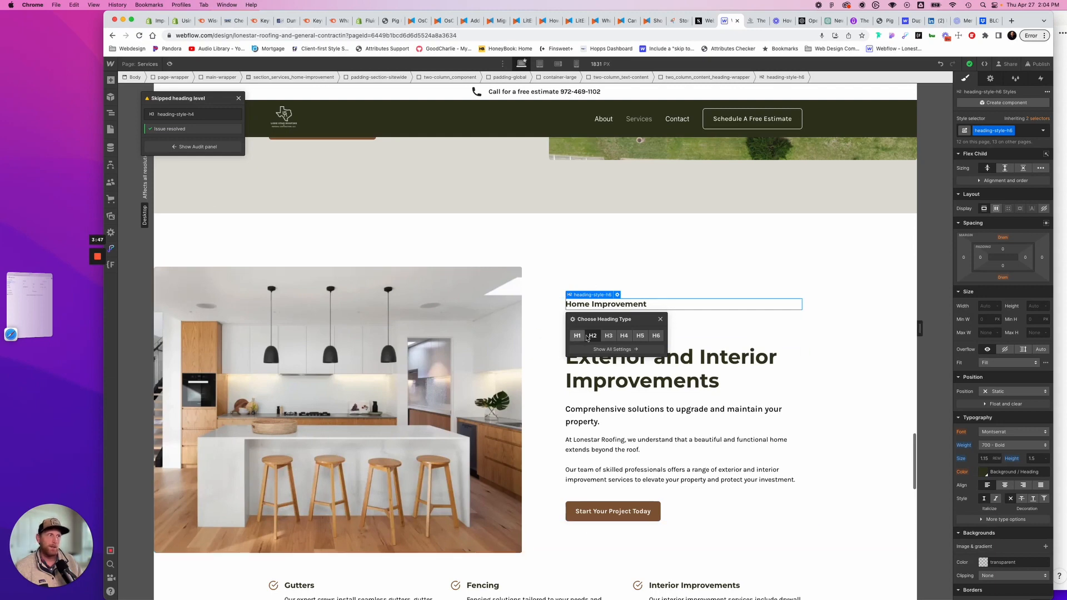
mouse_move(677, 261)
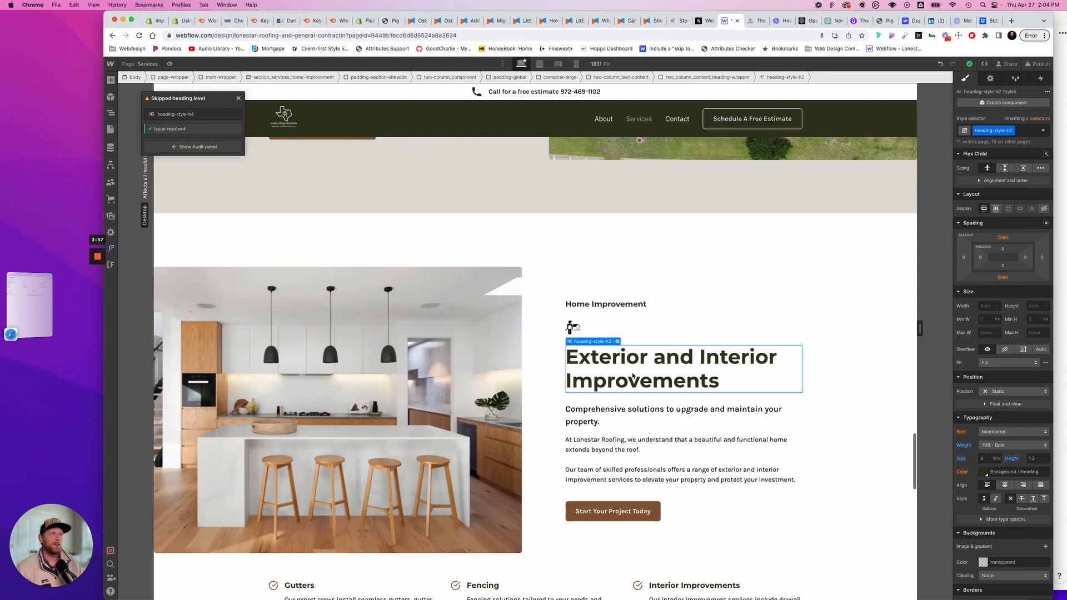
Open the full audit issue list to move on to the About page.
scroll(down, 3)
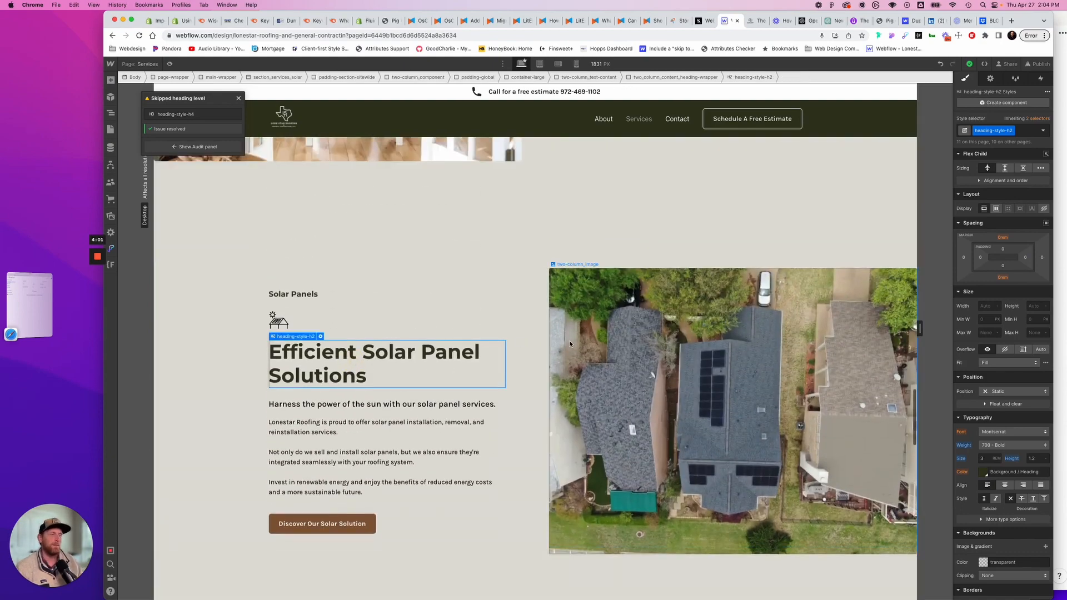
scroll(down, 3)
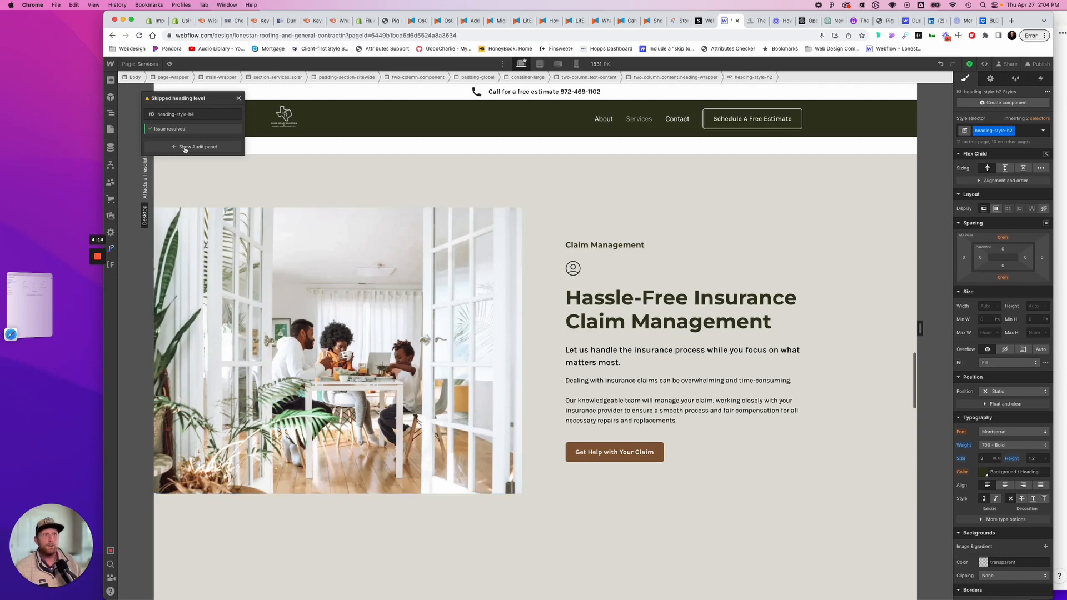
click(196, 147)
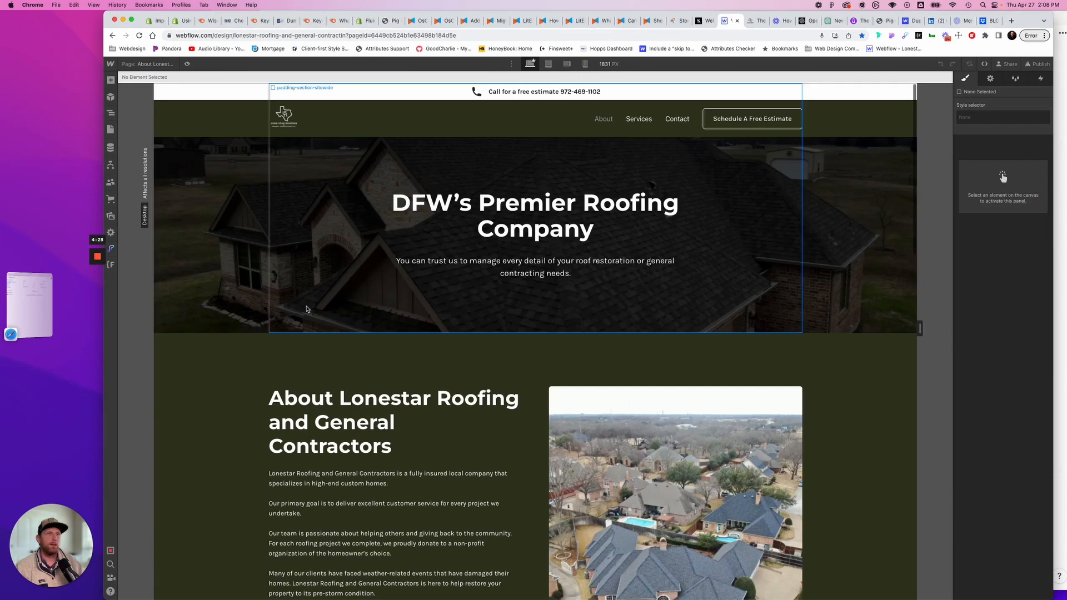
Make the About page's 'Still have questions?' heading an H3 and dismiss the notice.
click(110, 232)
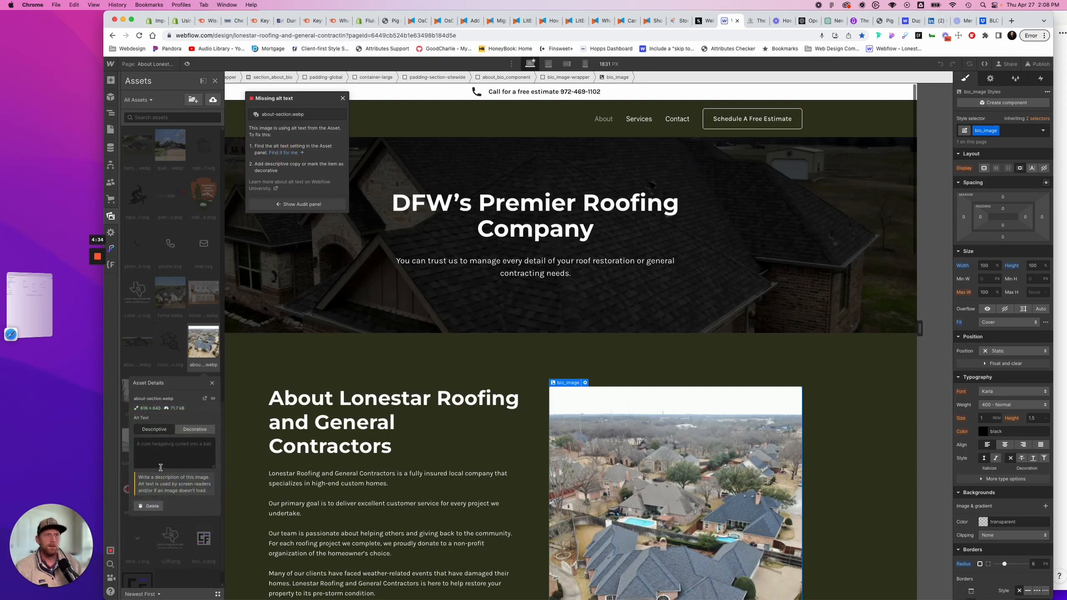
click(173, 452)
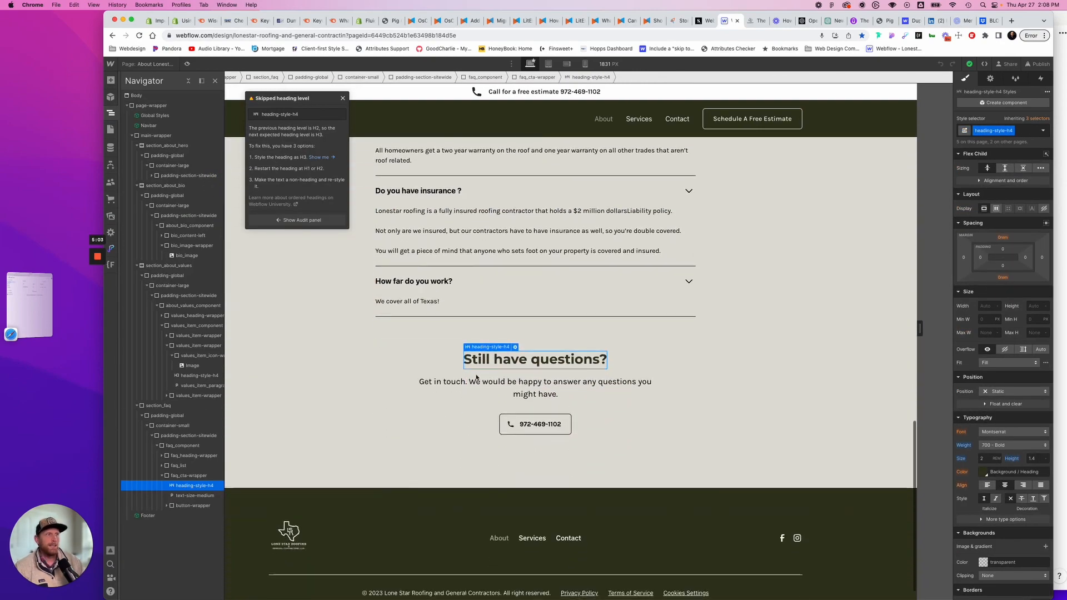
click(516, 347)
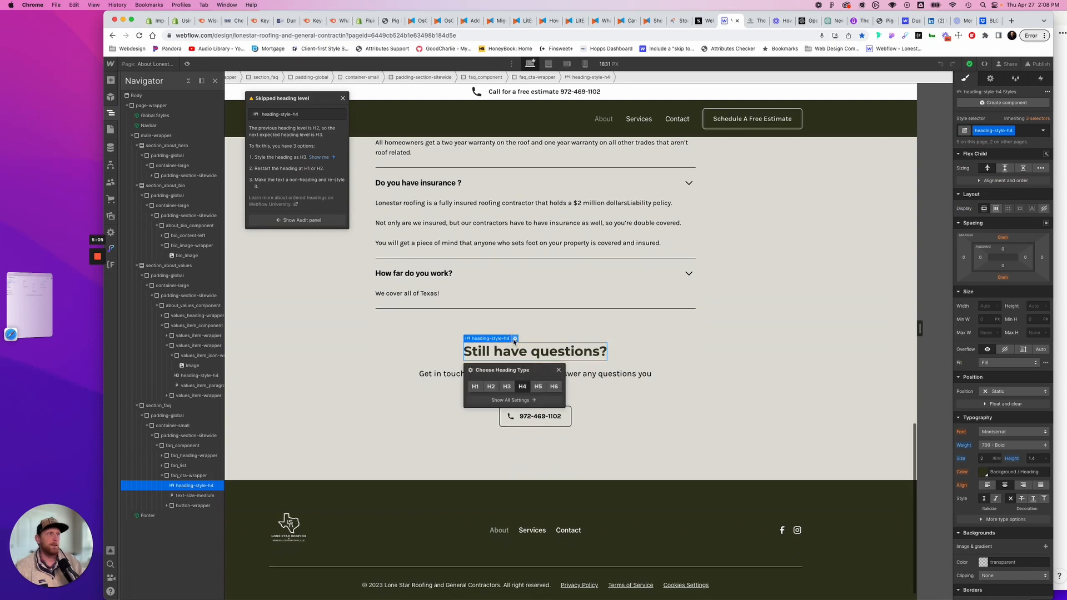
click(506, 387)
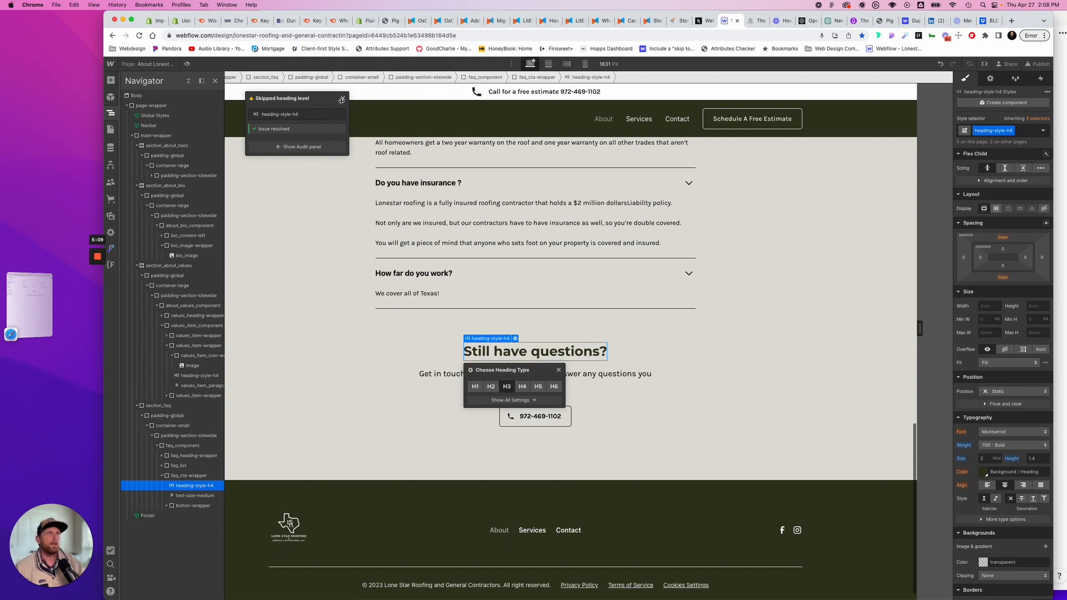
click(342, 99)
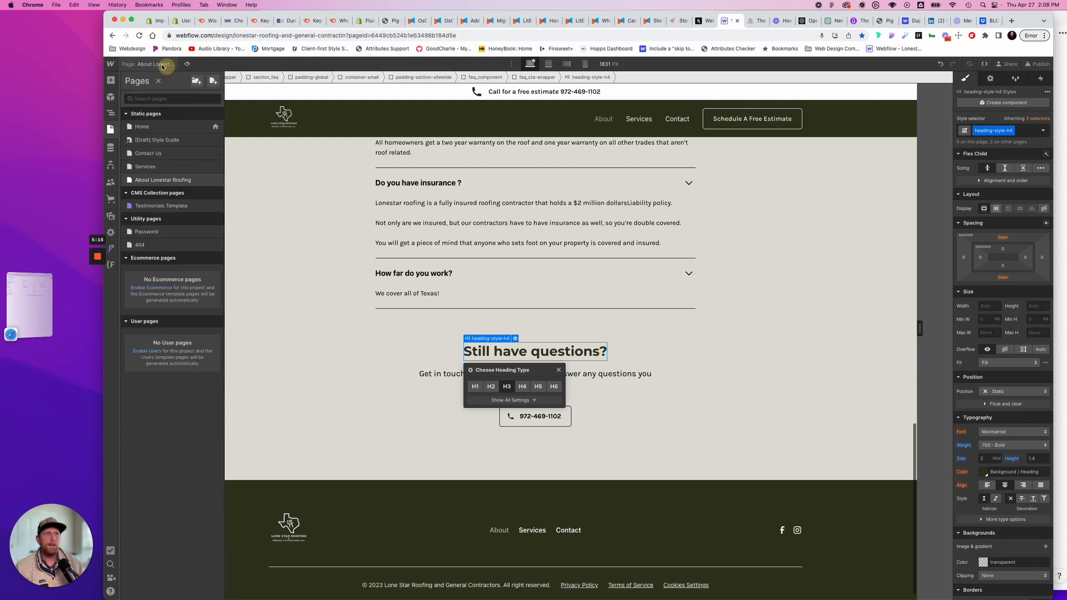
mouse_move(177, 213)
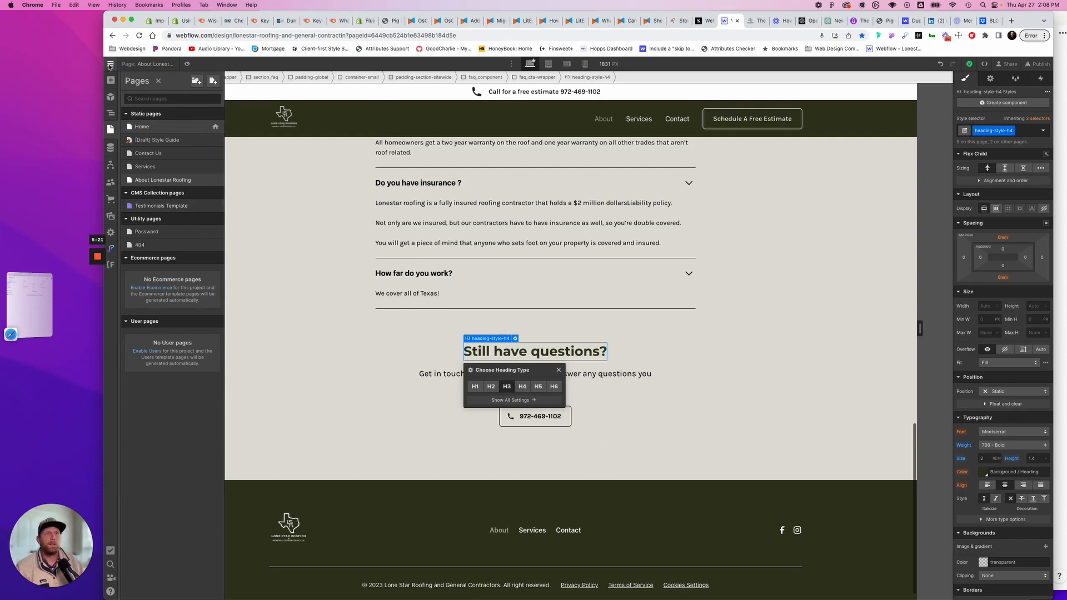
Go to Site settings through the Webflow project menu.
click(110, 64)
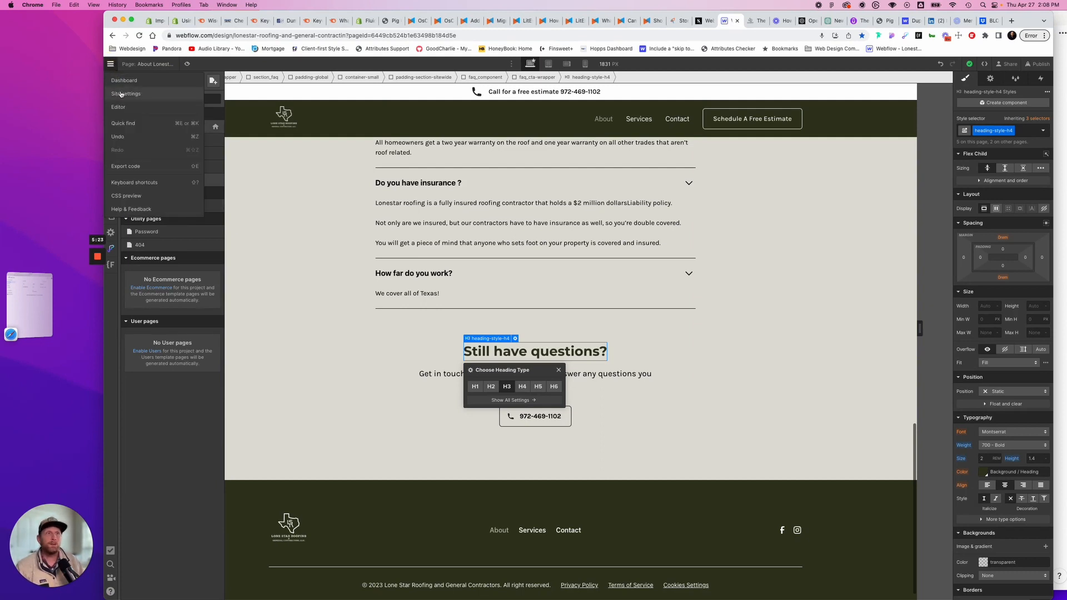
click(127, 94)
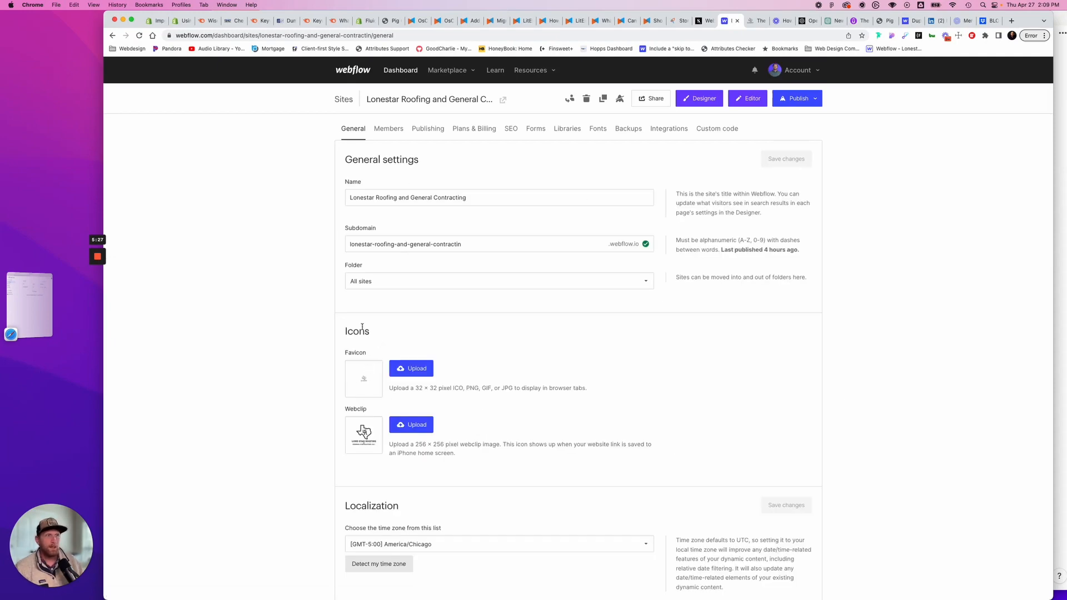
Set the site language code to 'en' and save.
scroll(down, 3)
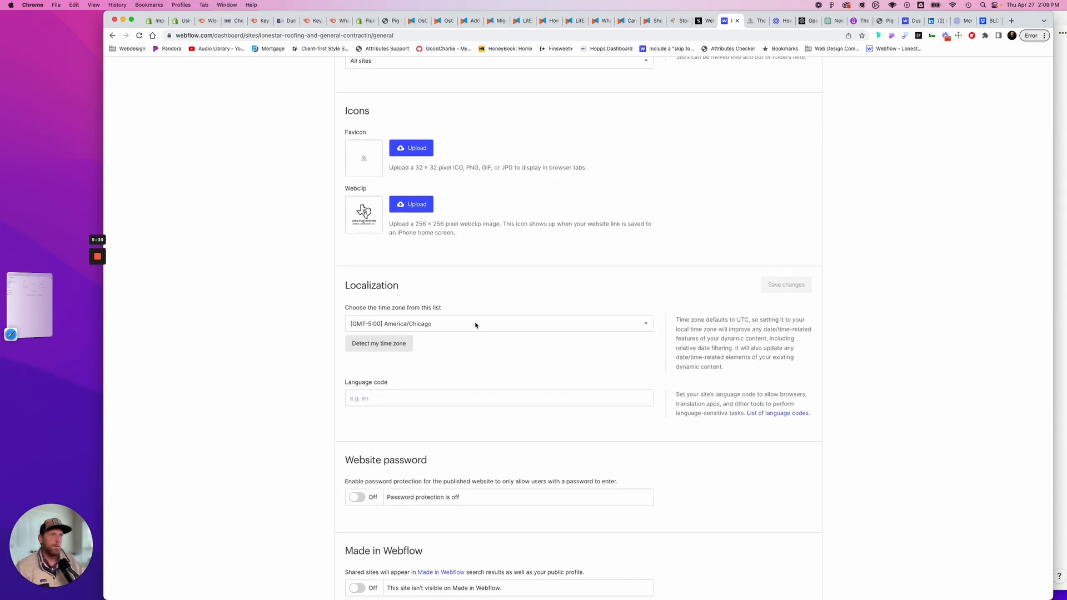
text(en)
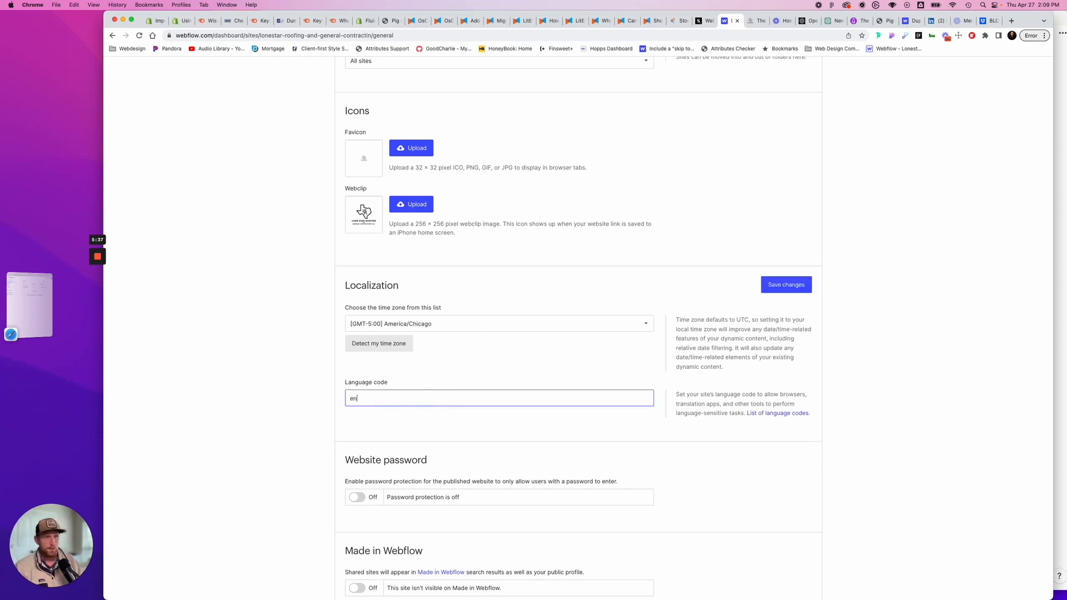
click(786, 285)
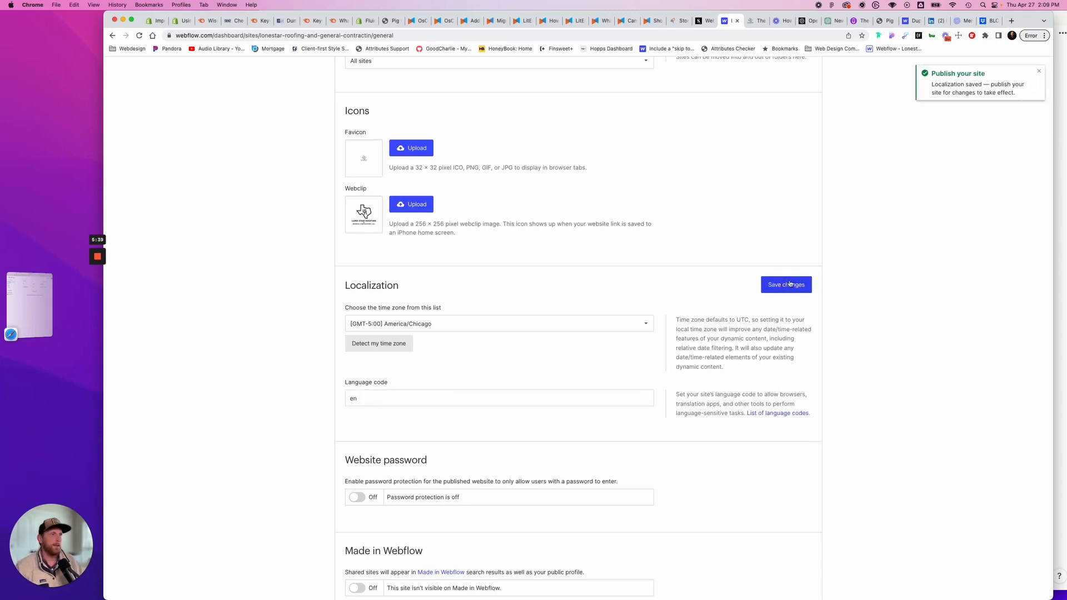
Turn off the Made in Webflow badge and HTML branding, and save.
scroll(down, 3)
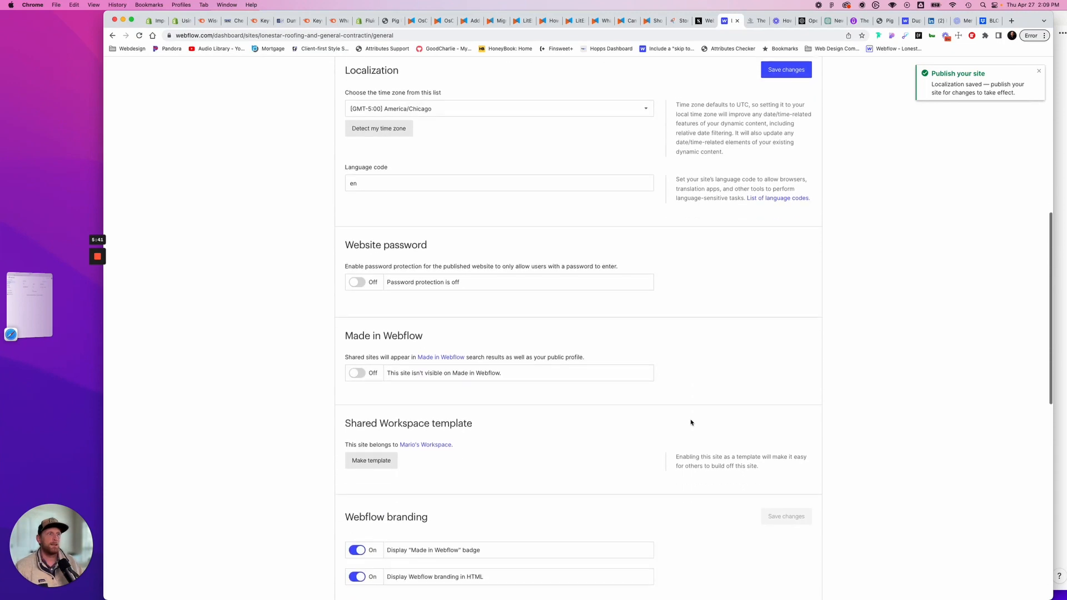
scroll(down, 3)
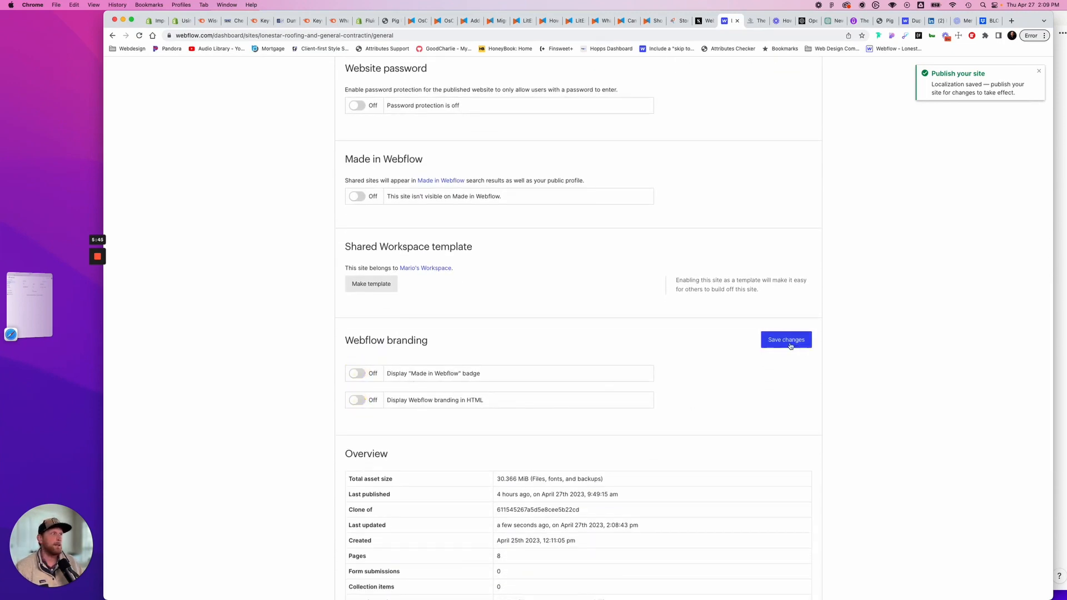
click(786, 340)
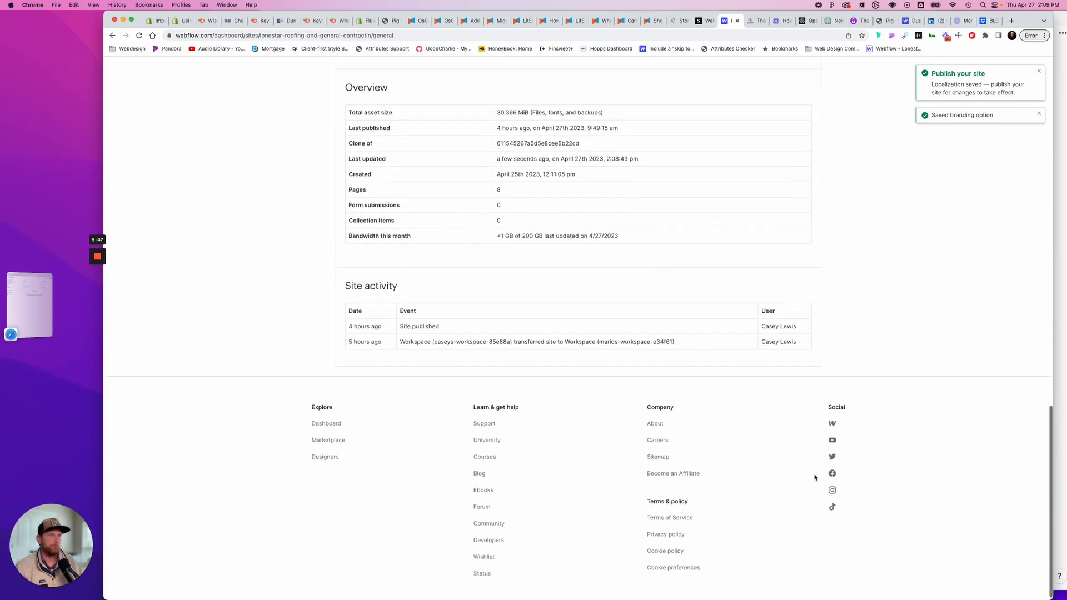
scroll(up, 3)
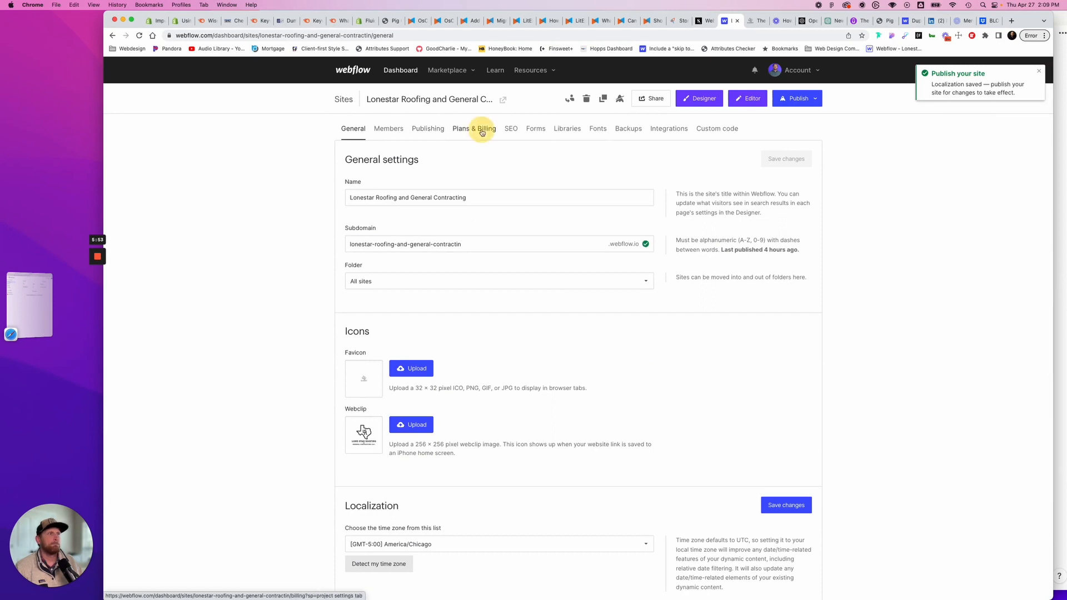
click(478, 128)
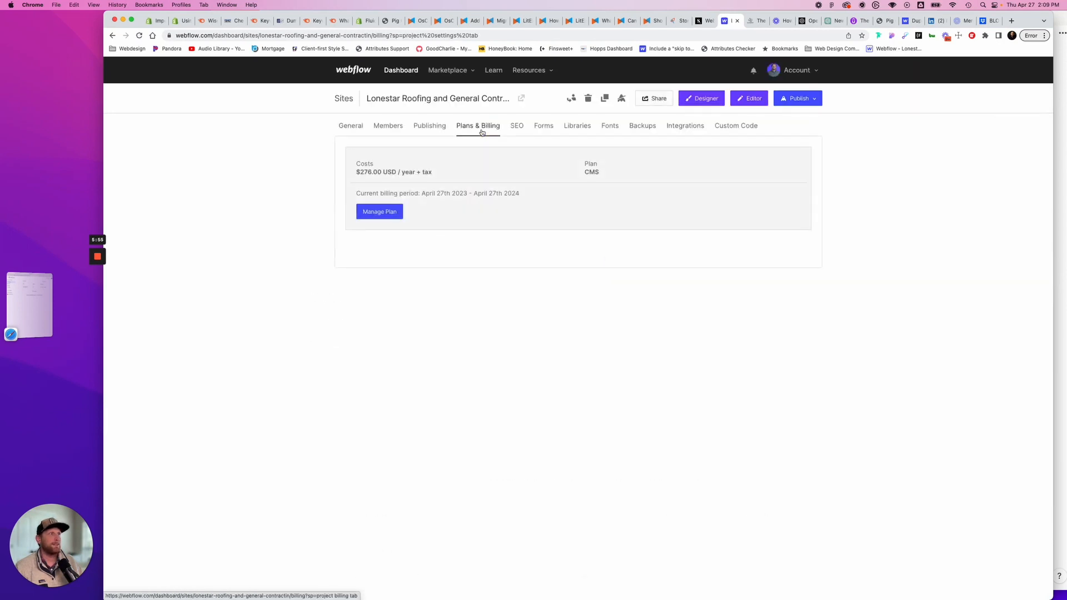
click(517, 125)
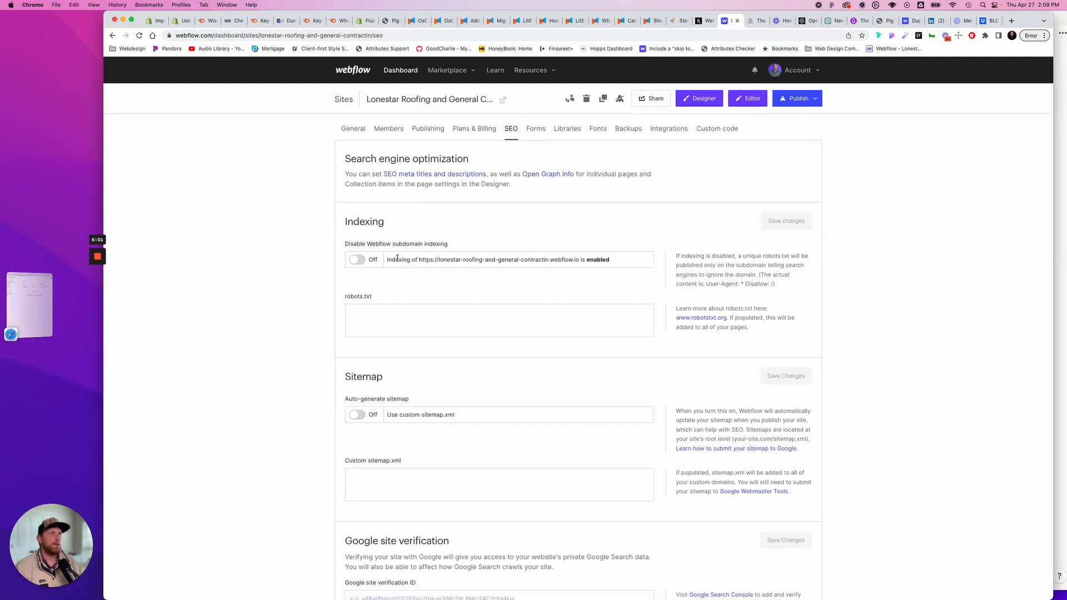
mouse_move(430, 250)
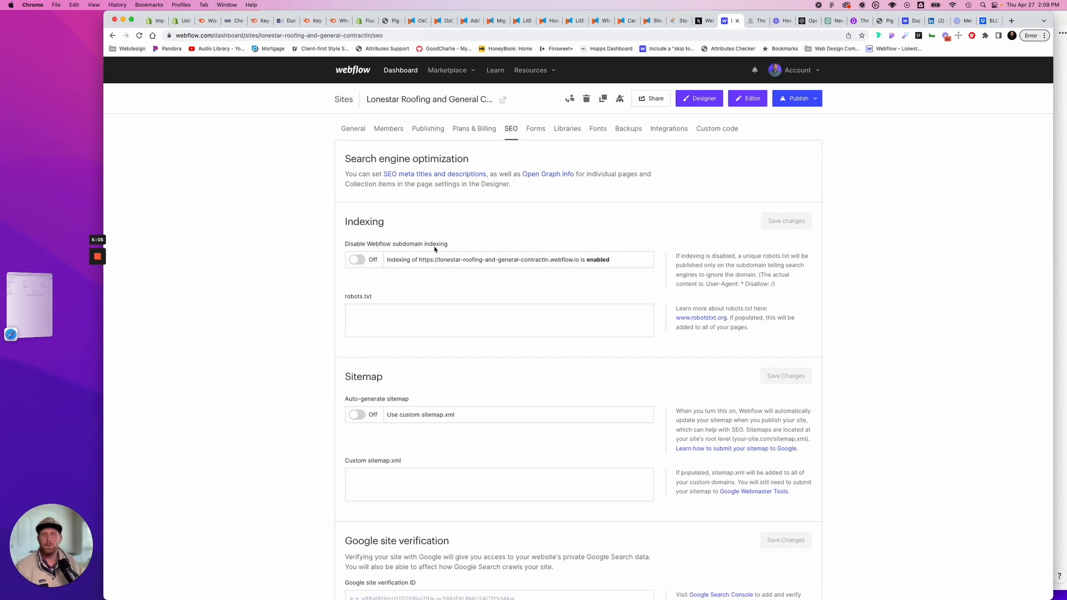
scroll(down, 3)
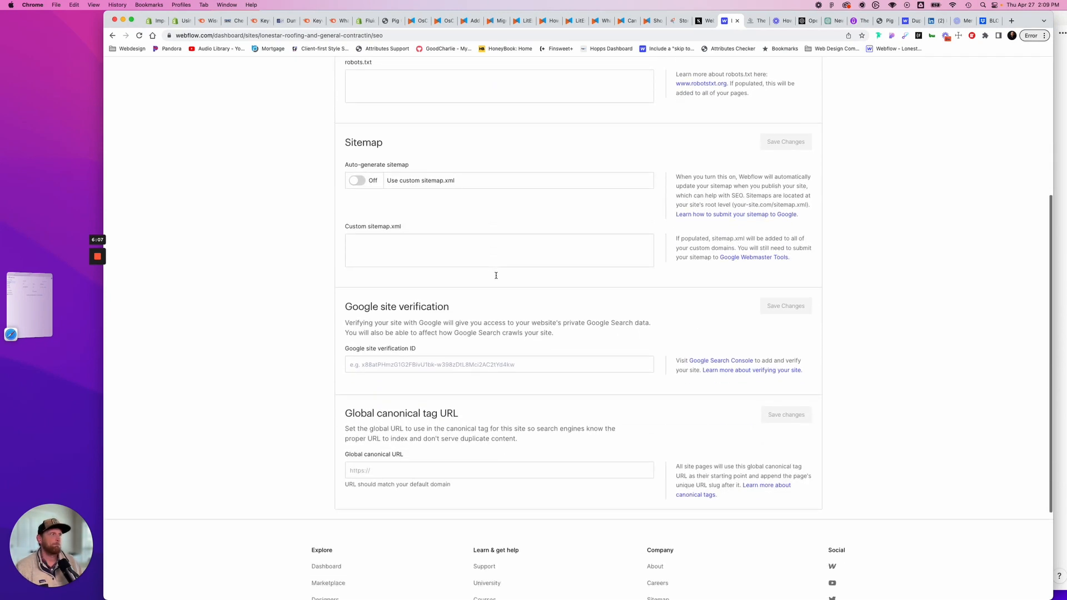
scroll(down, 3)
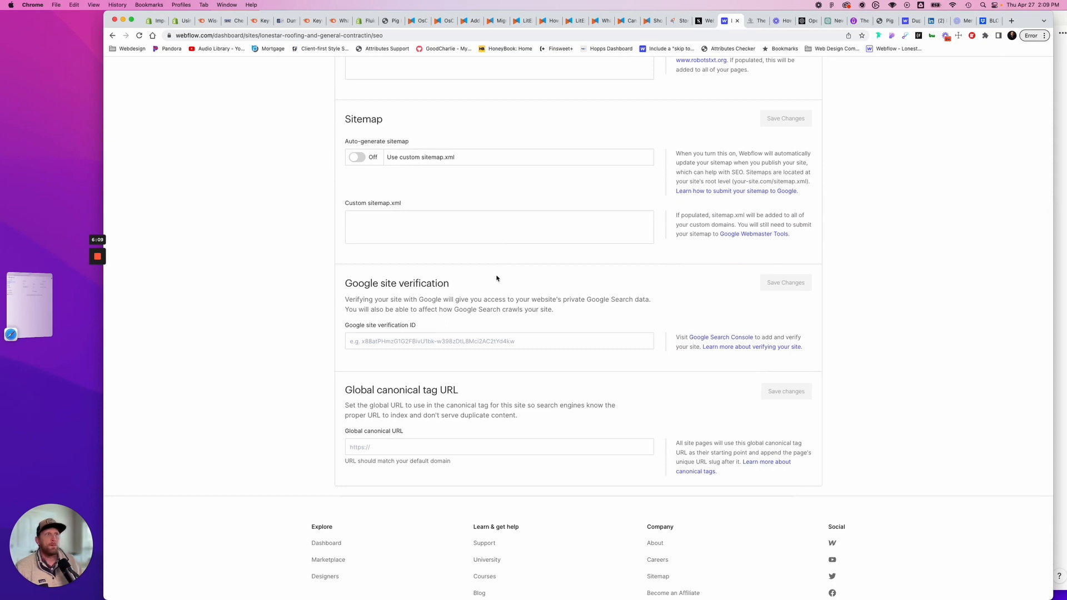
mouse_move(463, 171)
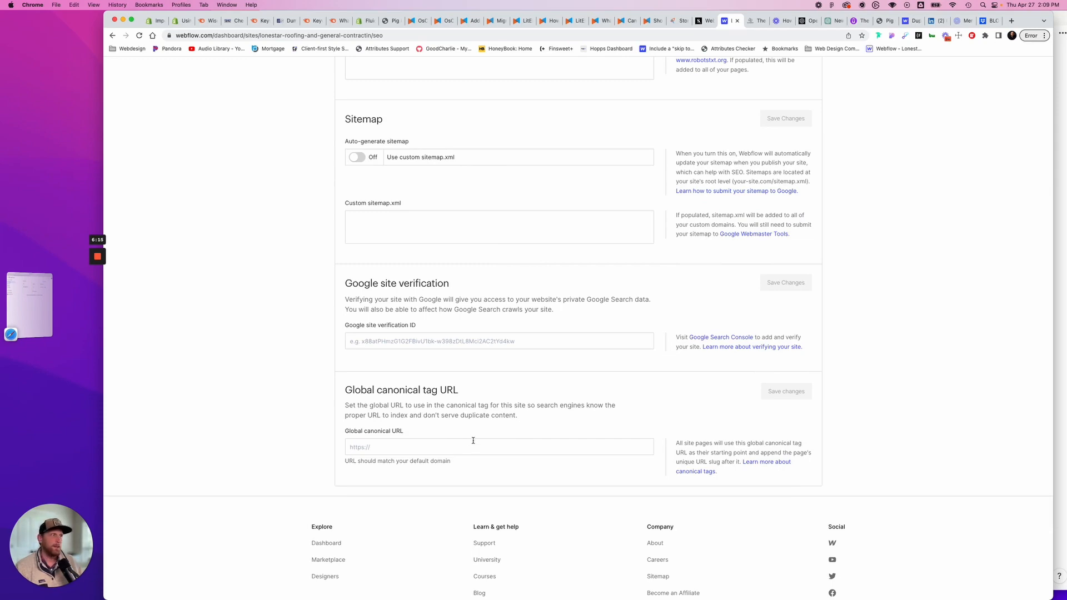
scroll(up, 3)
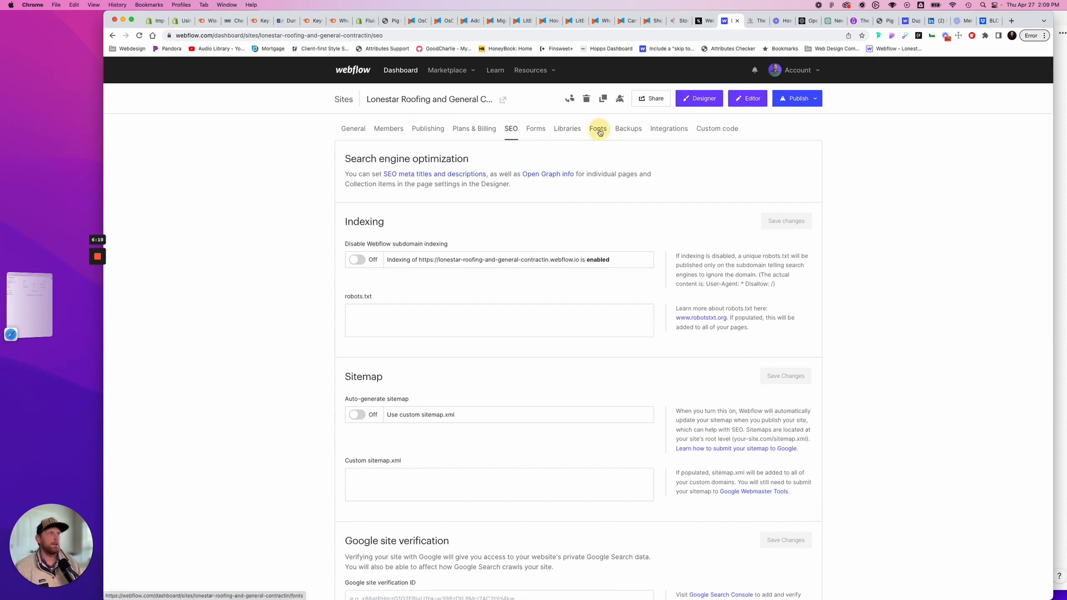
Look over the installed Karla fonts and the empty Integrations settings, ending on Forms settings.
click(598, 128)
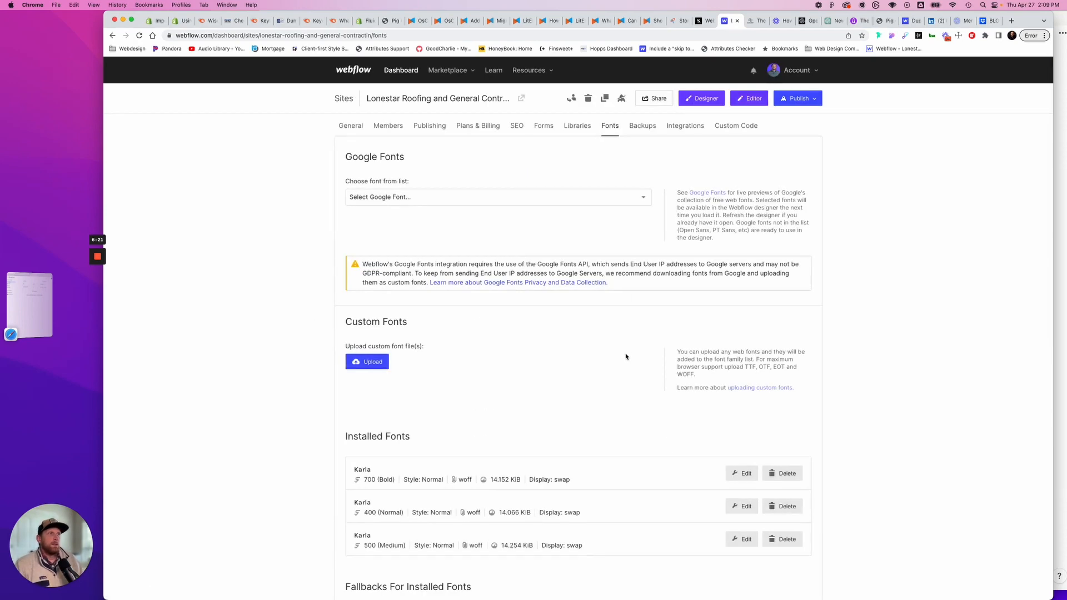
scroll(down, 3)
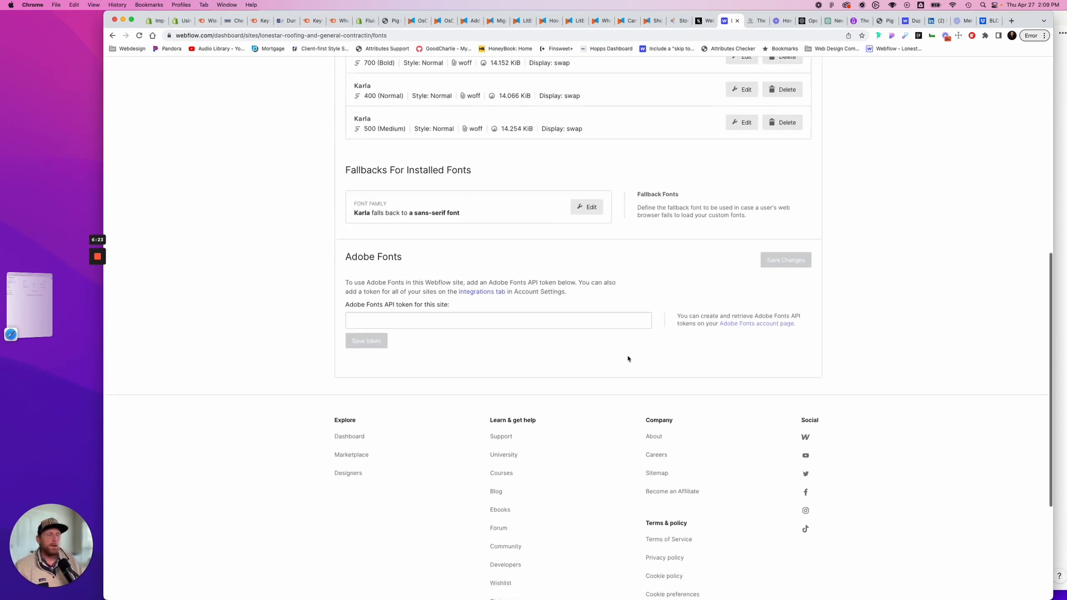
scroll(up, 3)
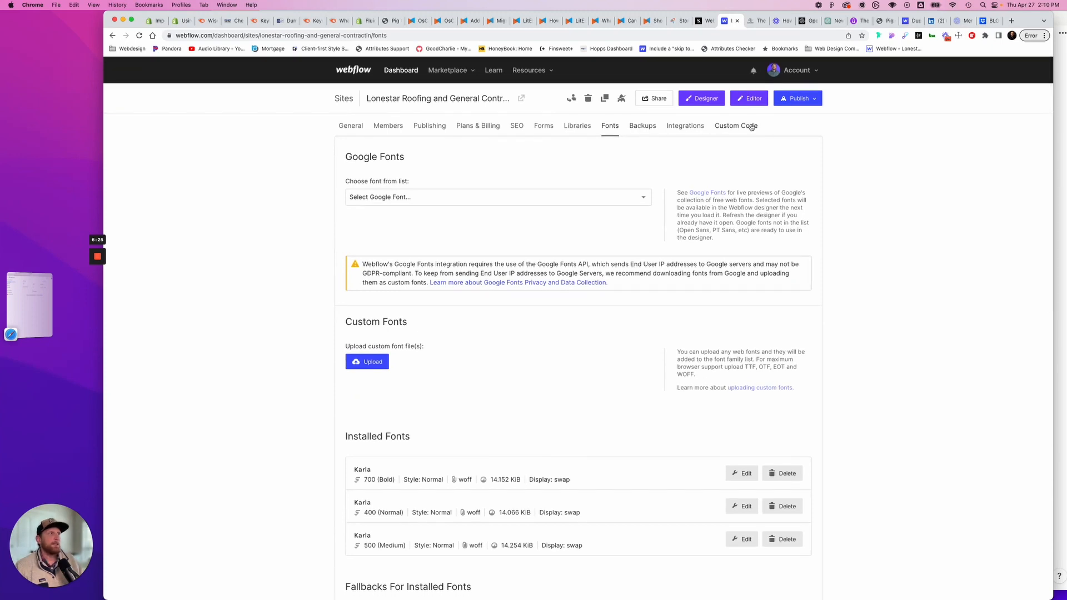
click(685, 125)
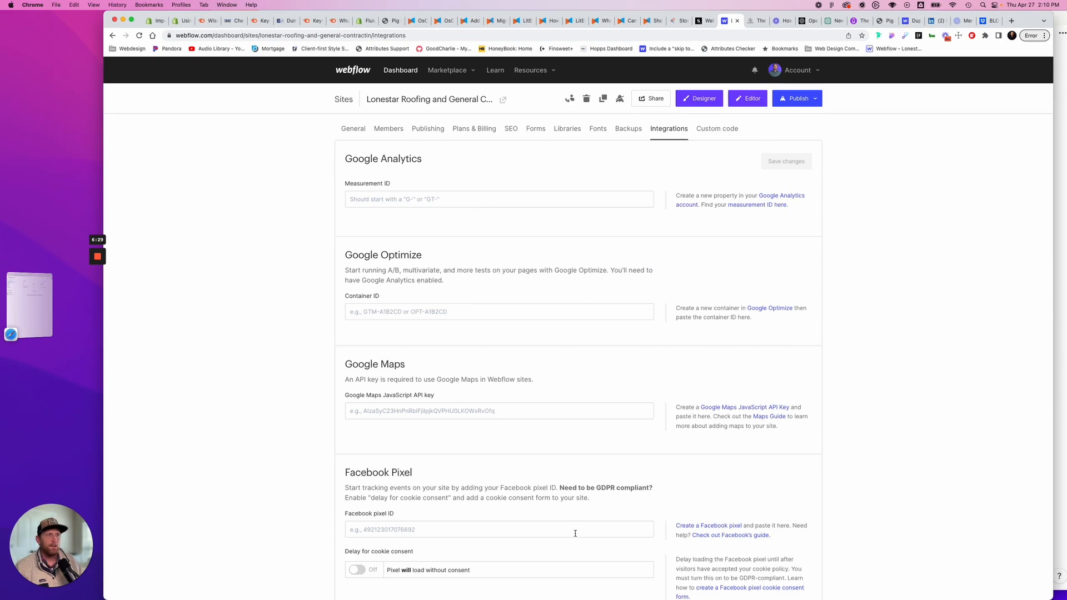
scroll(down, 3)
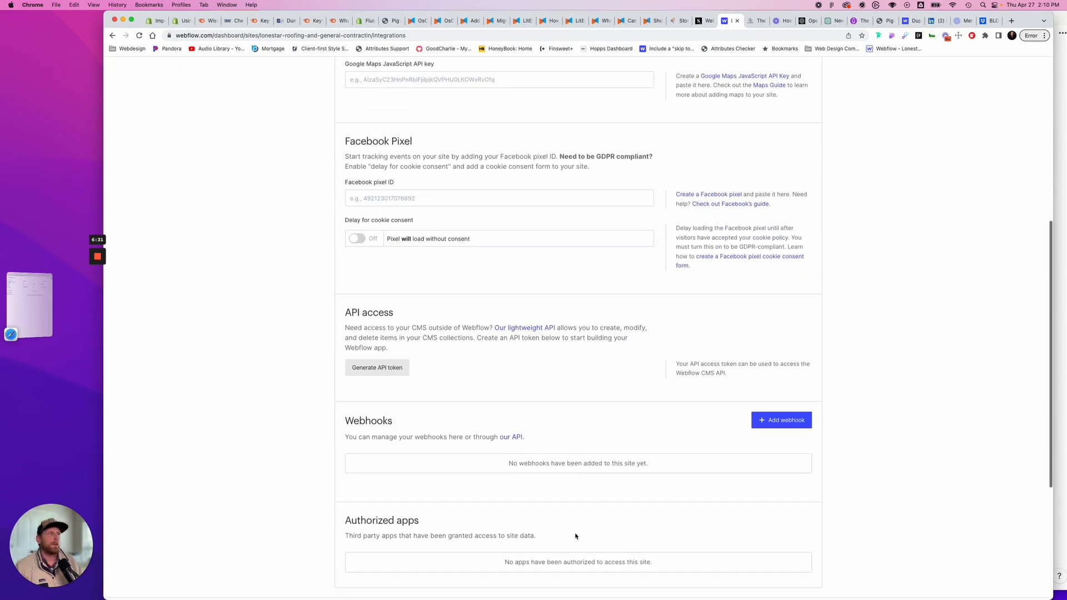
scroll(up, 3)
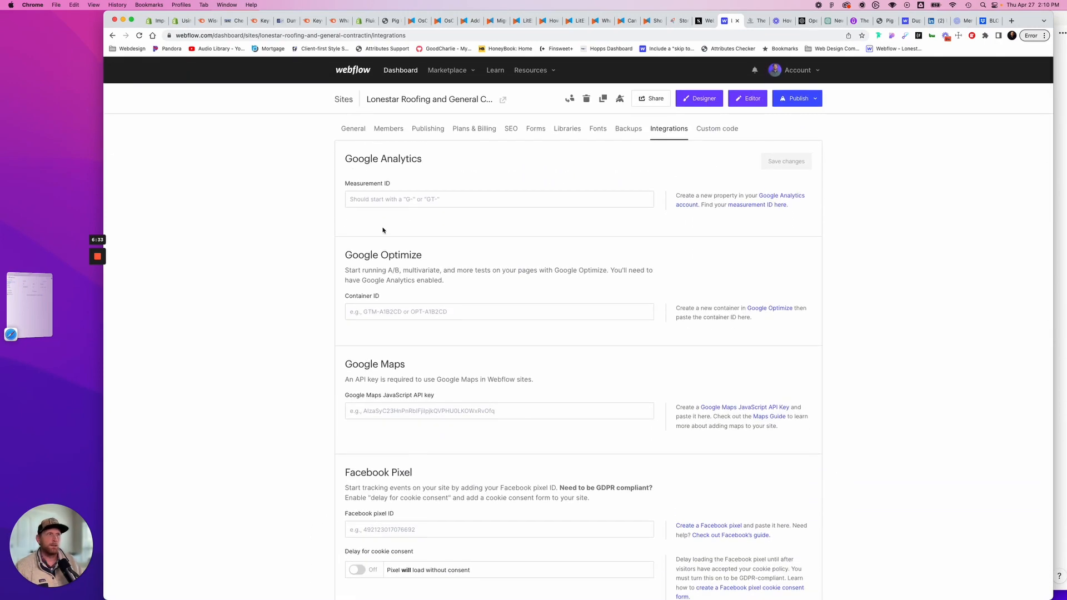
mouse_move(628, 129)
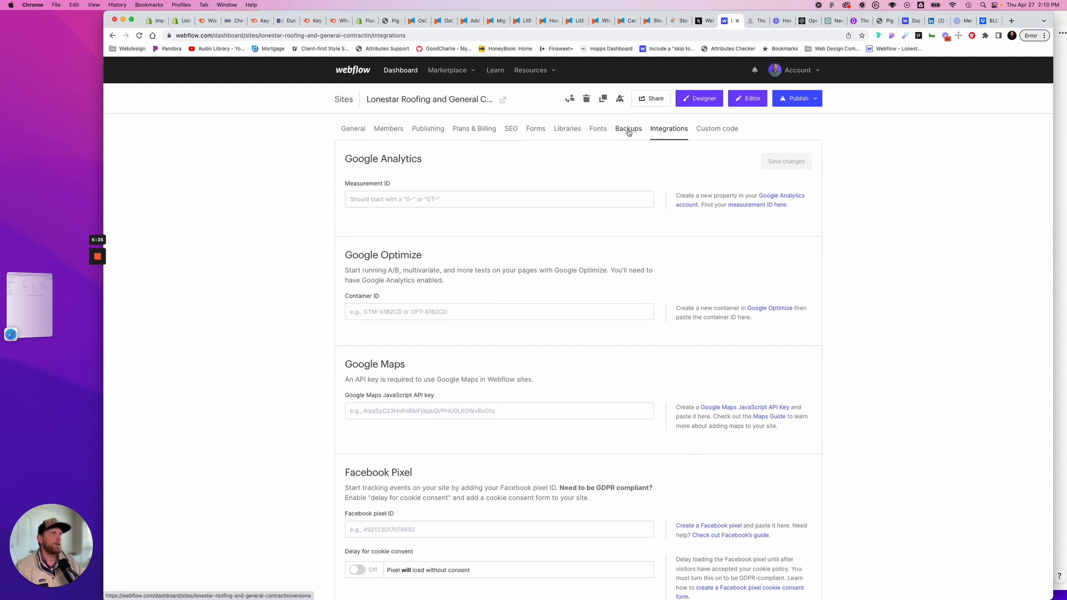
click(535, 128)
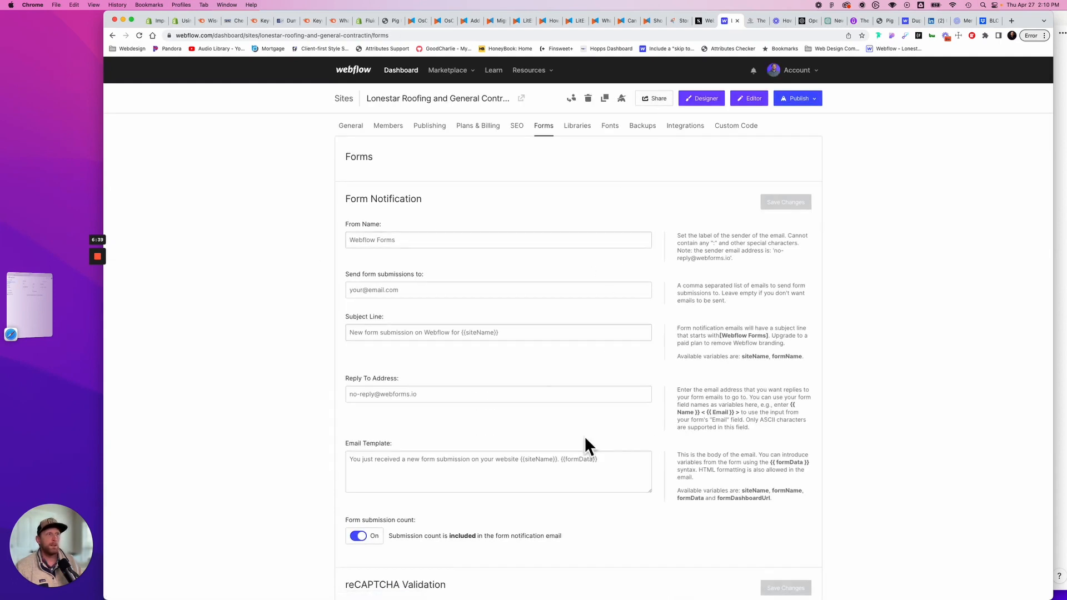
mouse_move(419, 512)
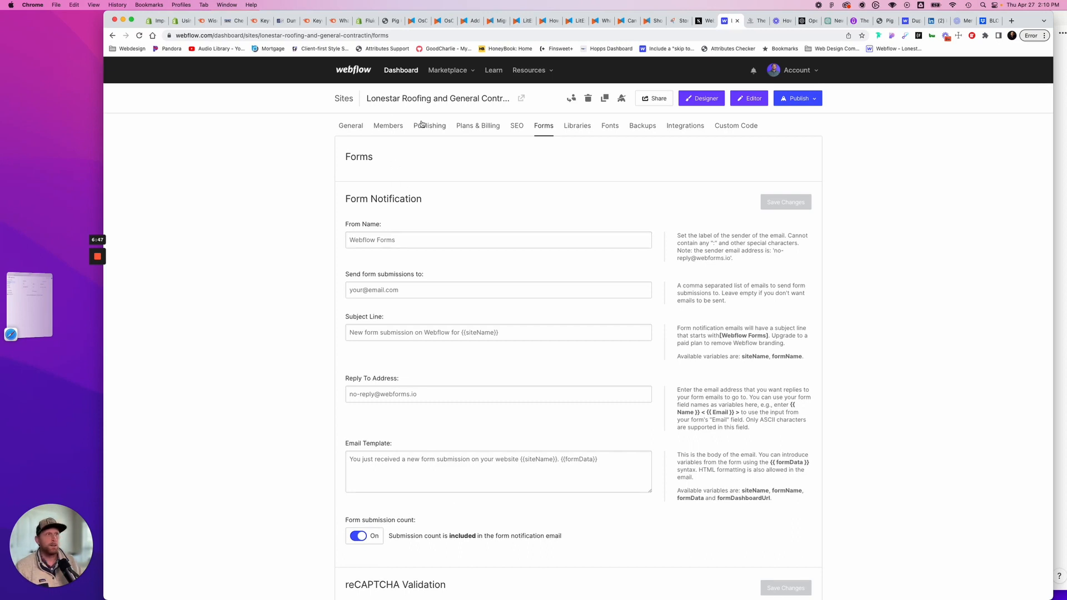
Switch on Minify CSS and Minify JS in the Publishing settings and save the changes.
click(429, 125)
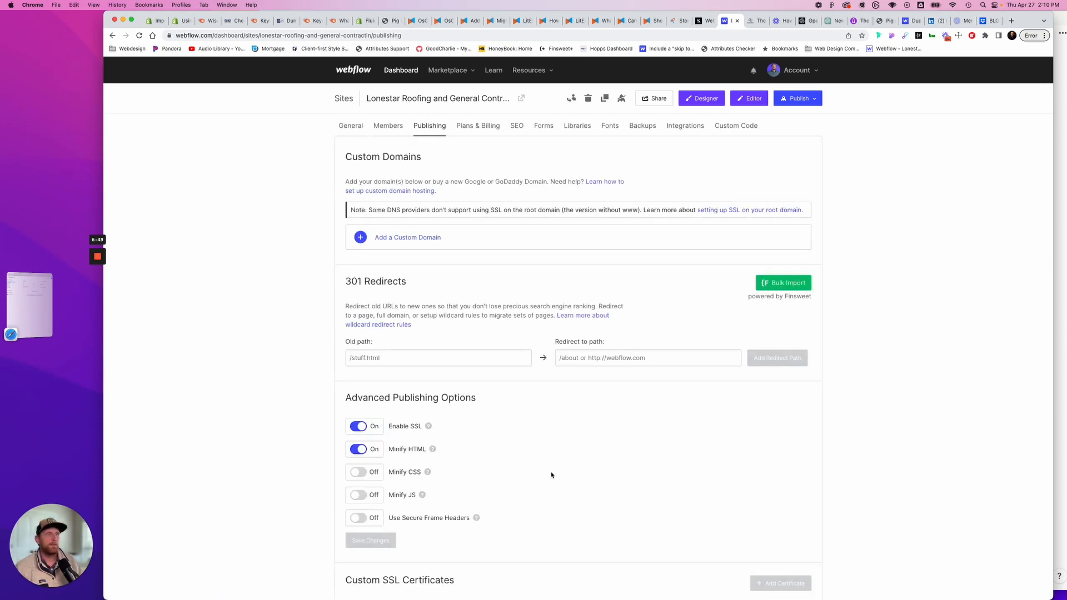
scroll(down, 3)
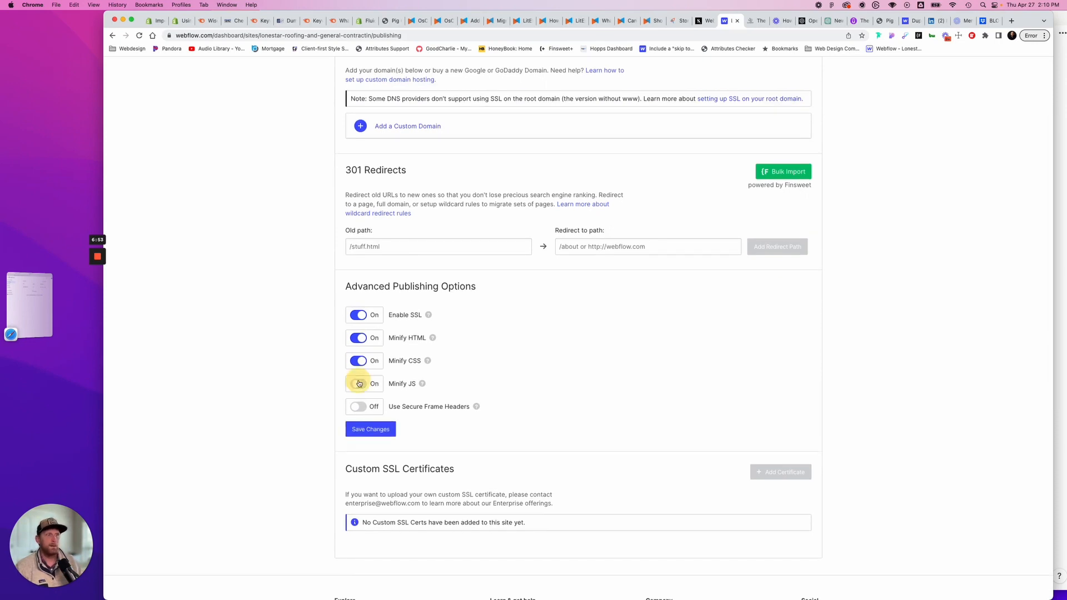
click(358, 383)
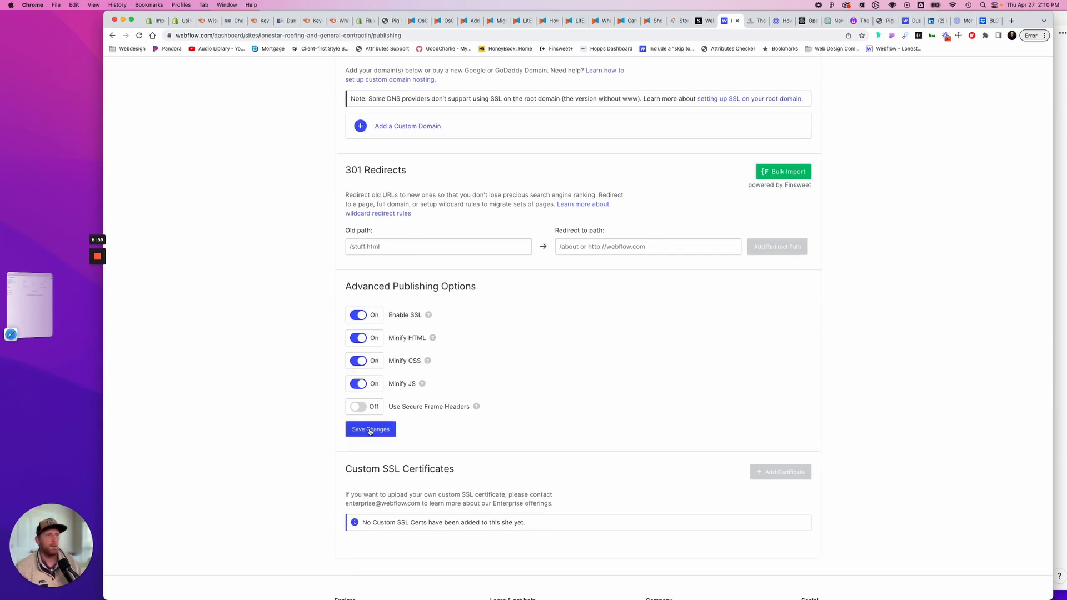
click(371, 429)
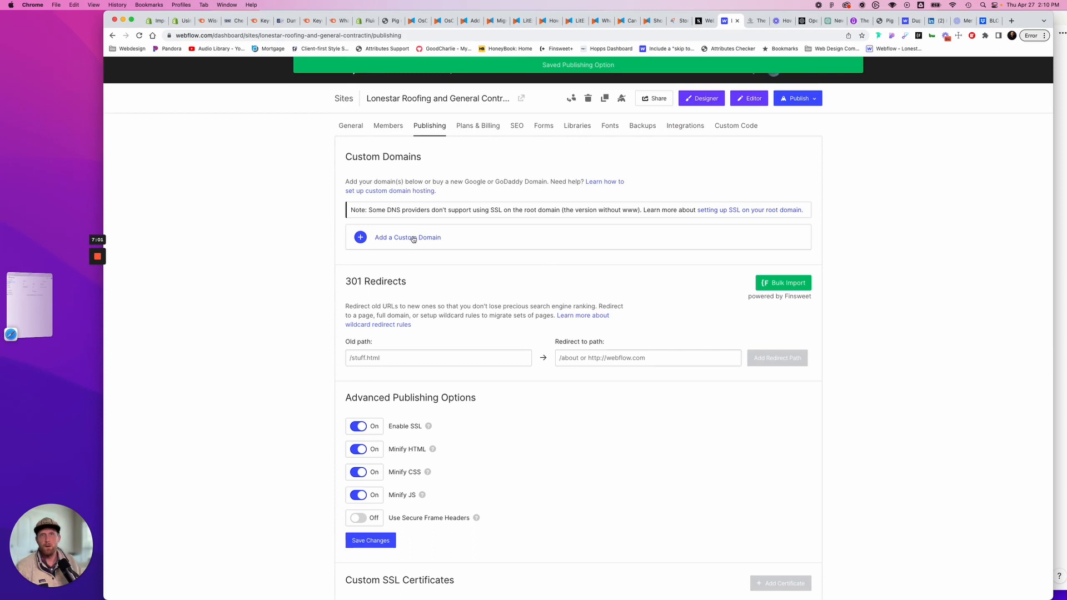
click(408, 236)
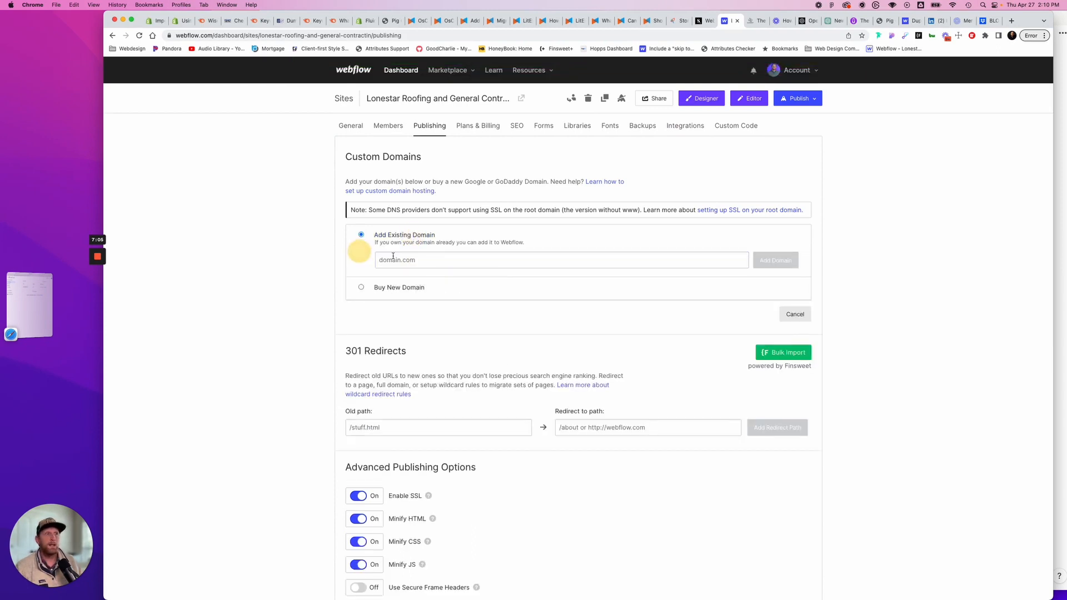
mouse_move(278, 354)
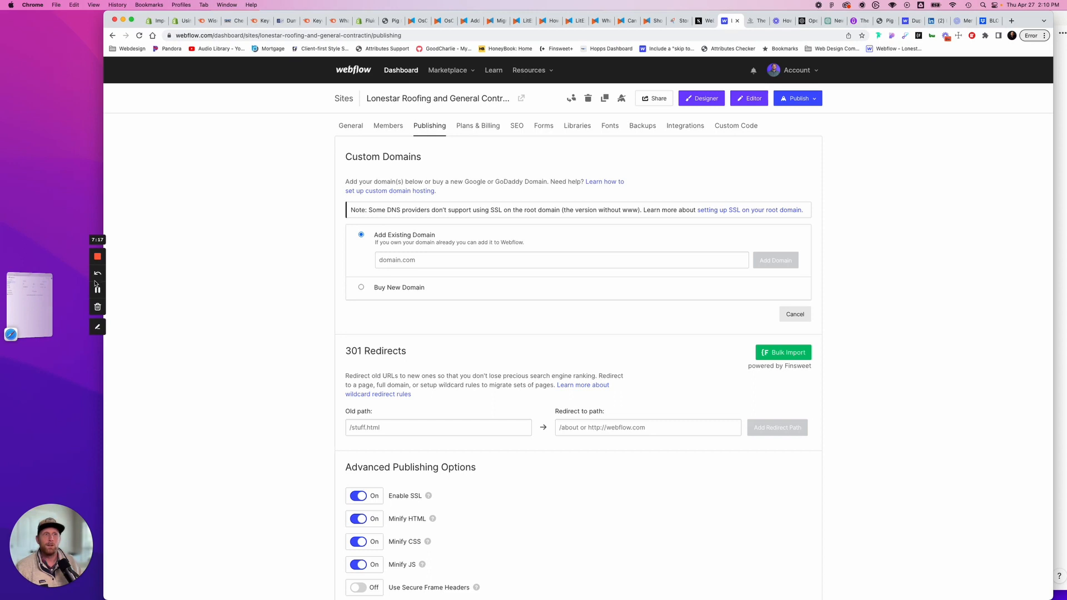
Add lonestarroofinggc.com as a custom domain and acknowledge the subdomain indexing notice.
click(775, 260)
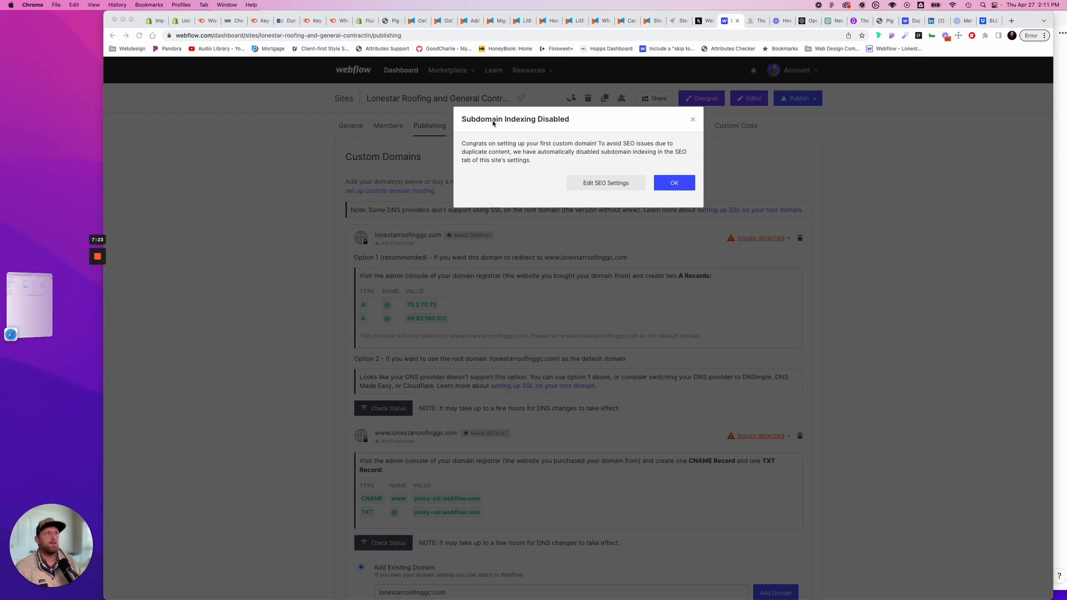
mouse_move(615, 287)
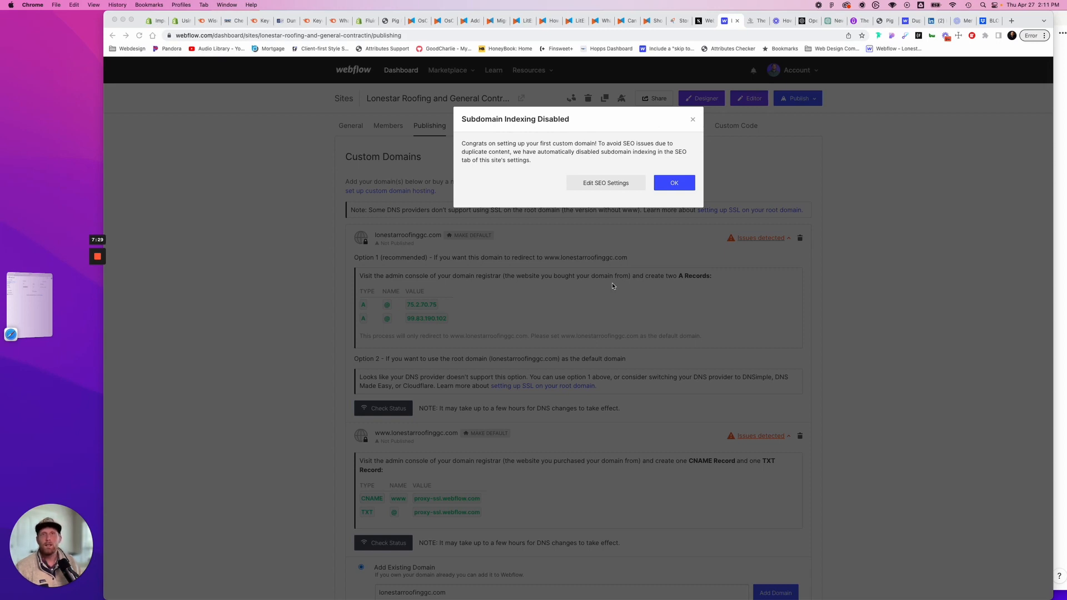
mouse_move(106, 274)
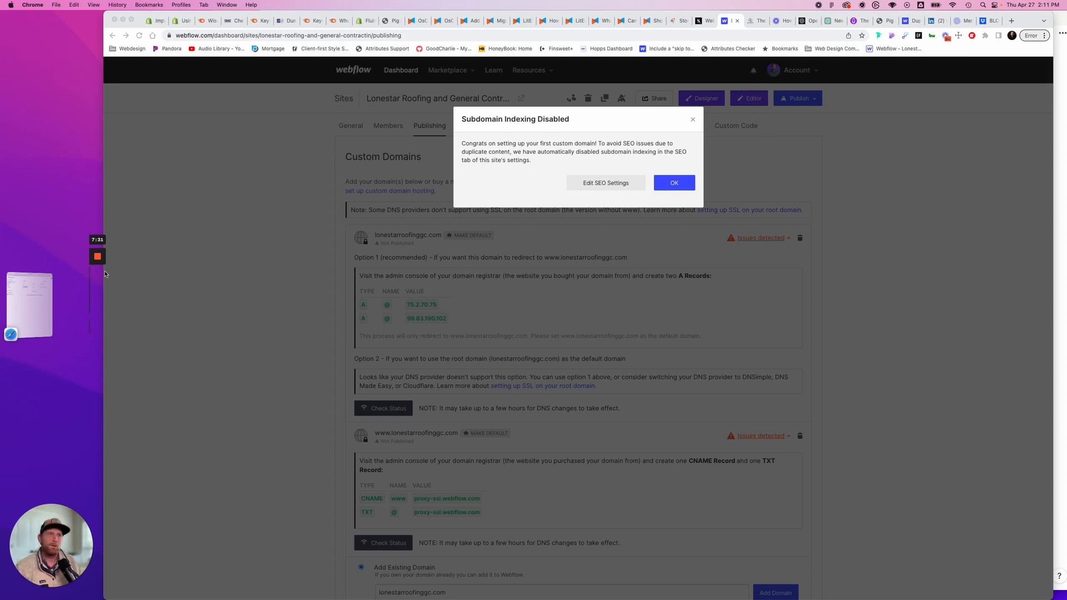
click(674, 182)
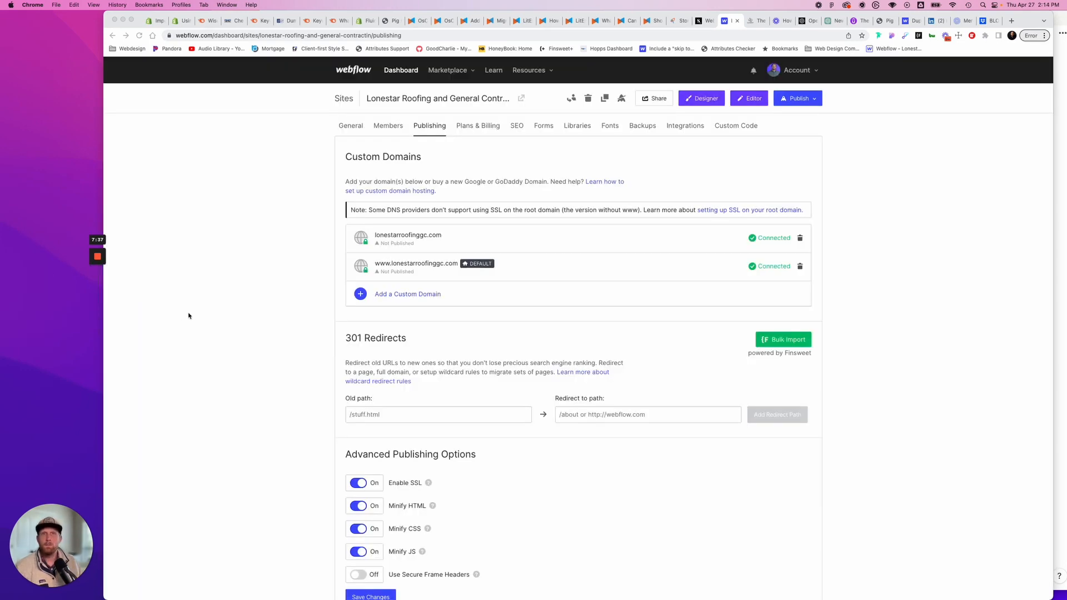
mouse_move(339, 308)
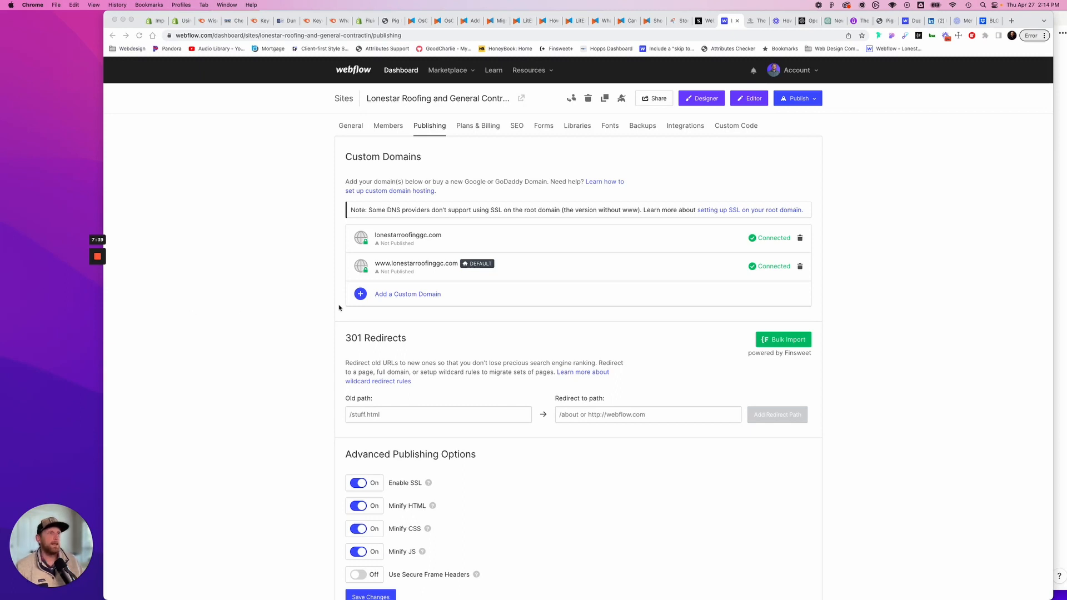
mouse_move(405, 255)
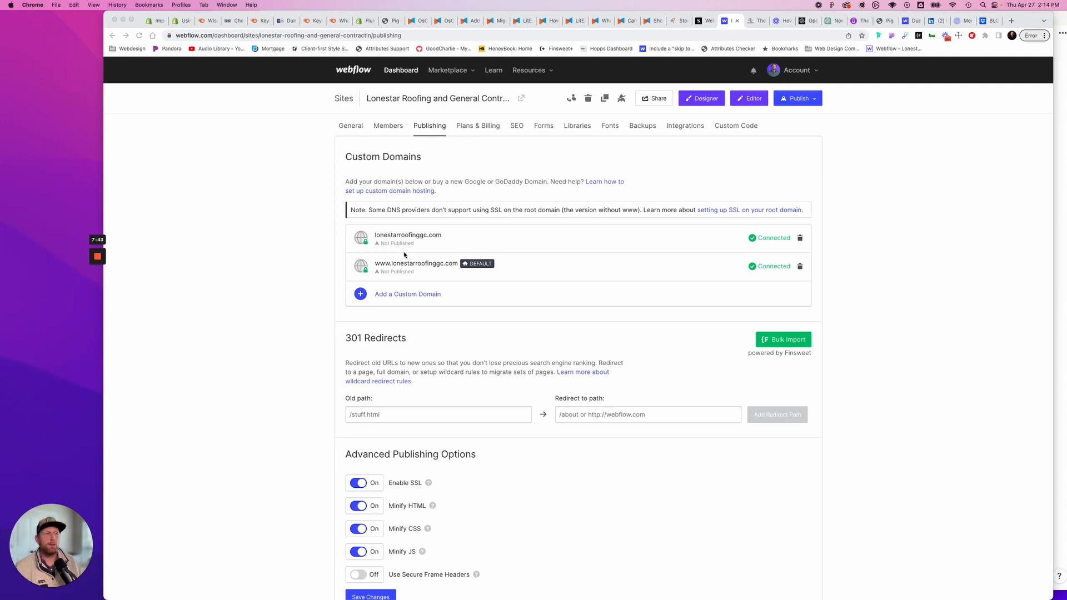
mouse_move(472, 236)
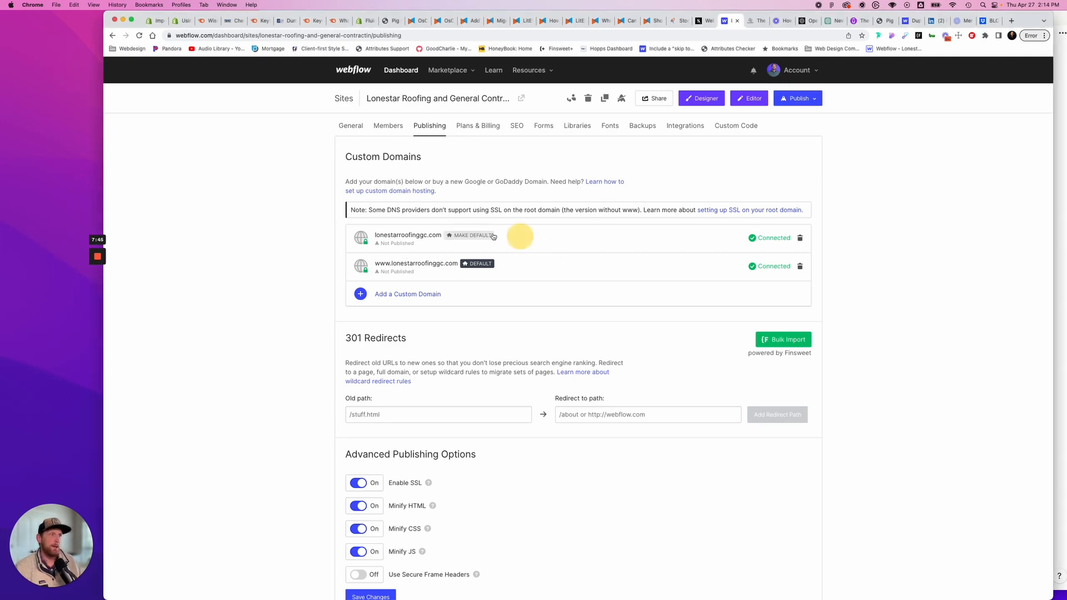
mouse_move(624, 243)
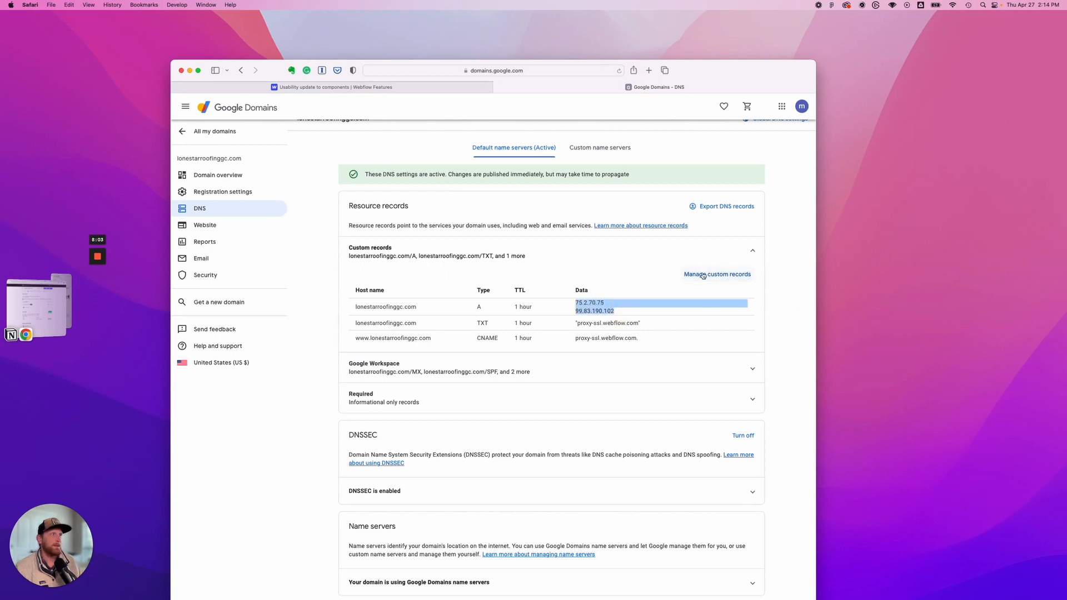
Open Google Domains' custom DNS records (two A, TXT, www CNAME) for editing.
click(717, 274)
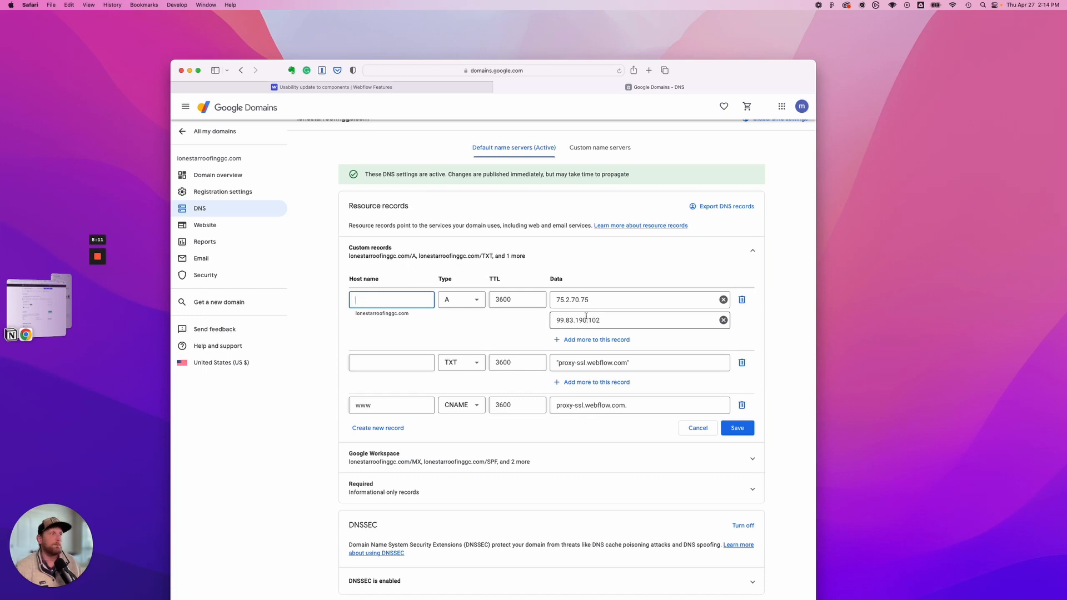
click(737, 428)
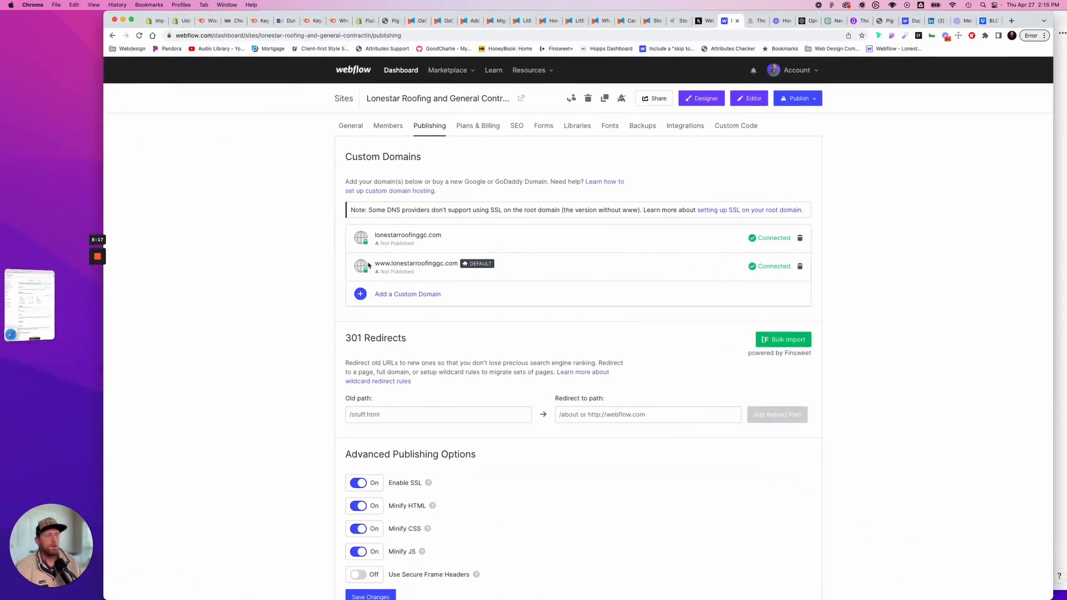
mouse_move(479, 264)
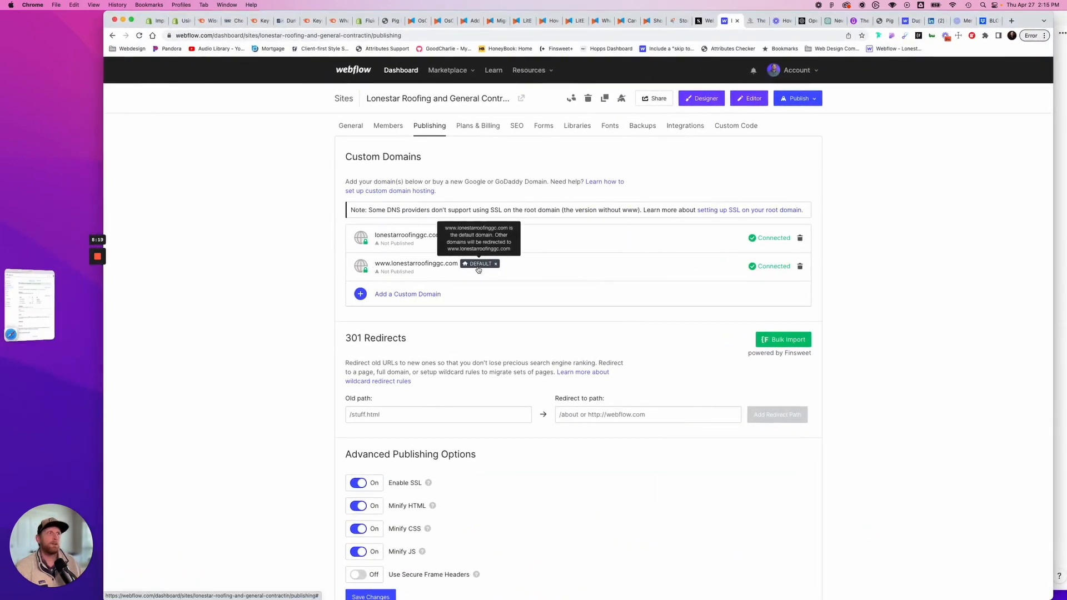
mouse_move(478, 271)
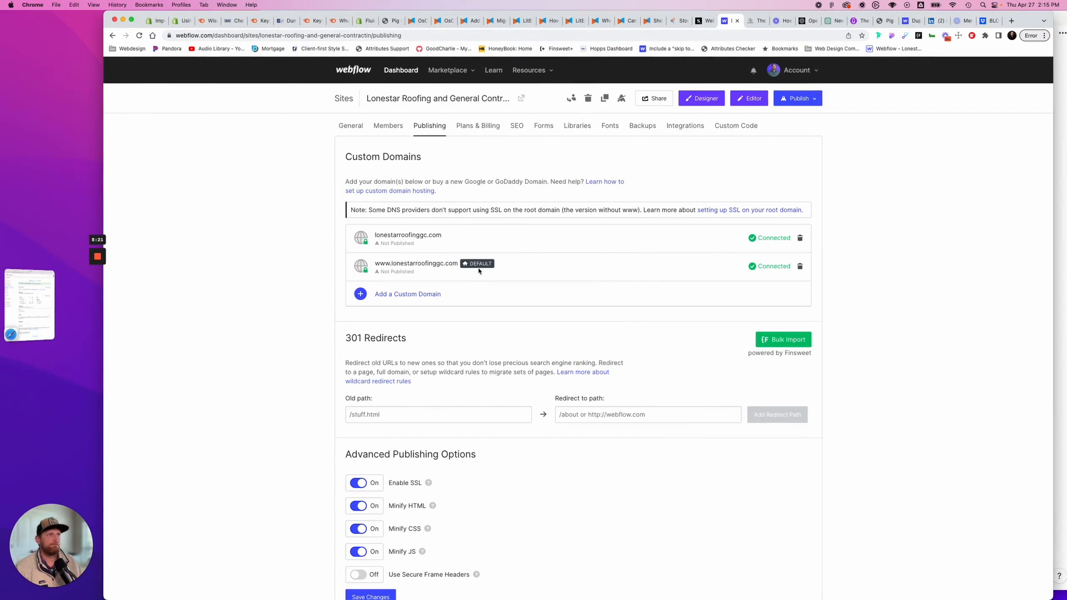
mouse_move(476, 274)
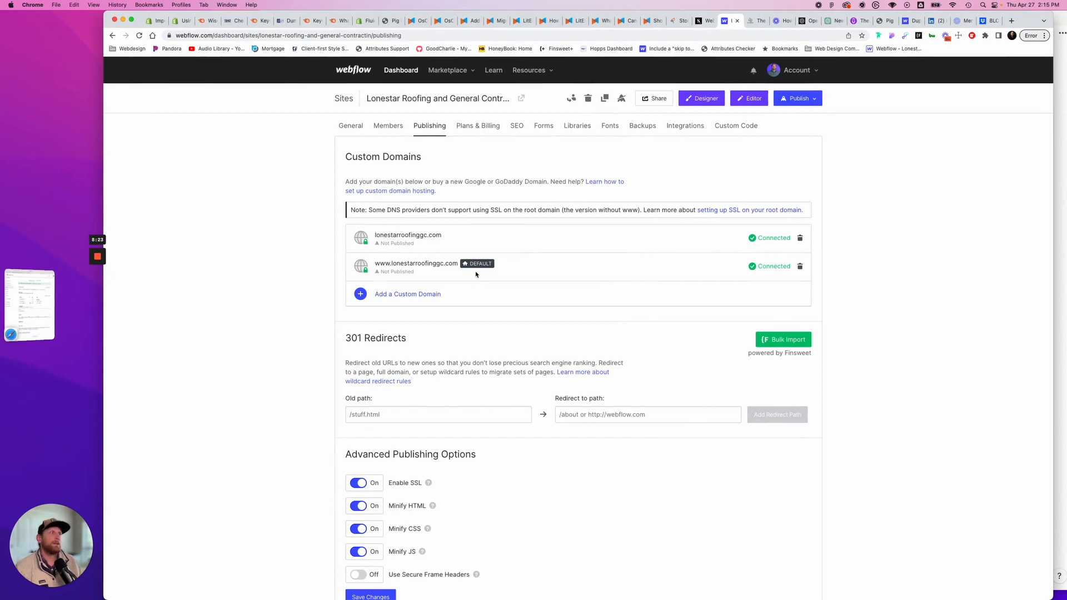
Confirm both lonestarroofinggc.com domains show Connected and bring up the publish destinations.
scroll(down, 3)
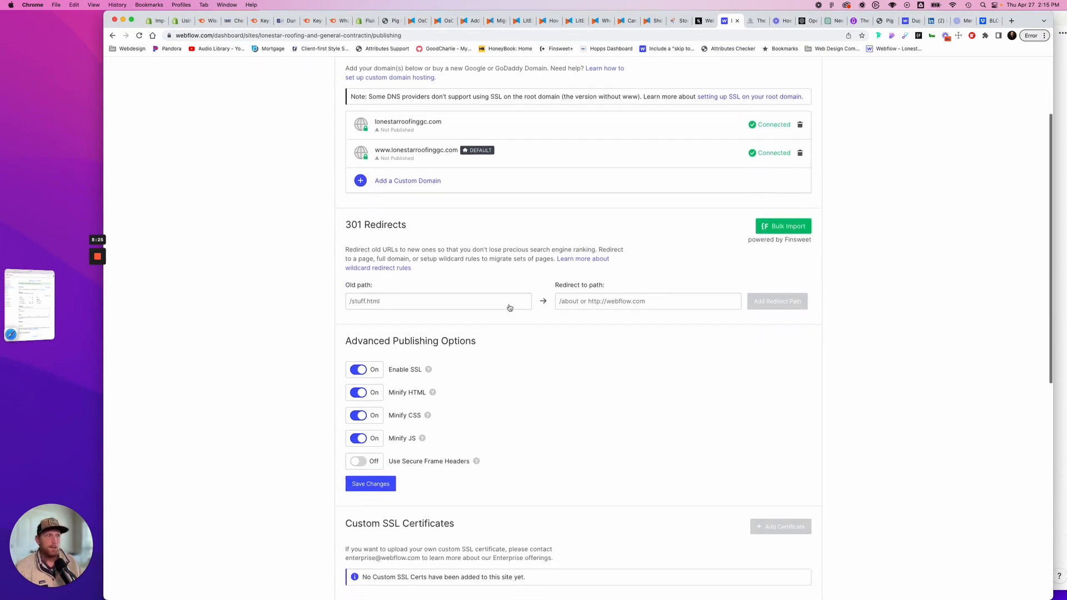
click(796, 98)
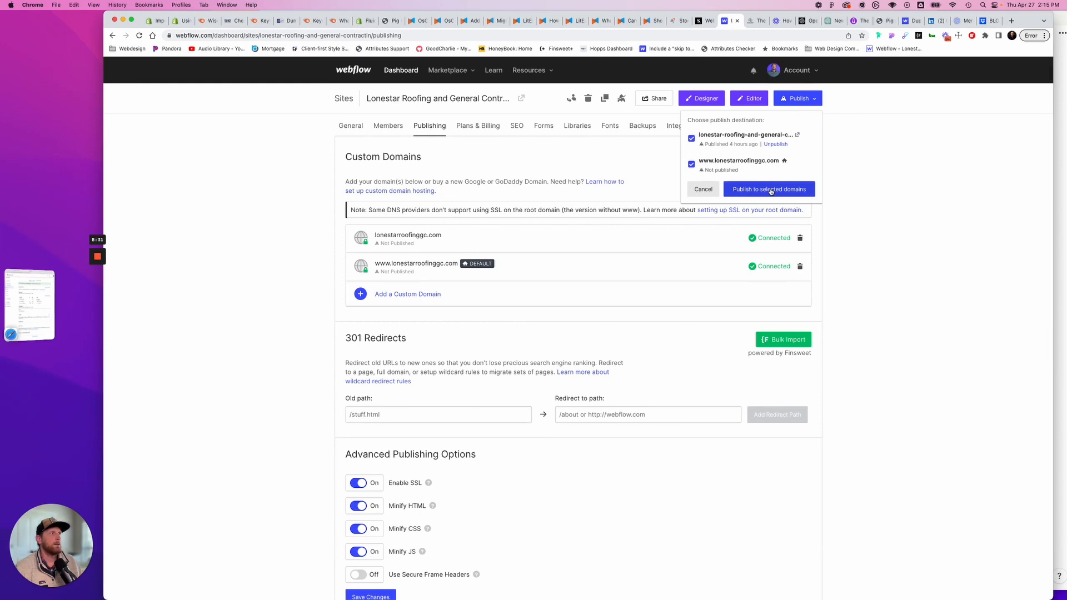
click(769, 189)
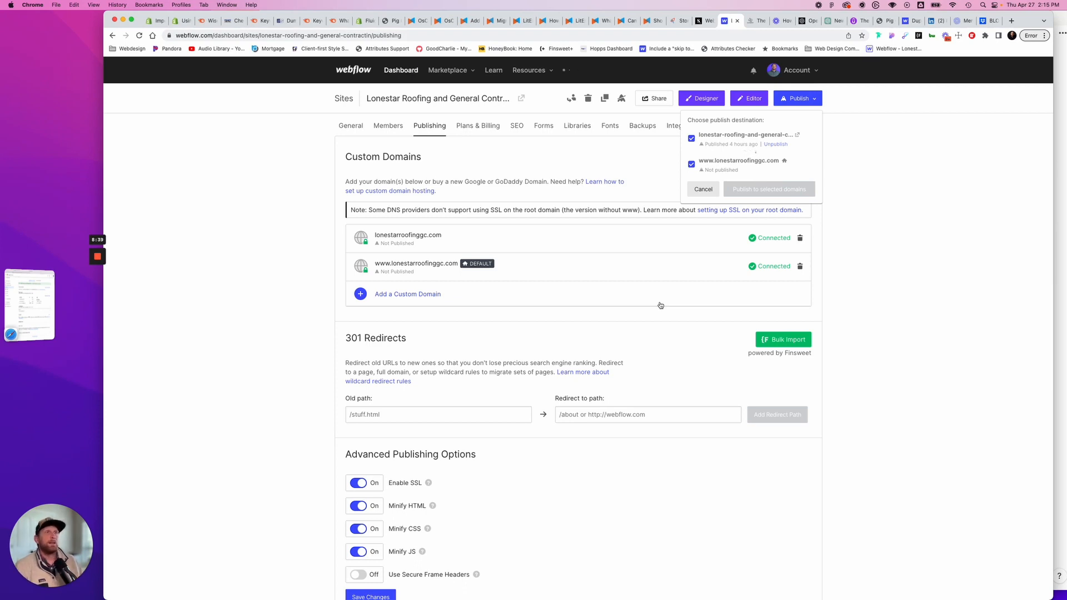
click(769, 189)
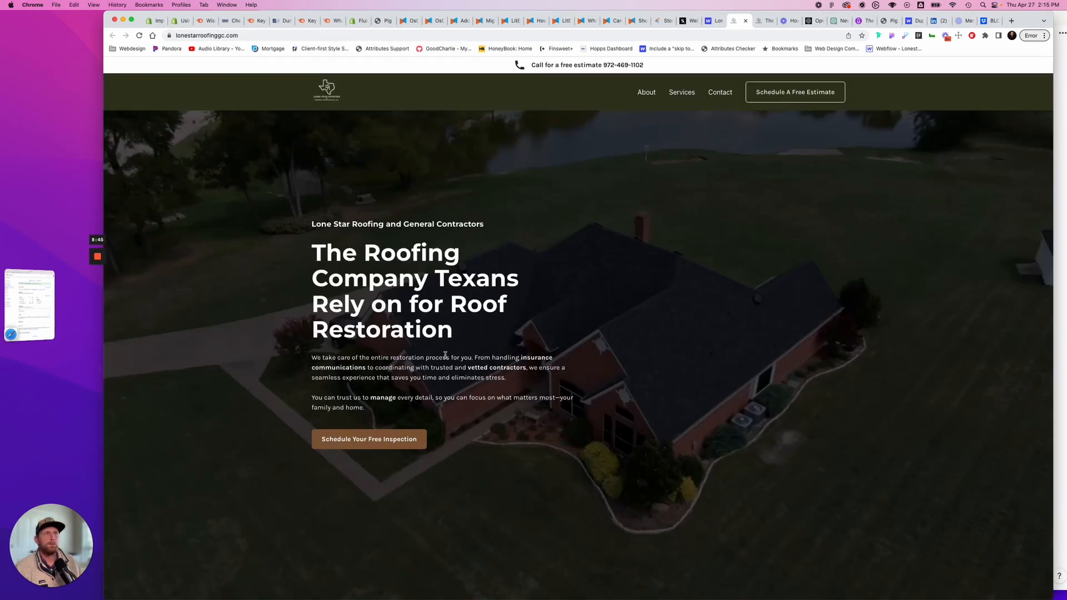
Scroll the live lonestarroofinggc.com homepage down to the FAQs and footer and back up.
scroll(down, 3)
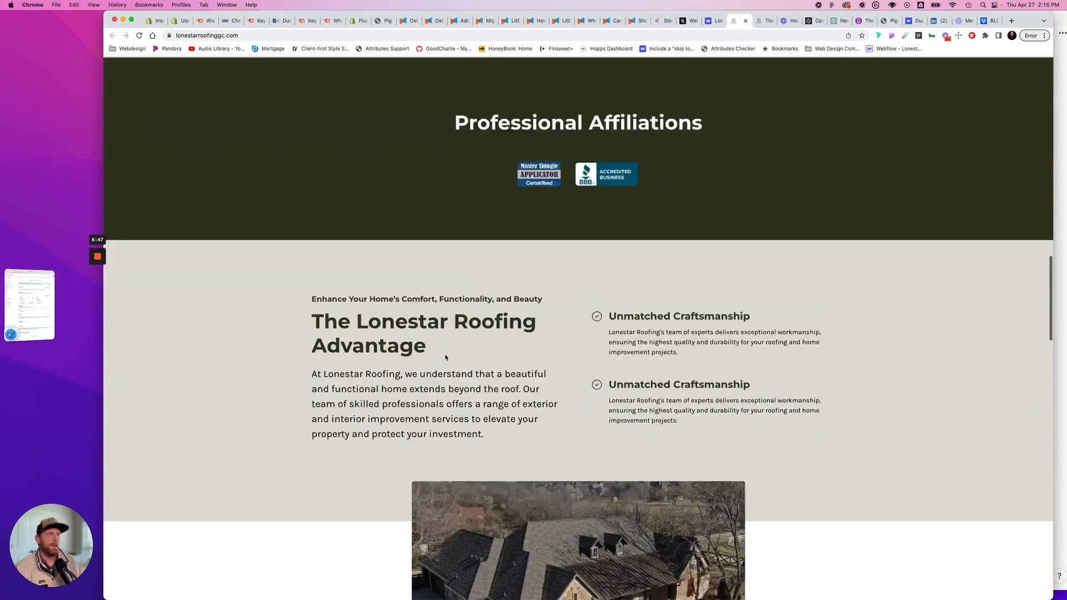
scroll(down, 3)
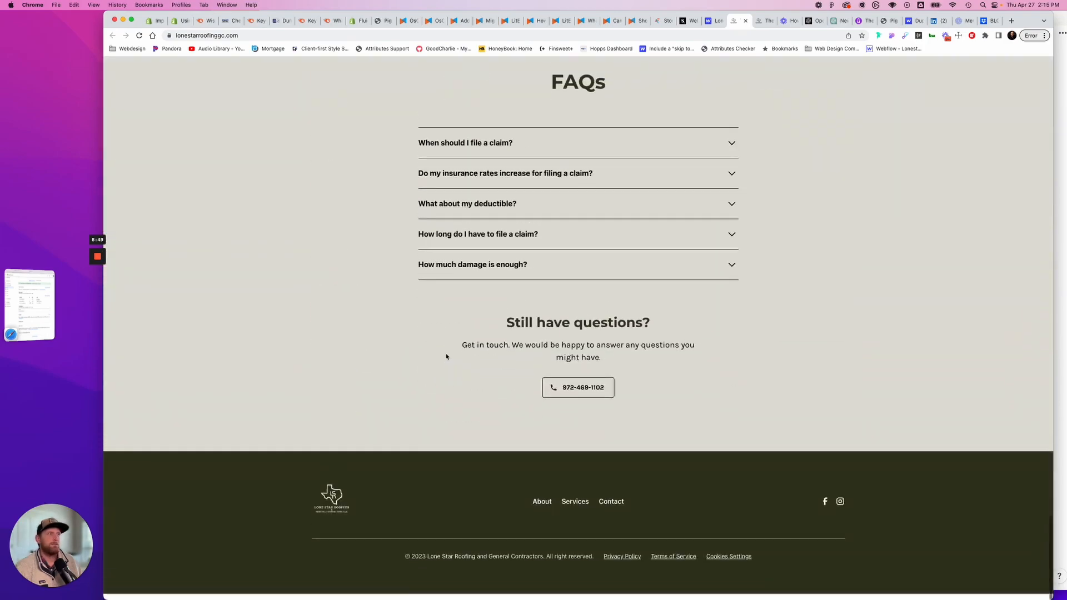
scroll(up, 3)
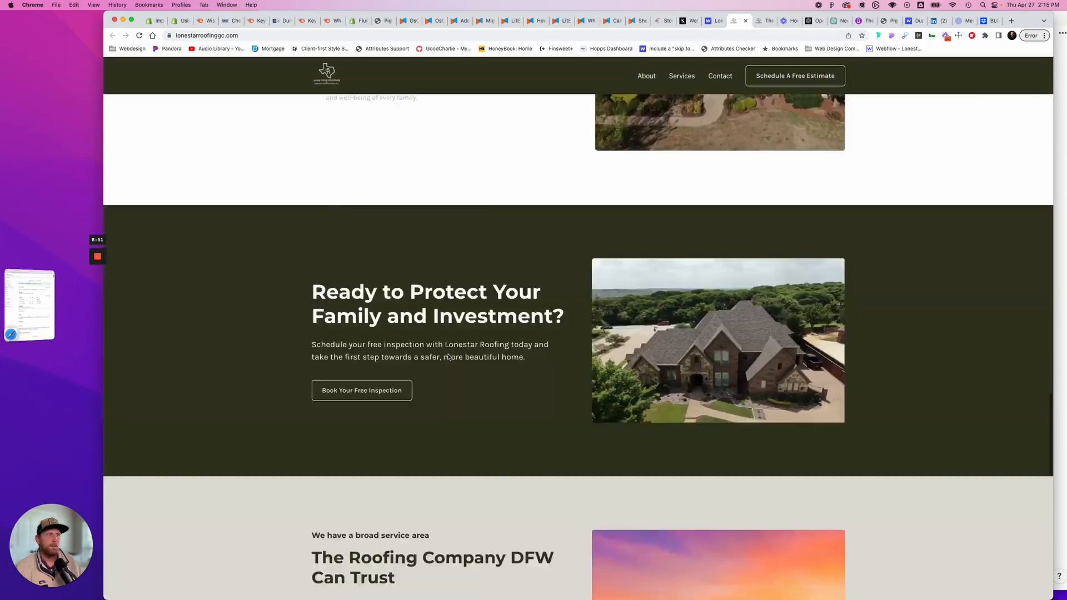
scroll(up, 3)
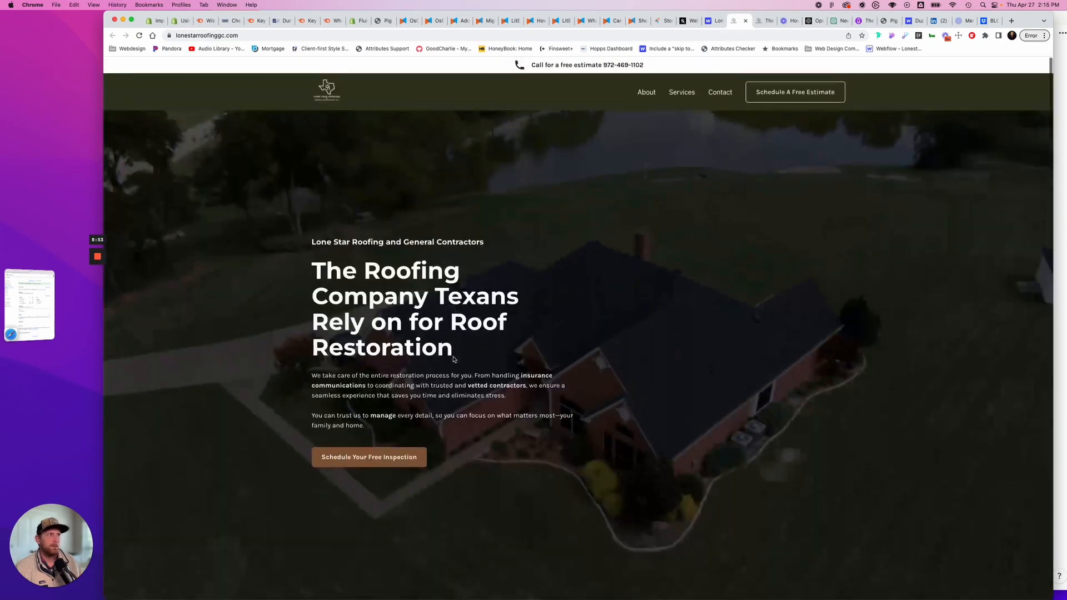
scroll(down, 3)
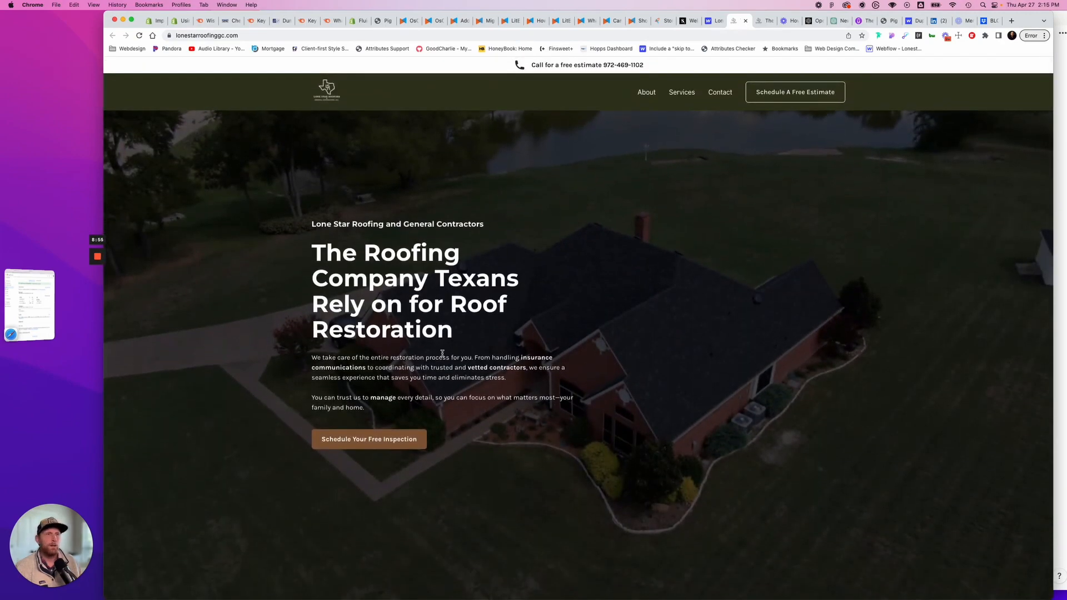
mouse_move(184, 299)
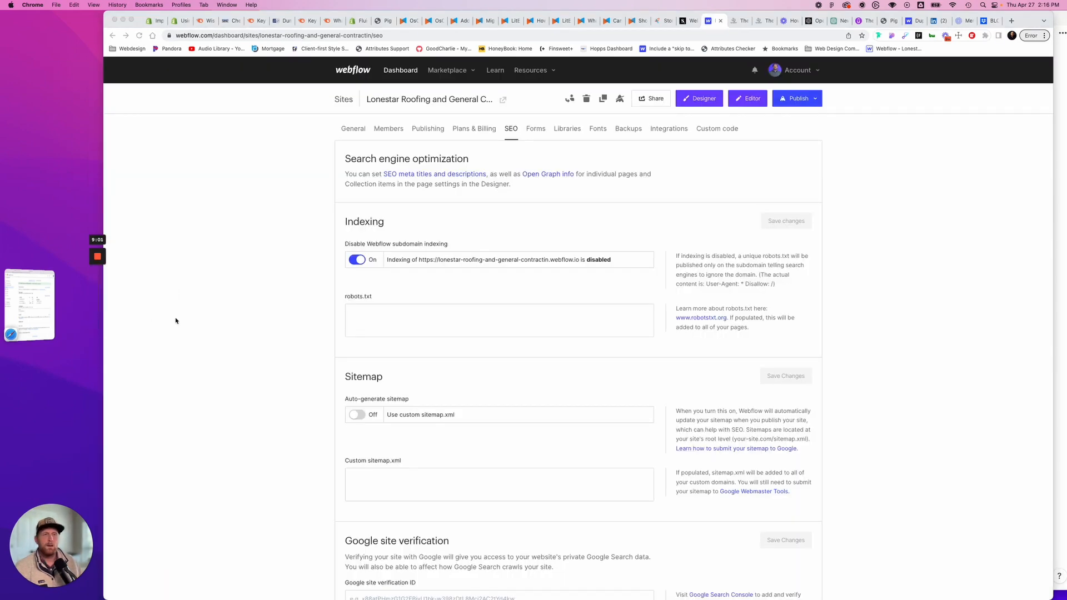
mouse_move(518, 252)
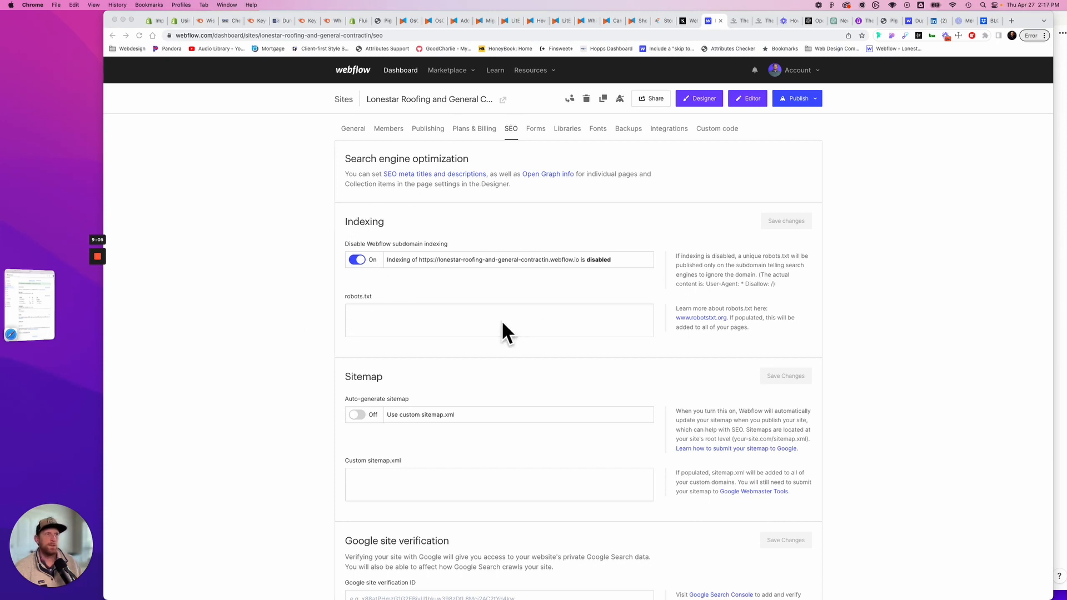
mouse_move(409, 255)
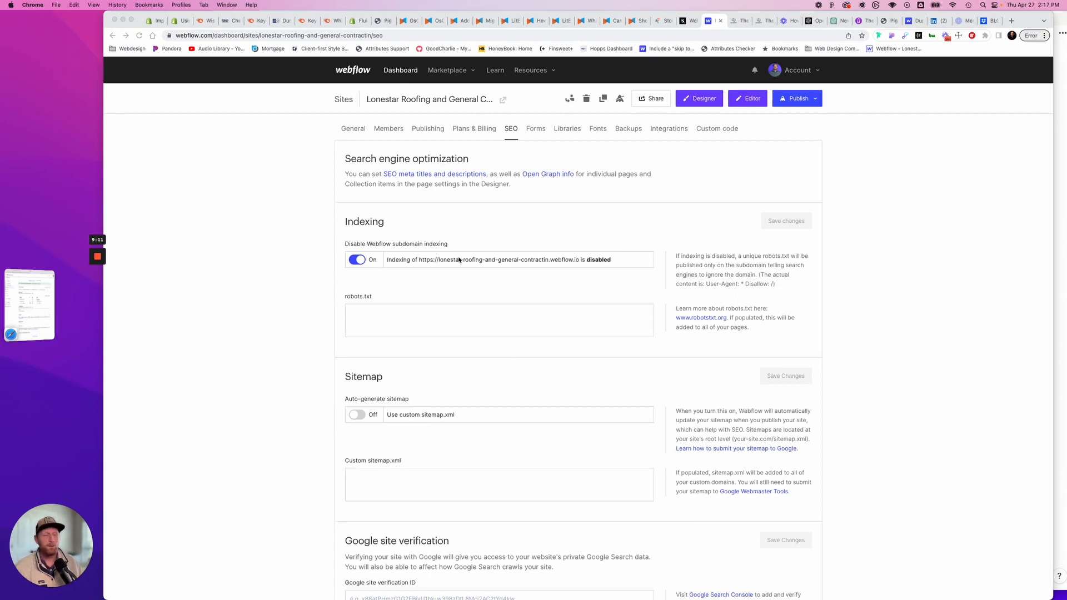
Enter 'User-agent: *' and an empty 'Disallow:' as robots.txt rules and save.
click(412, 320)
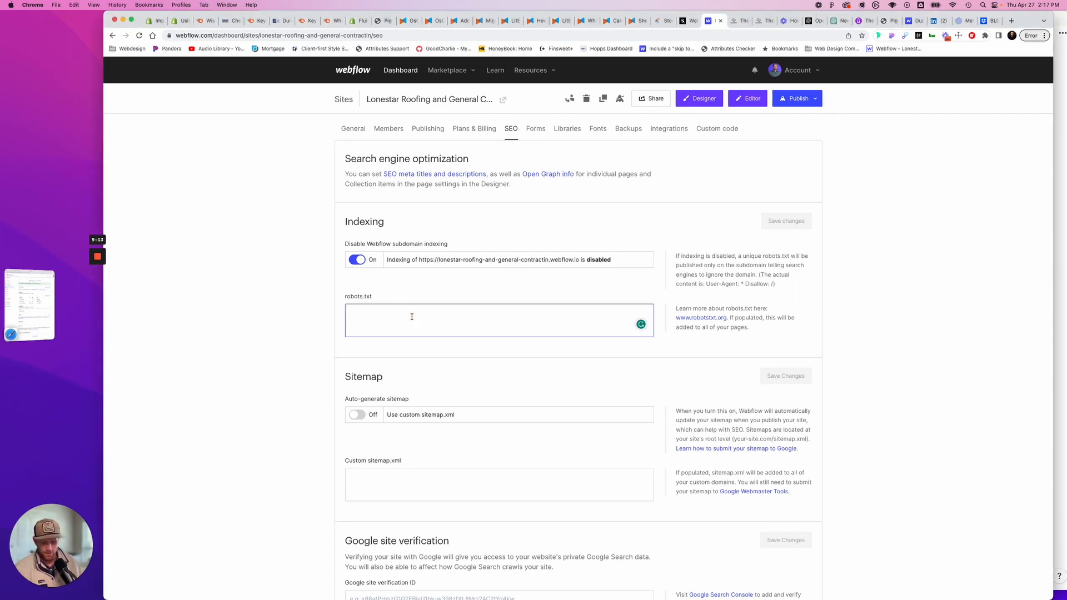
text(User-agent: *)
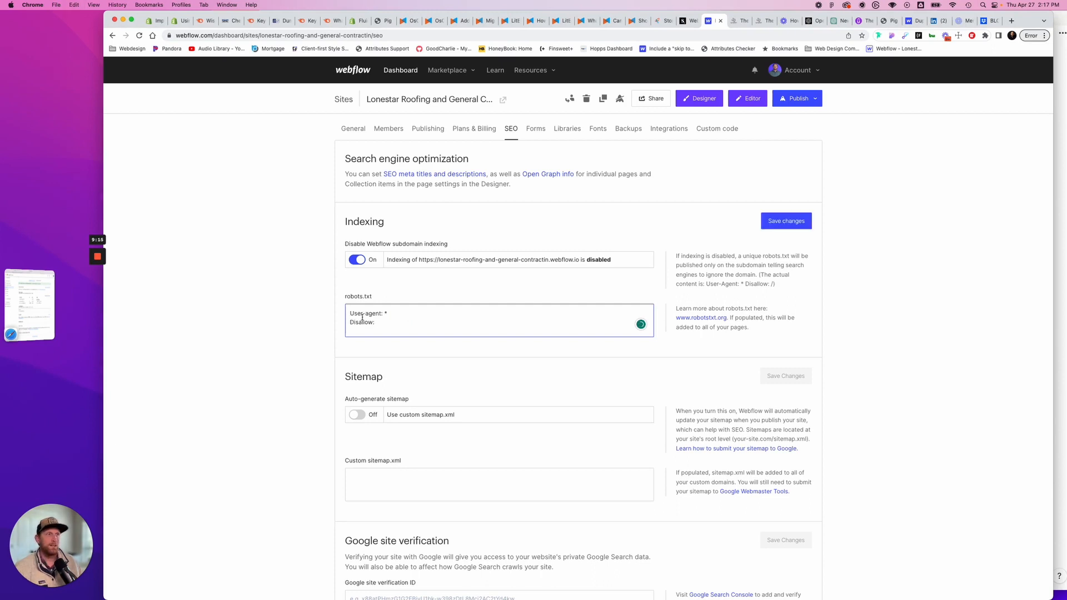
mouse_move(579, 364)
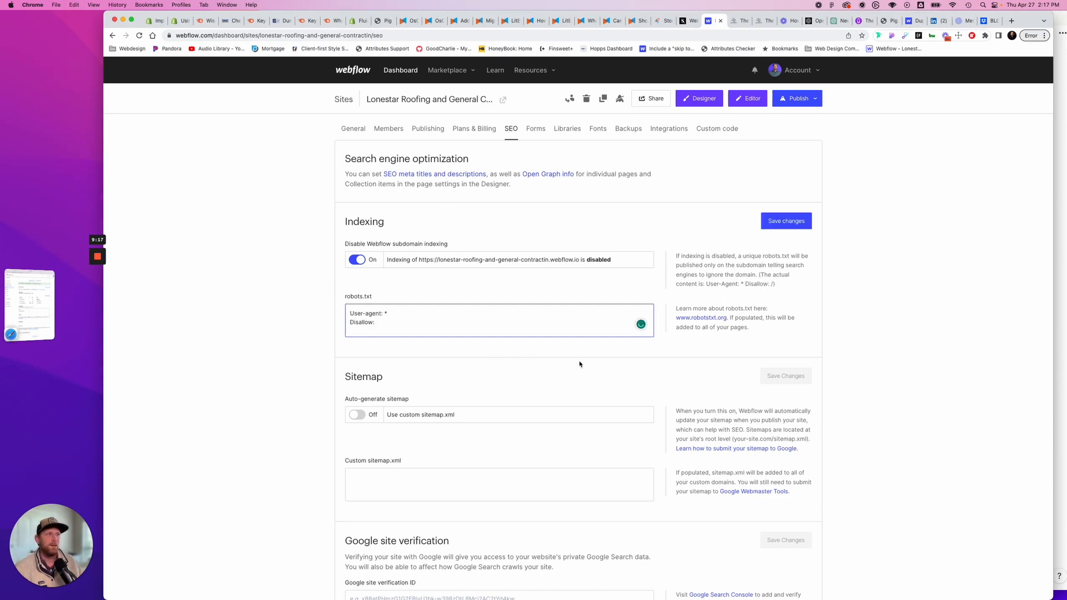
scroll(up, 3)
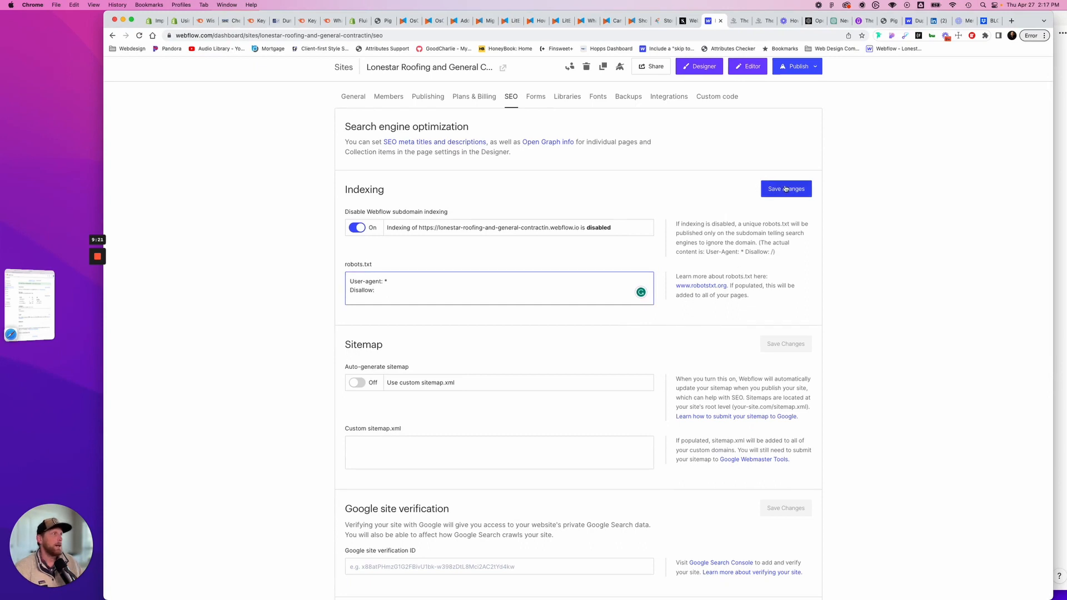
click(786, 189)
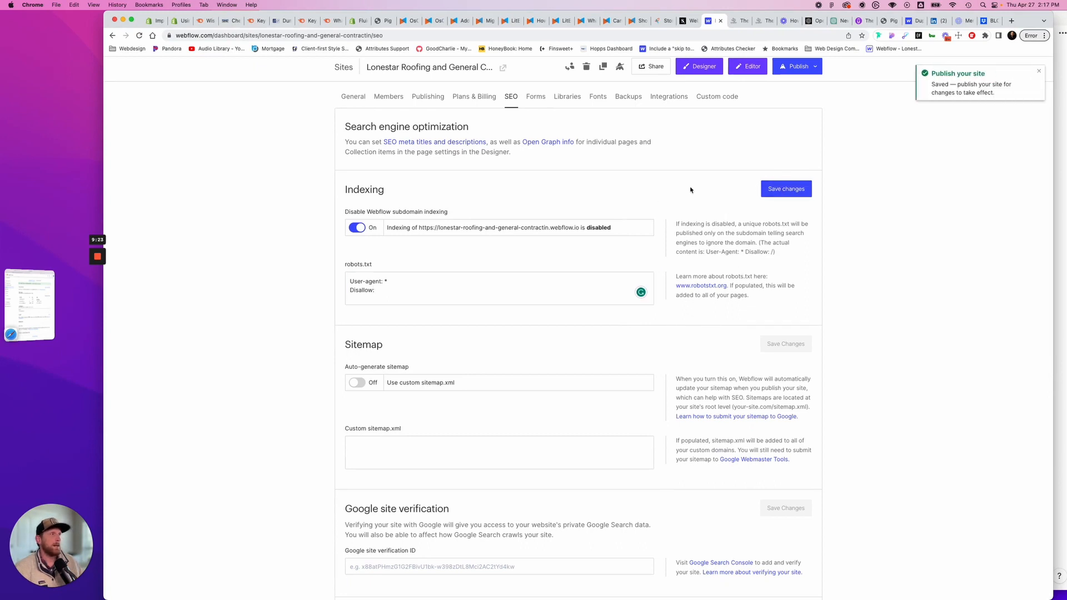
scroll(down, 3)
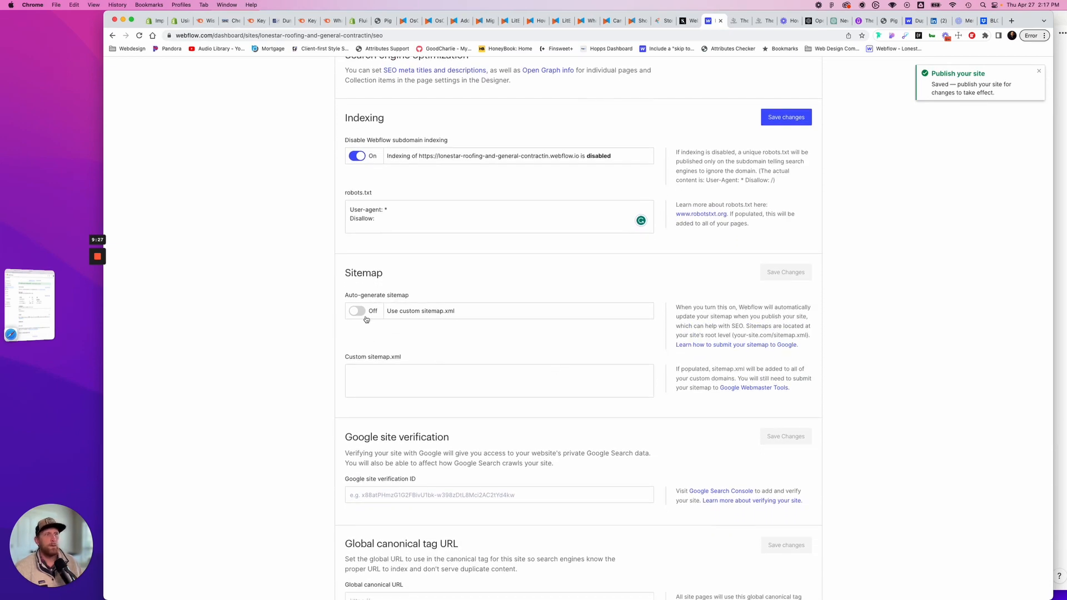
Switch on Auto-generate sitemap in the SEO settings and save it.
click(356, 311)
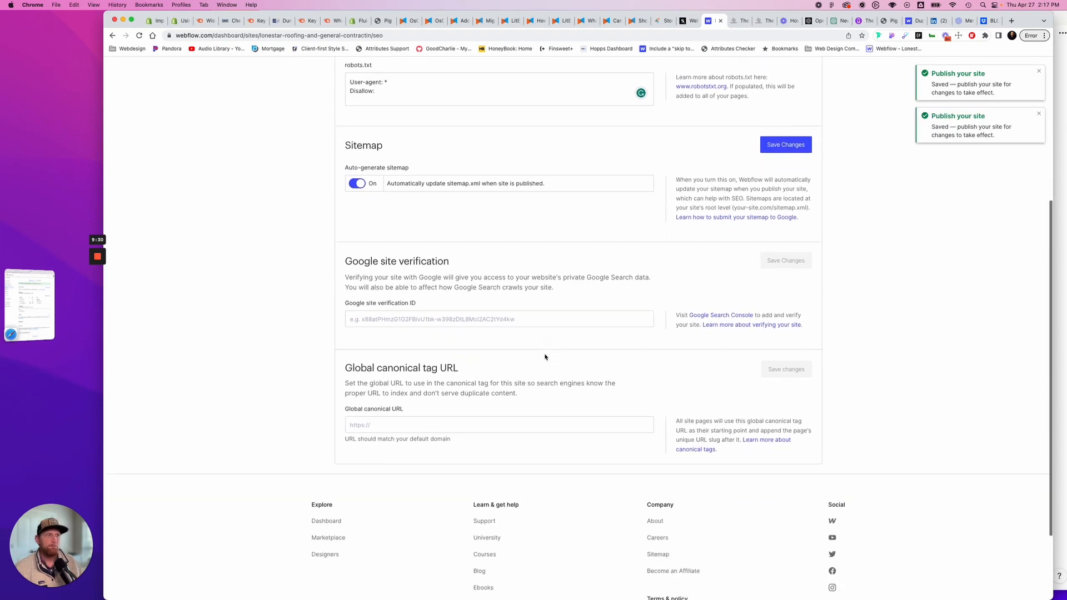
scroll(down, 3)
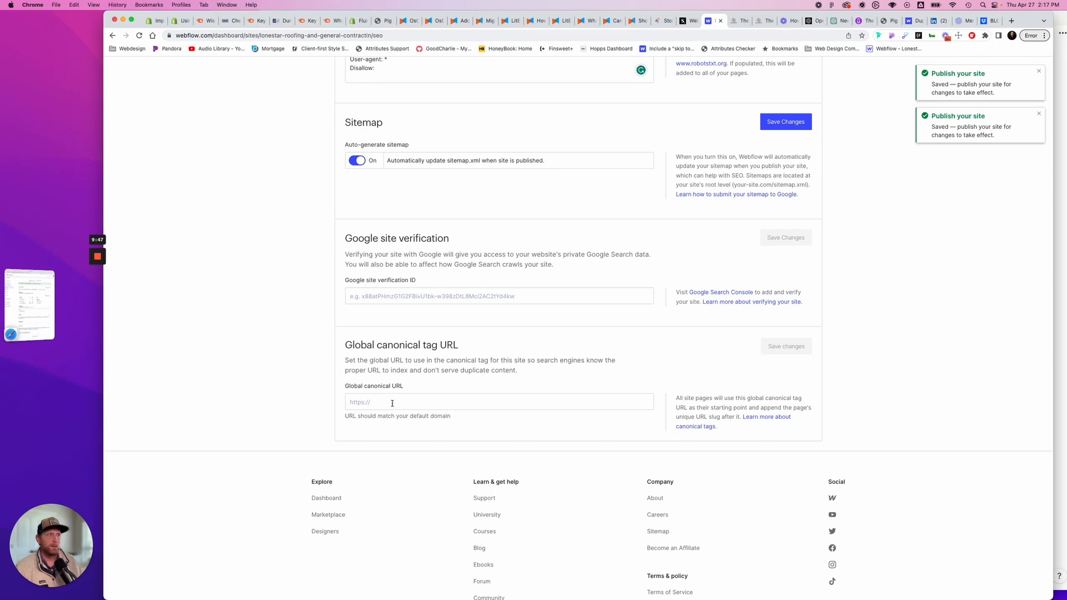
scroll(up, 3)
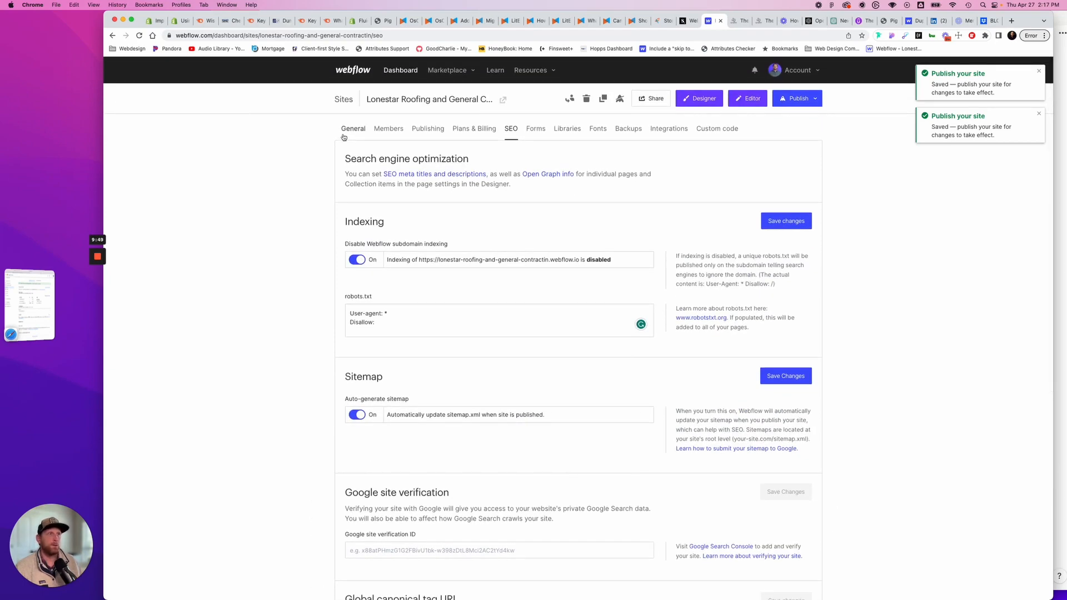
click(428, 128)
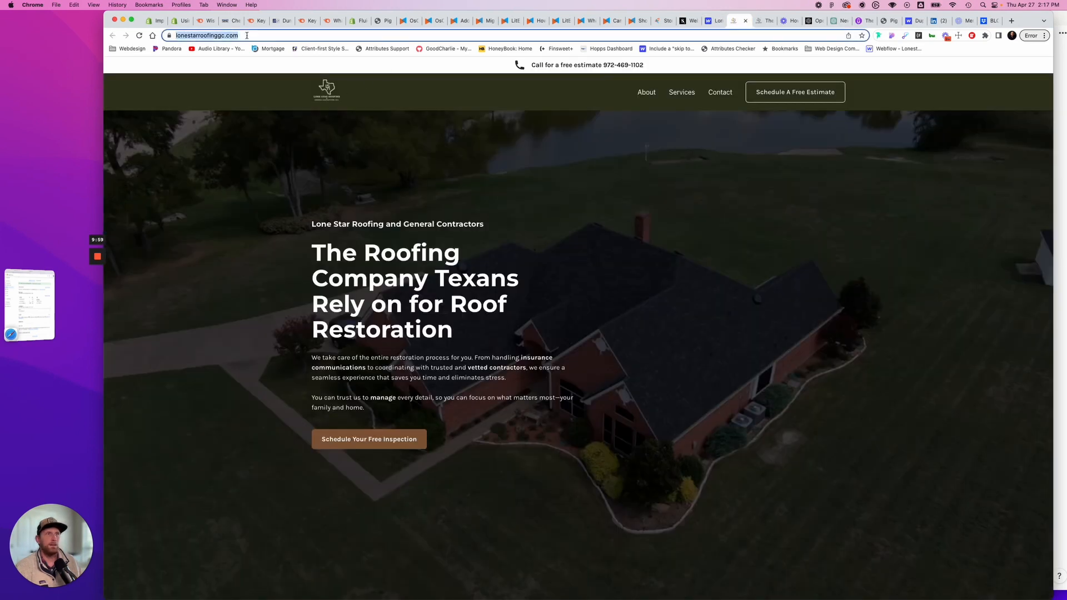
Copy the live URL, then return to General site settings through the Designer's menu.
click(709, 21)
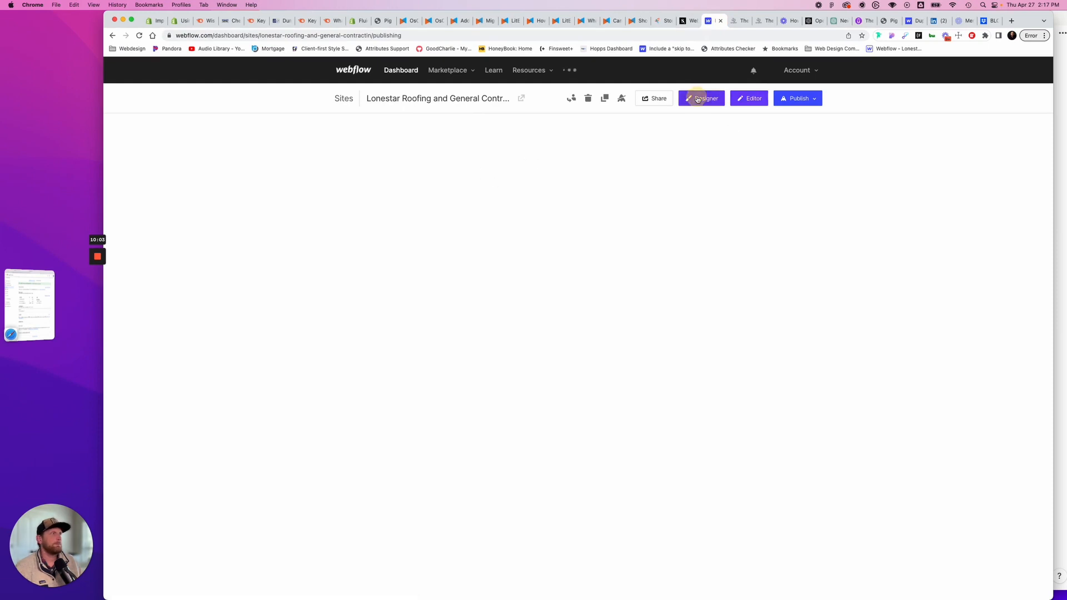
click(701, 97)
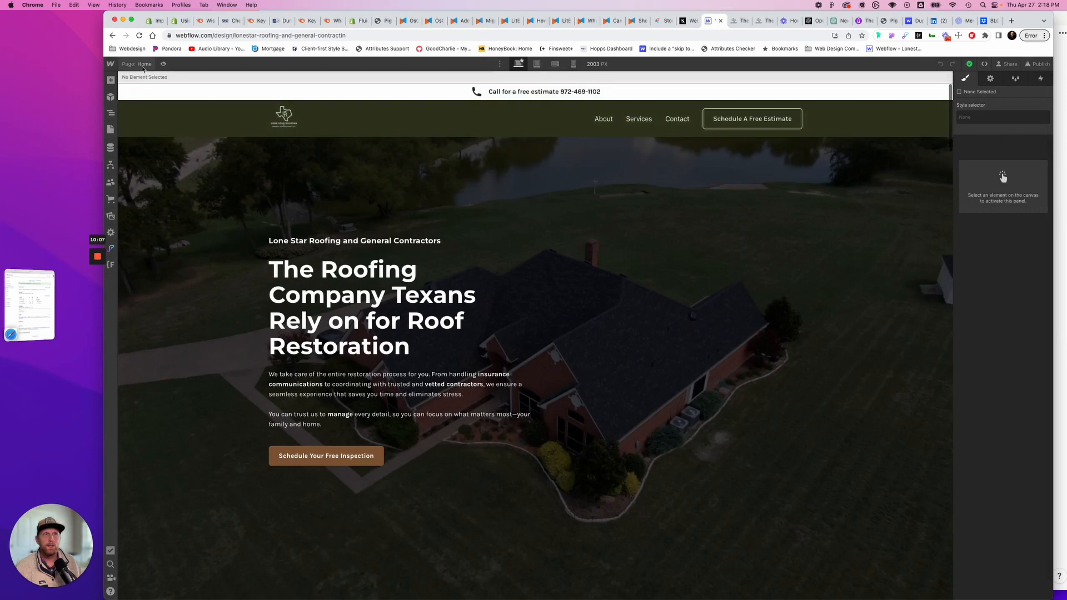
click(110, 63)
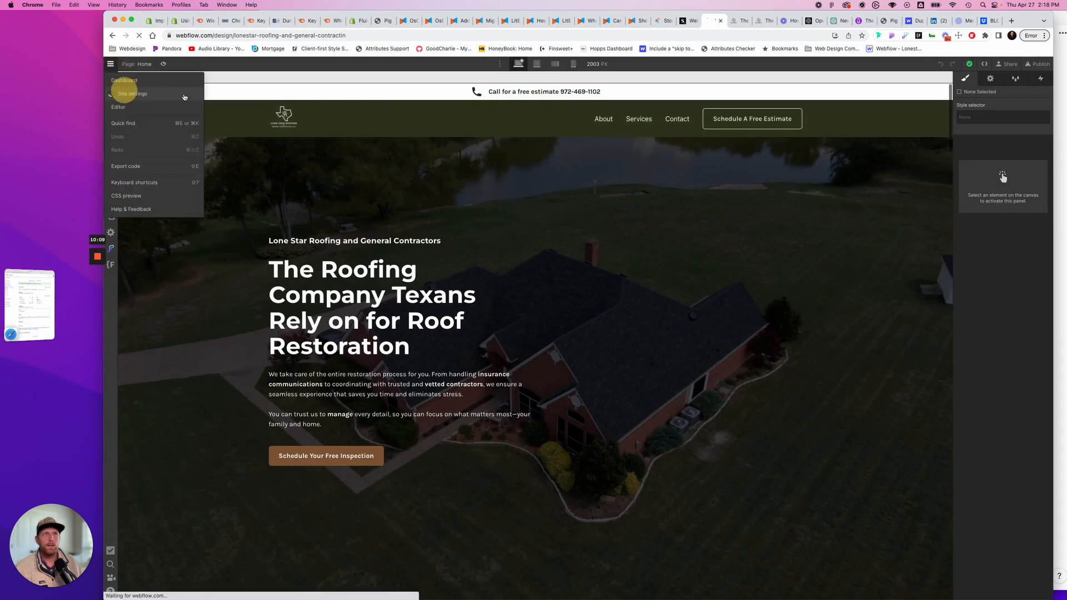
click(132, 94)
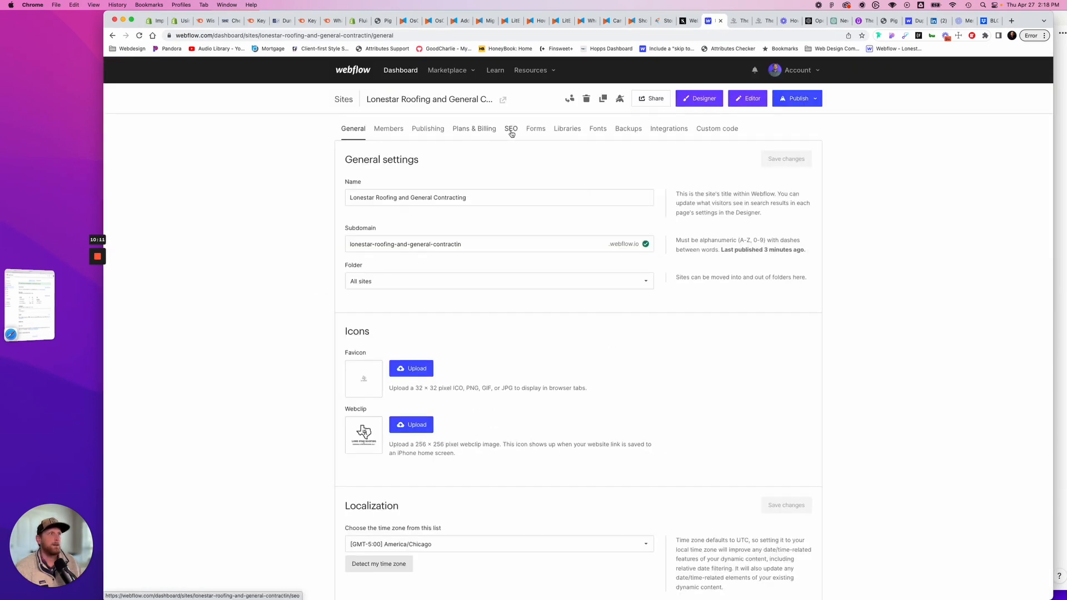
click(511, 129)
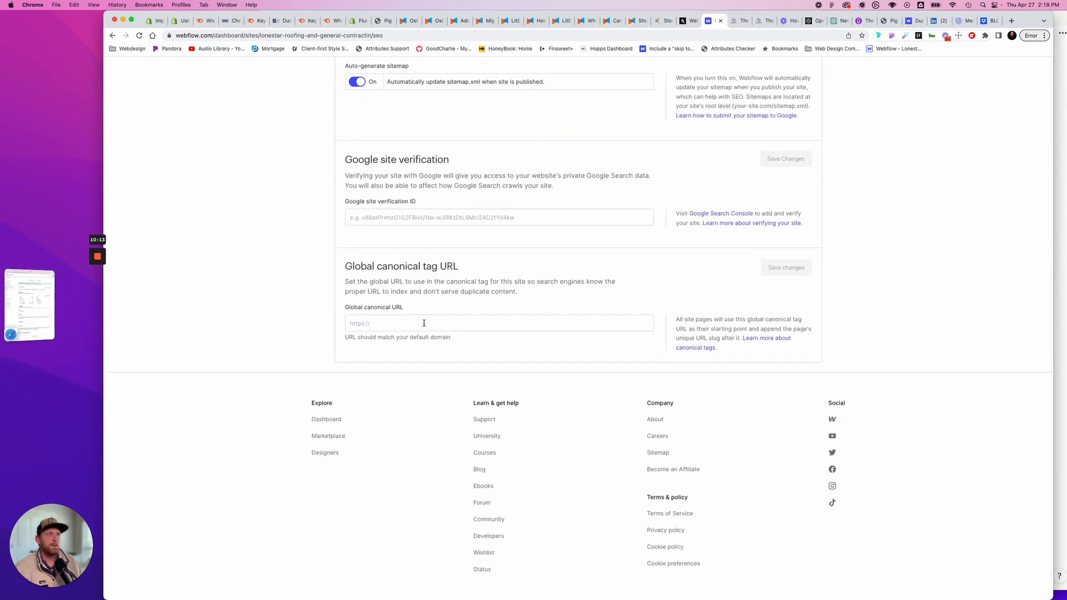
text(https://www.lonestarroofinggc.com/)
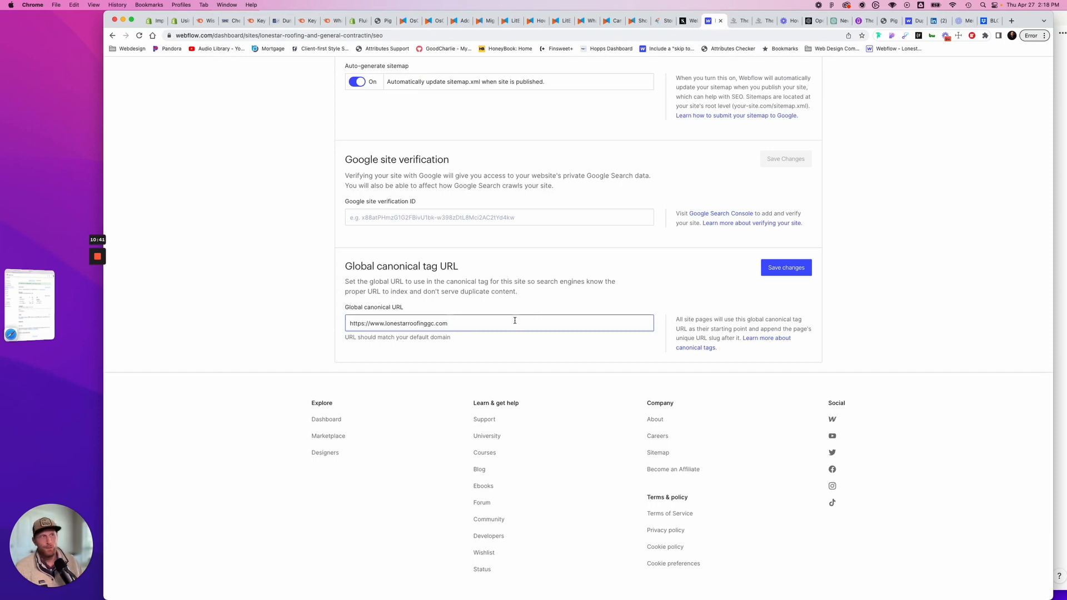
click(785, 268)
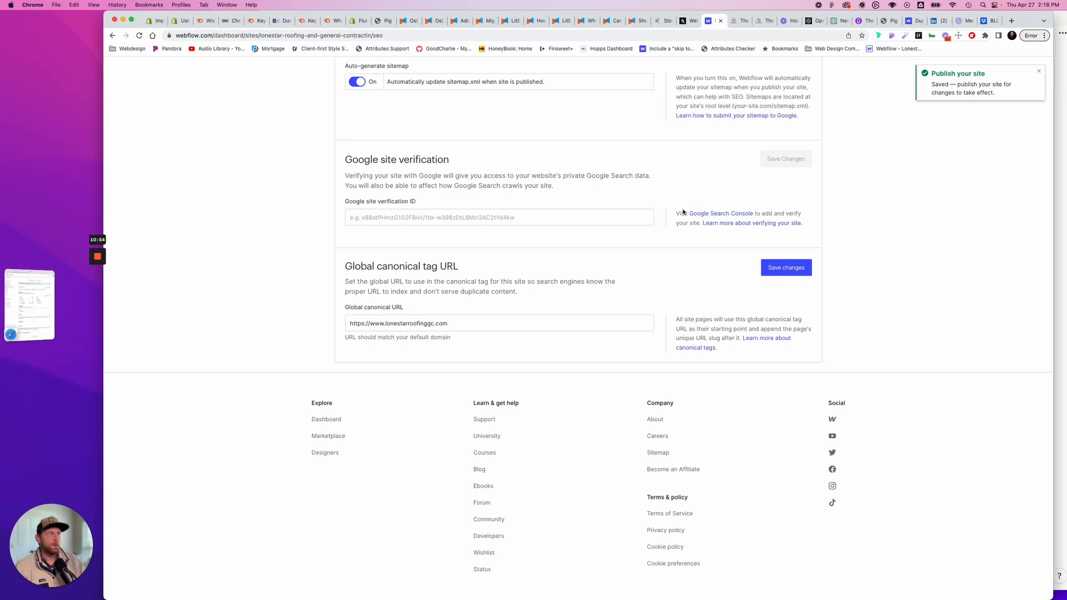
mouse_move(720, 213)
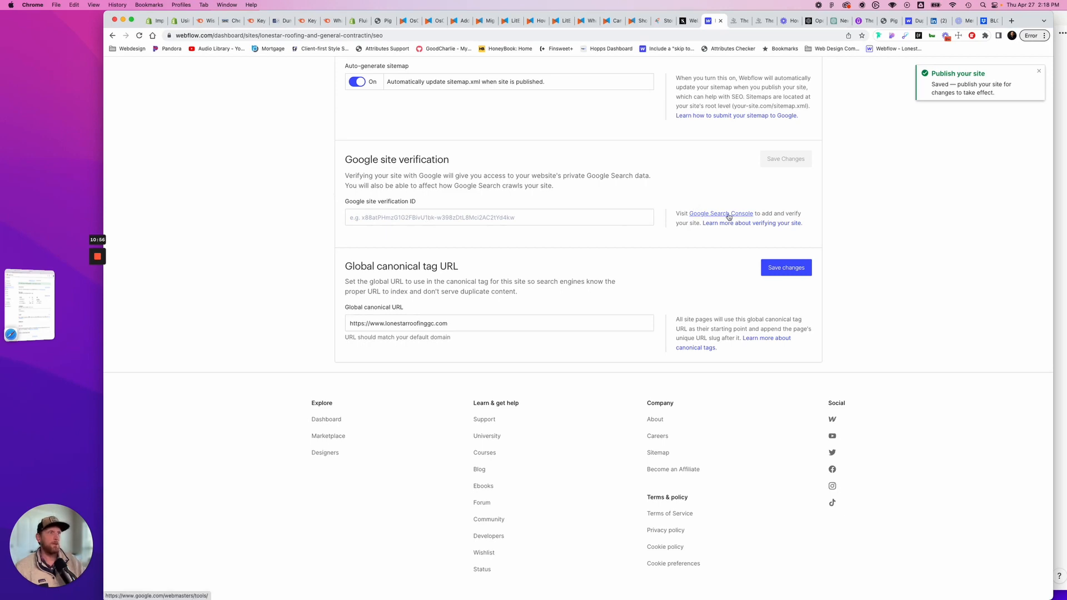
mouse_move(228, 288)
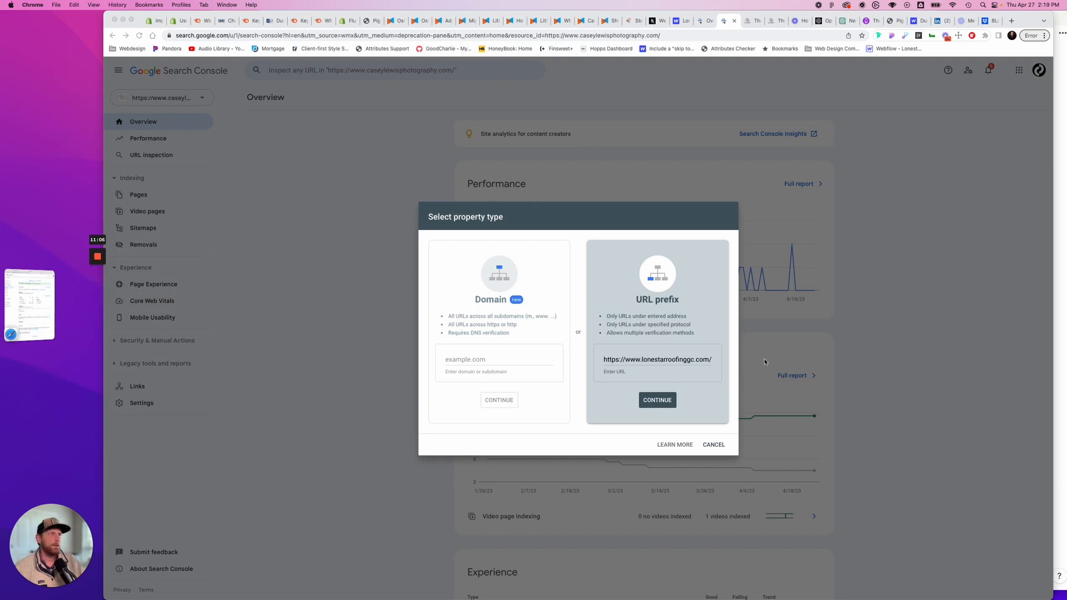
mouse_move(232, 318)
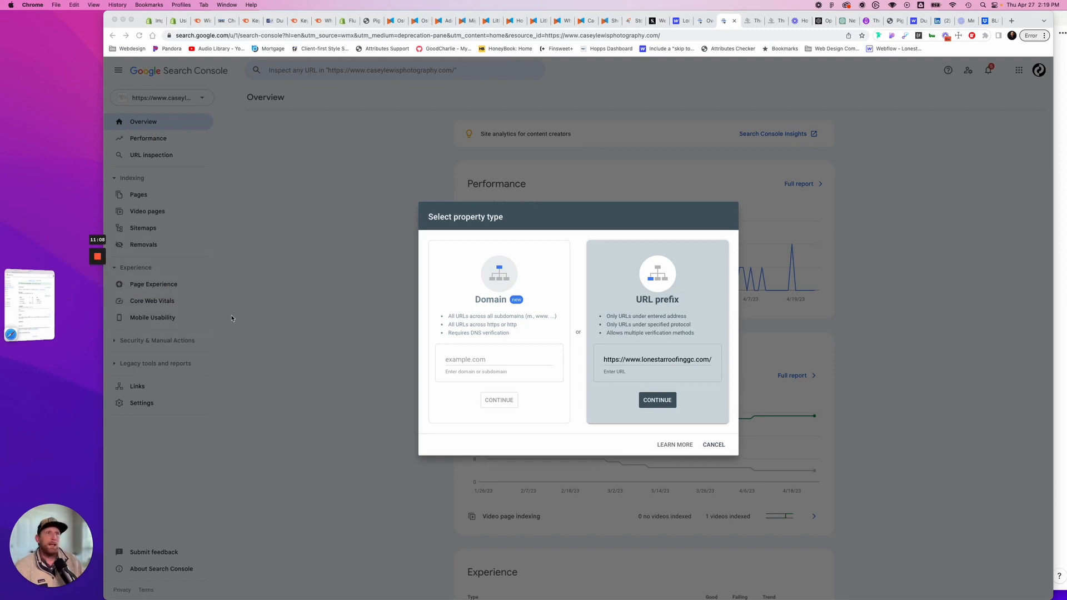
mouse_move(665, 297)
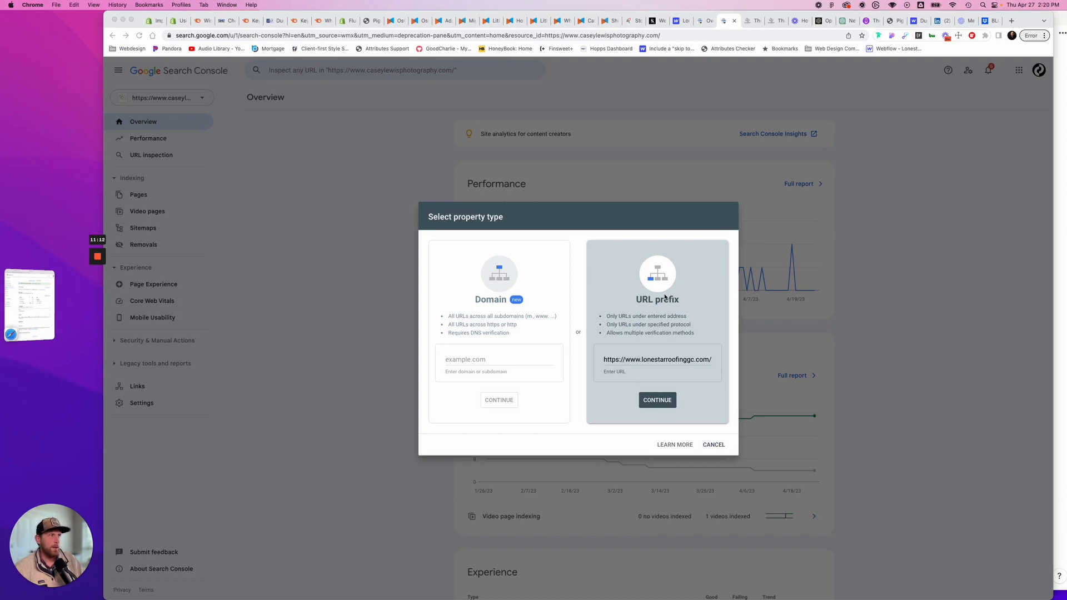
mouse_move(708, 356)
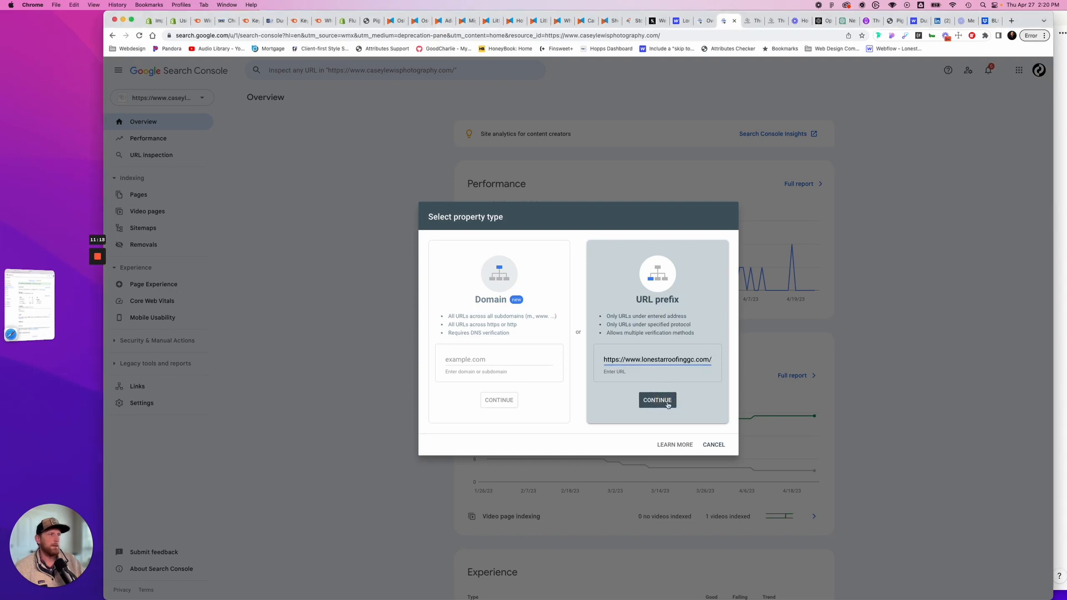
click(656, 400)
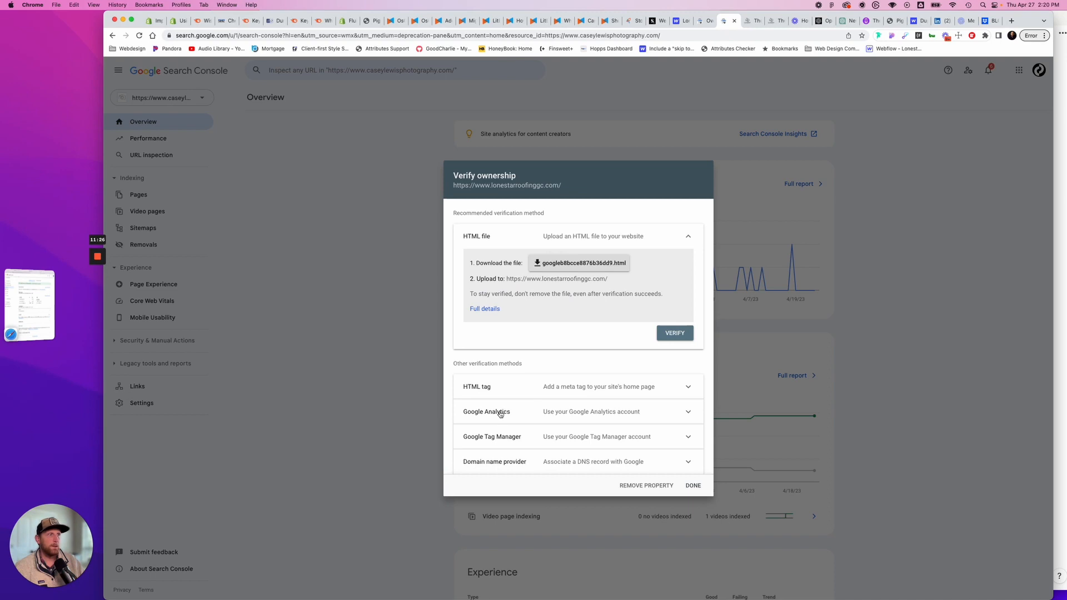
mouse_move(668, 416)
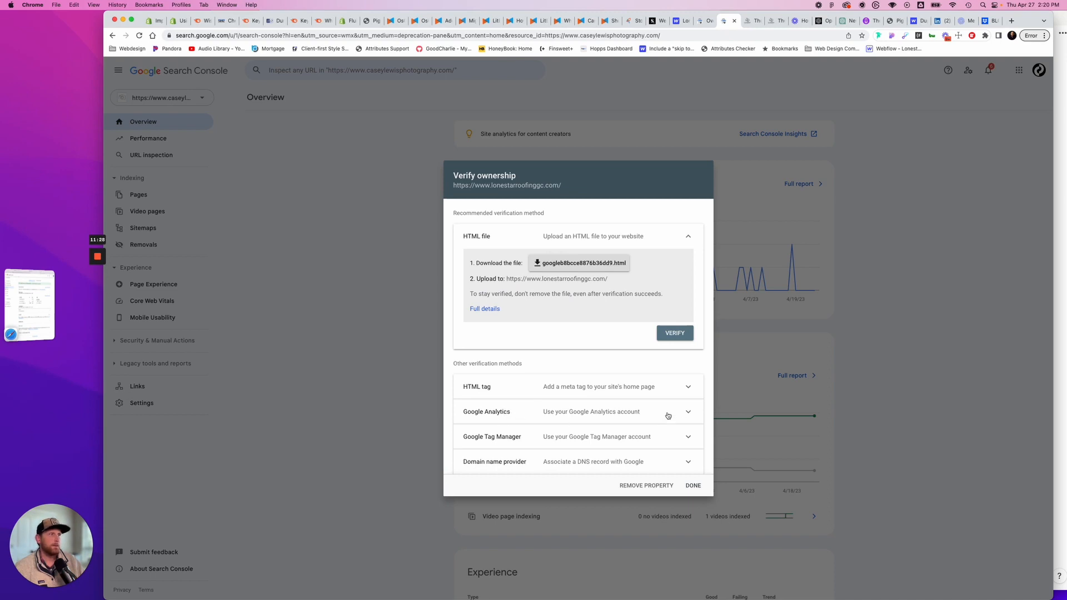
mouse_move(556, 379)
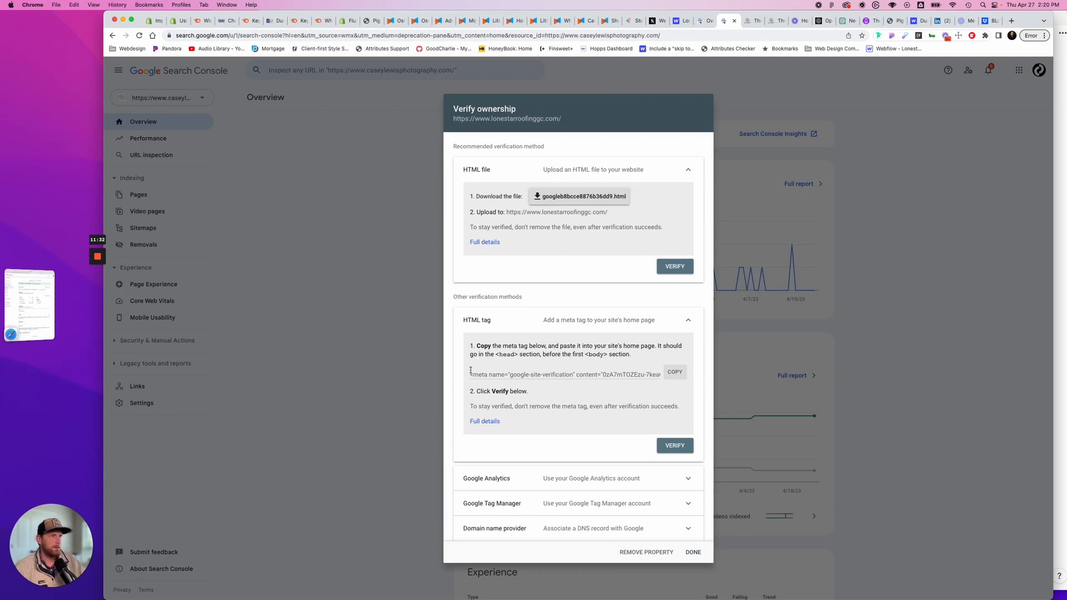
mouse_move(500, 477)
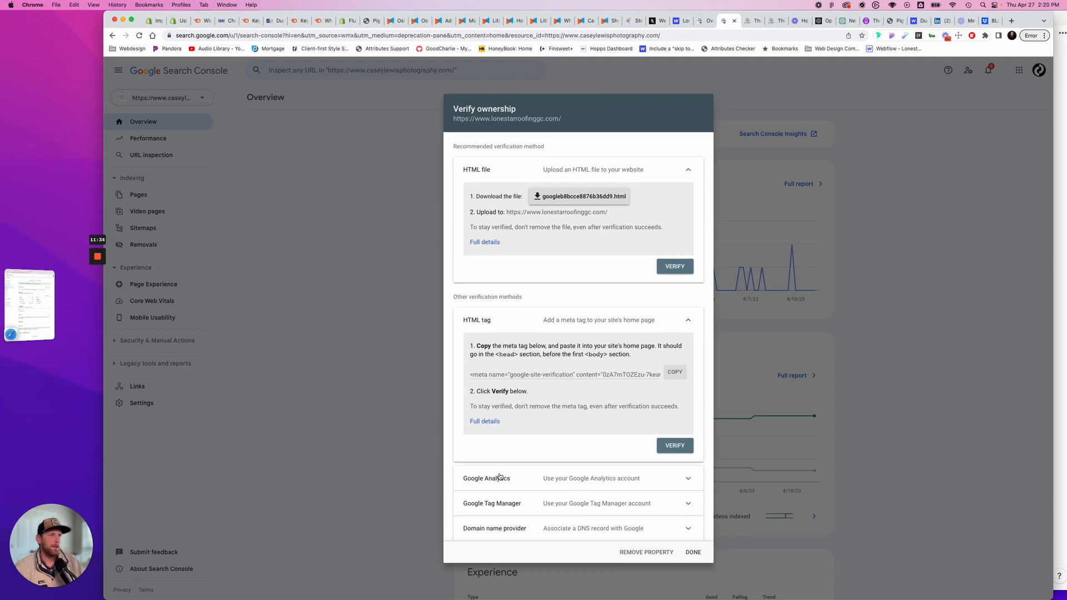
Choose the HTML tag method and verify ownership of lonestarroofinggc.com.
click(674, 372)
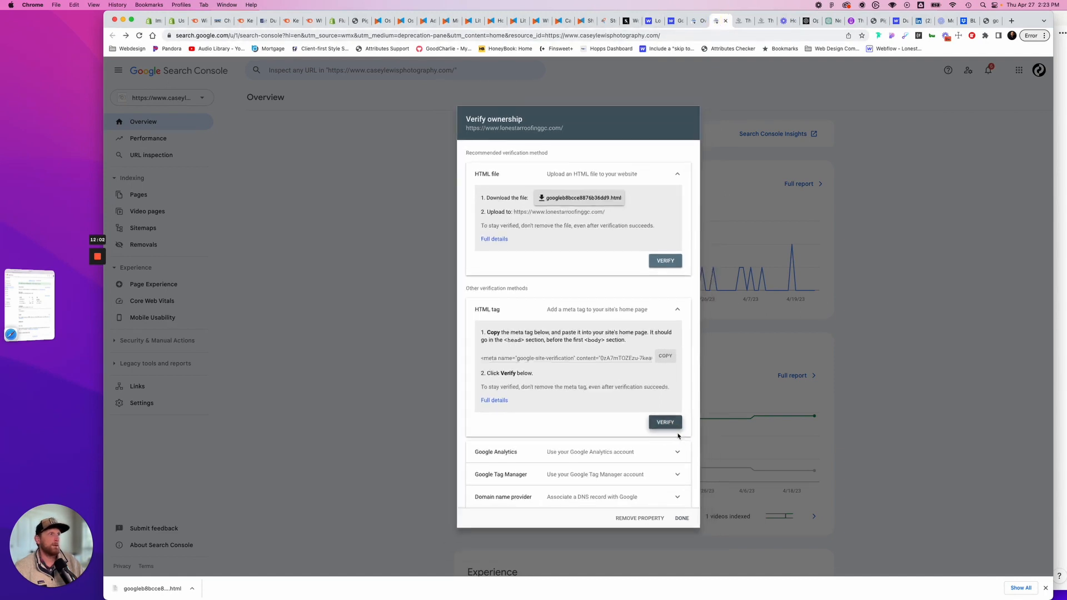
click(665, 422)
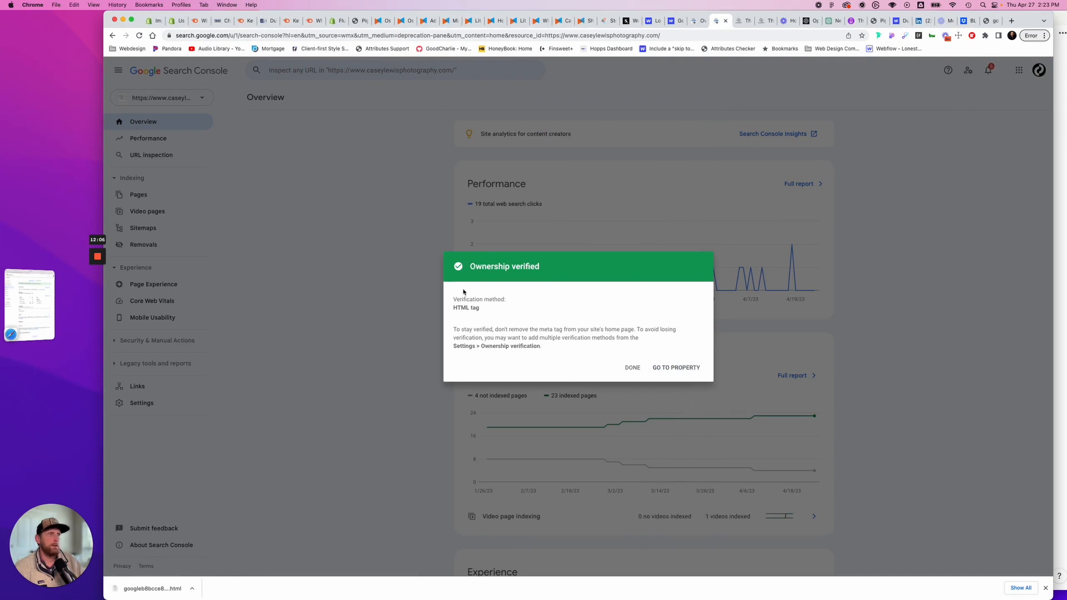
mouse_move(658, 368)
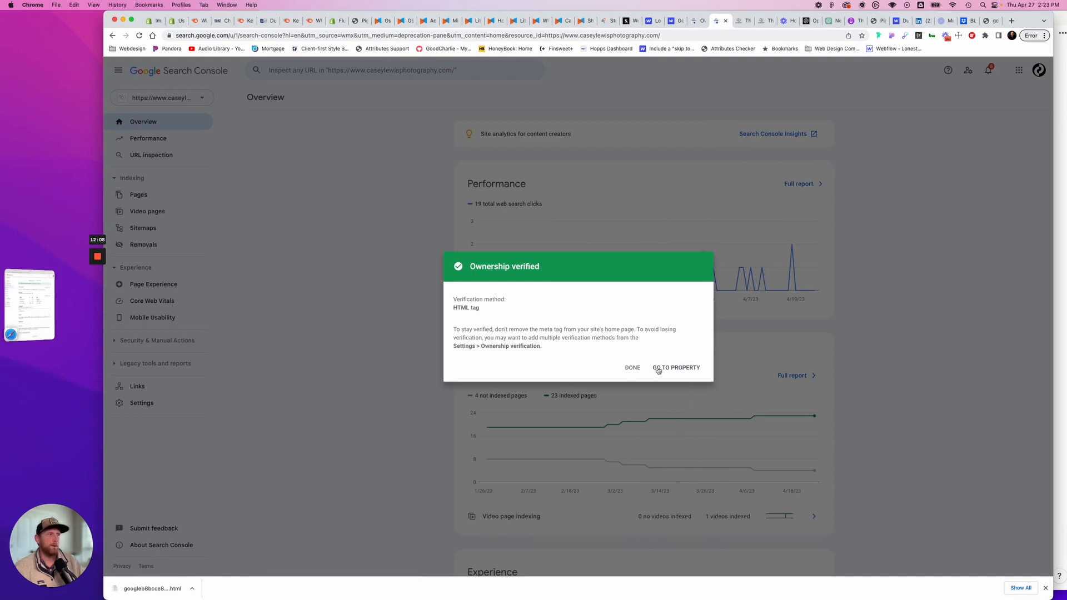
Dismiss the Ownership verified dialog and scroll the property list to lonestarroofinggc.com.
click(632, 368)
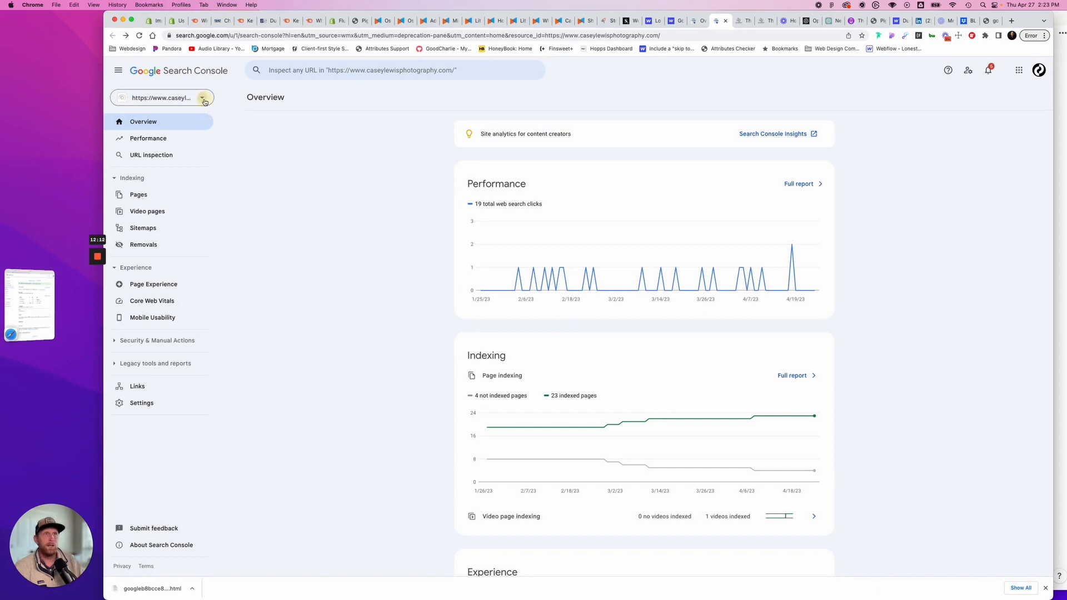
click(203, 98)
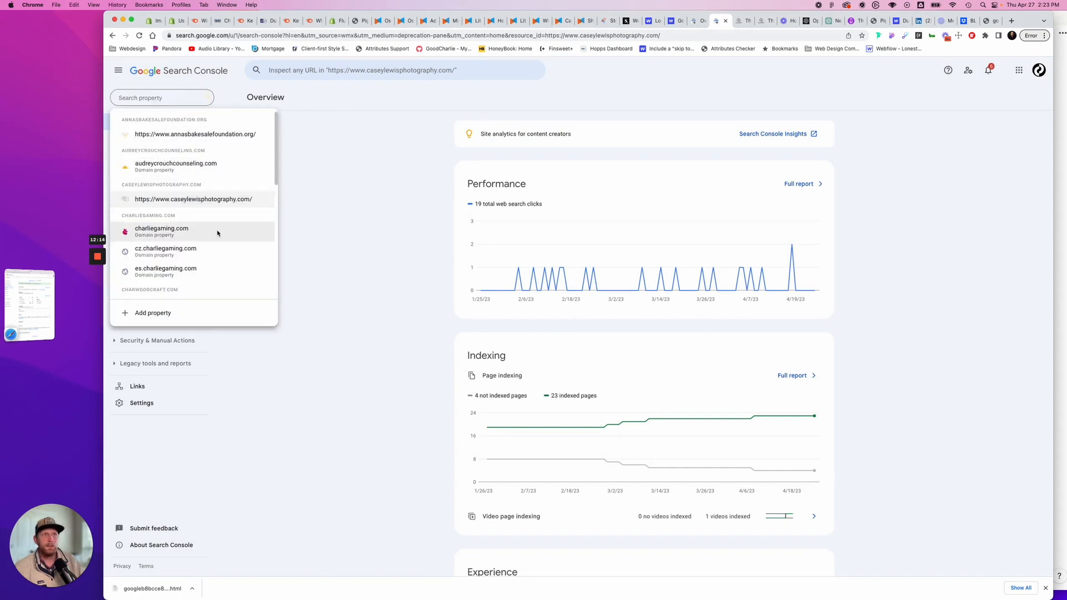
scroll(down, 3)
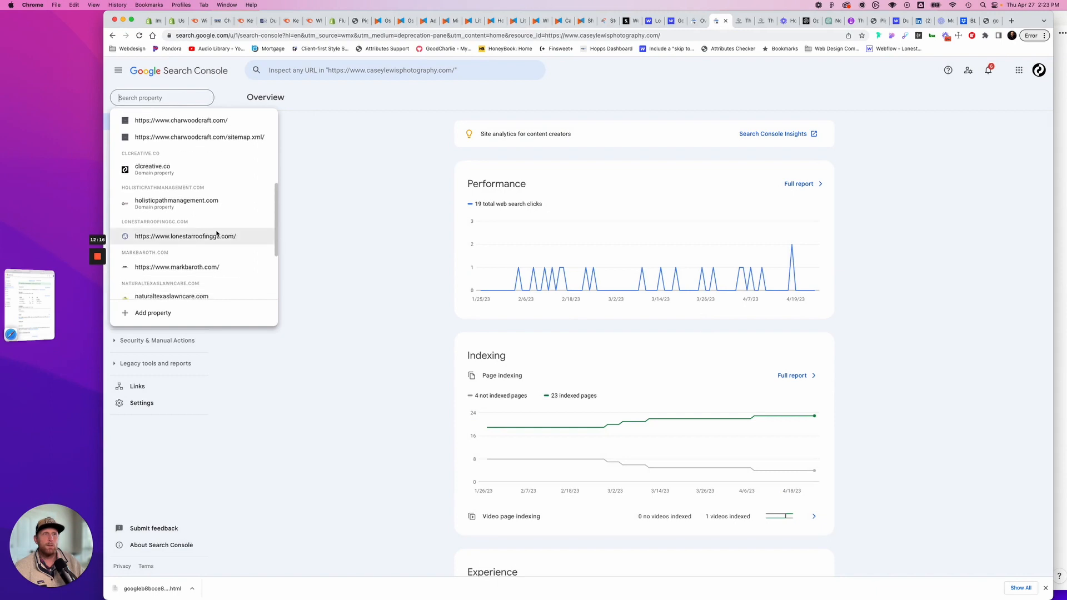
scroll(down, 3)
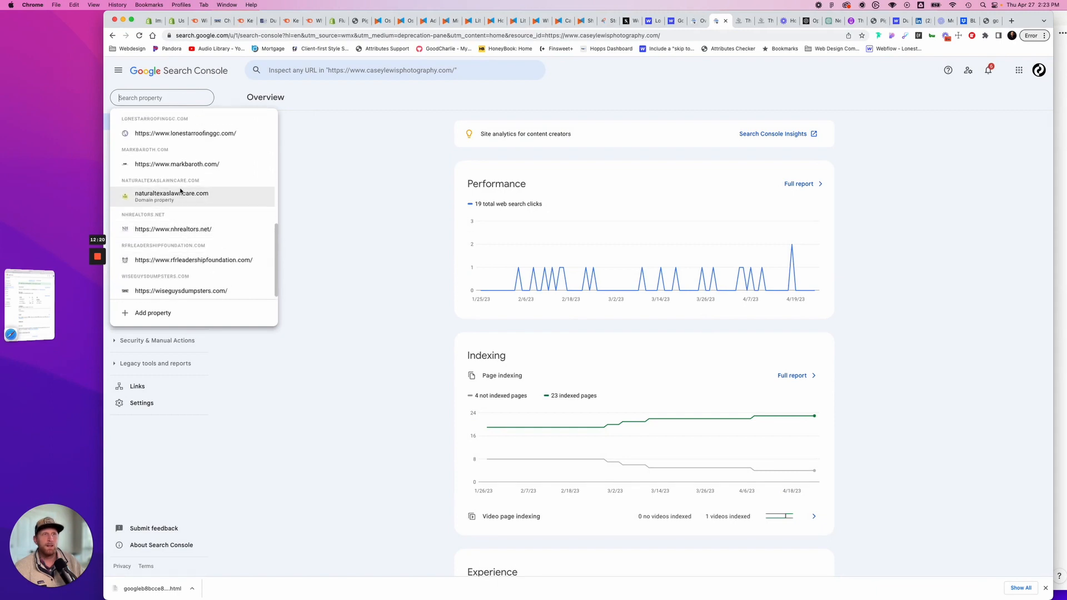
Select the lonestarroofinggc.com property and open its empty Sitemaps report.
click(185, 133)
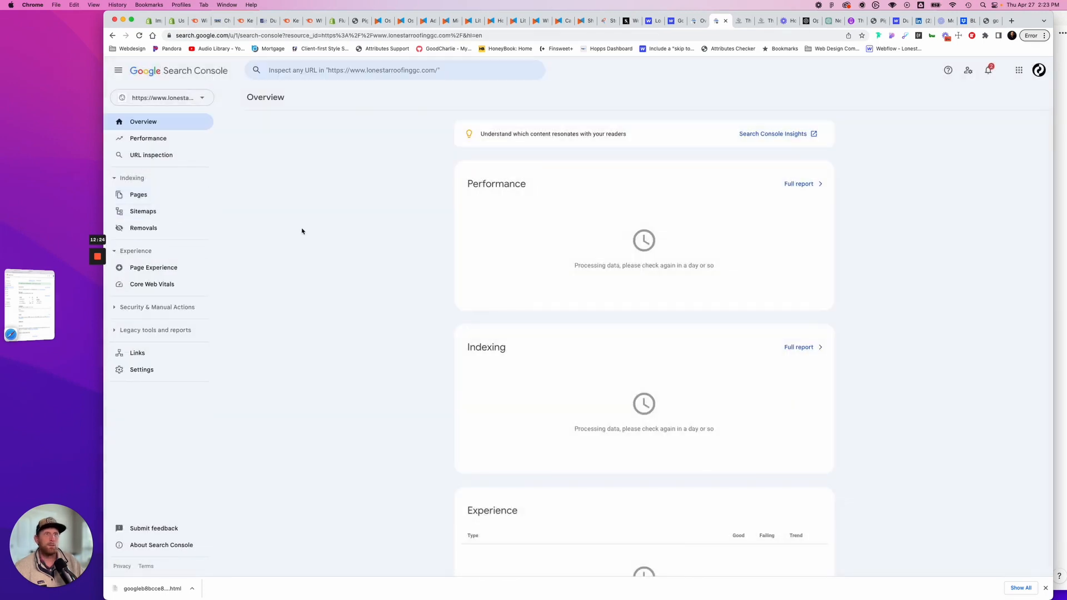
click(143, 212)
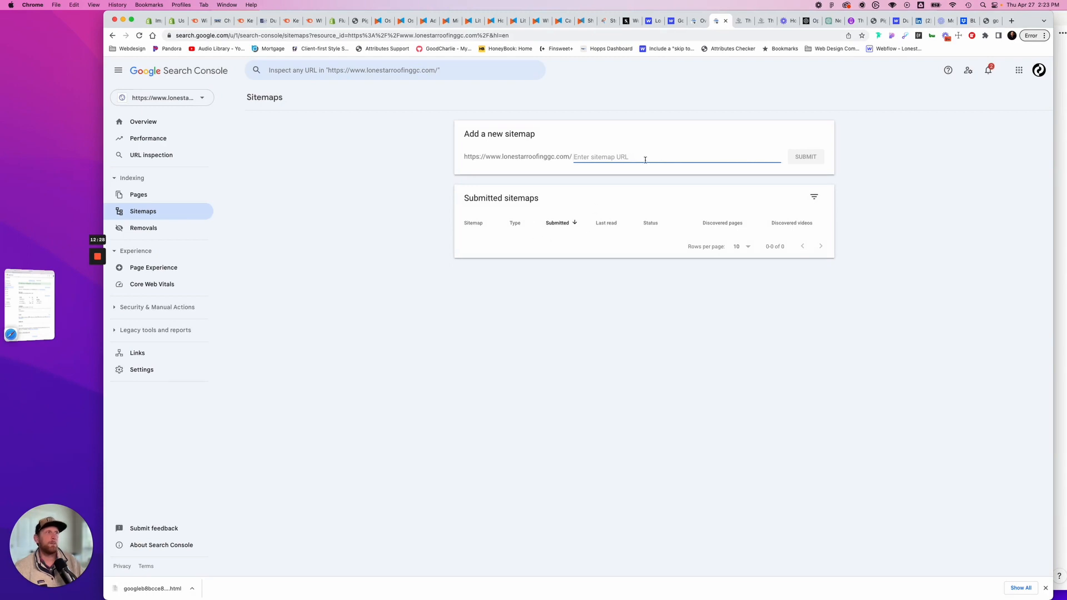
mouse_move(697, 21)
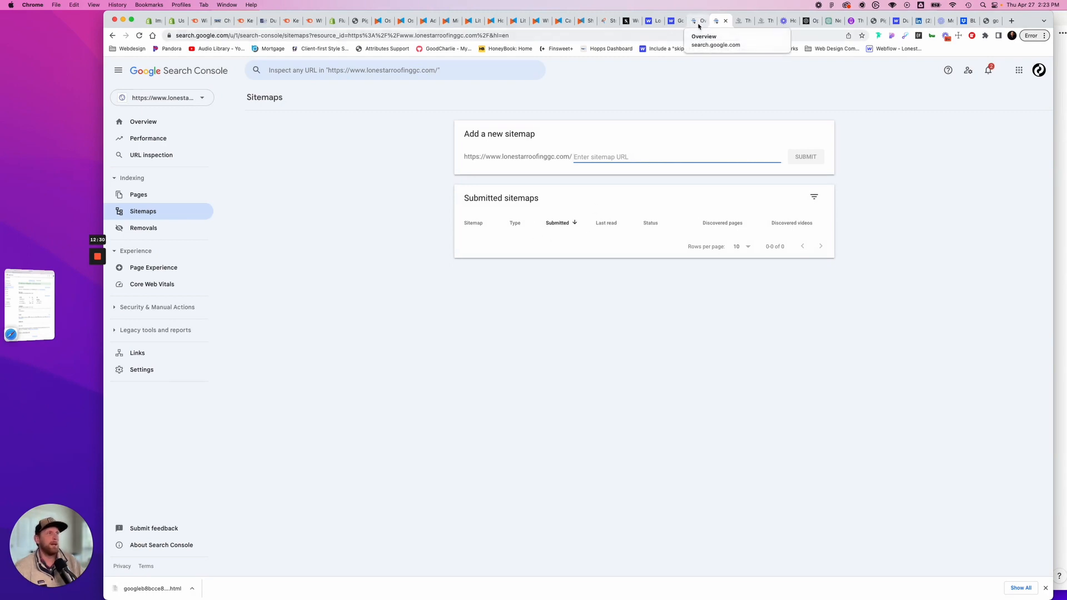
mouse_move(743, 21)
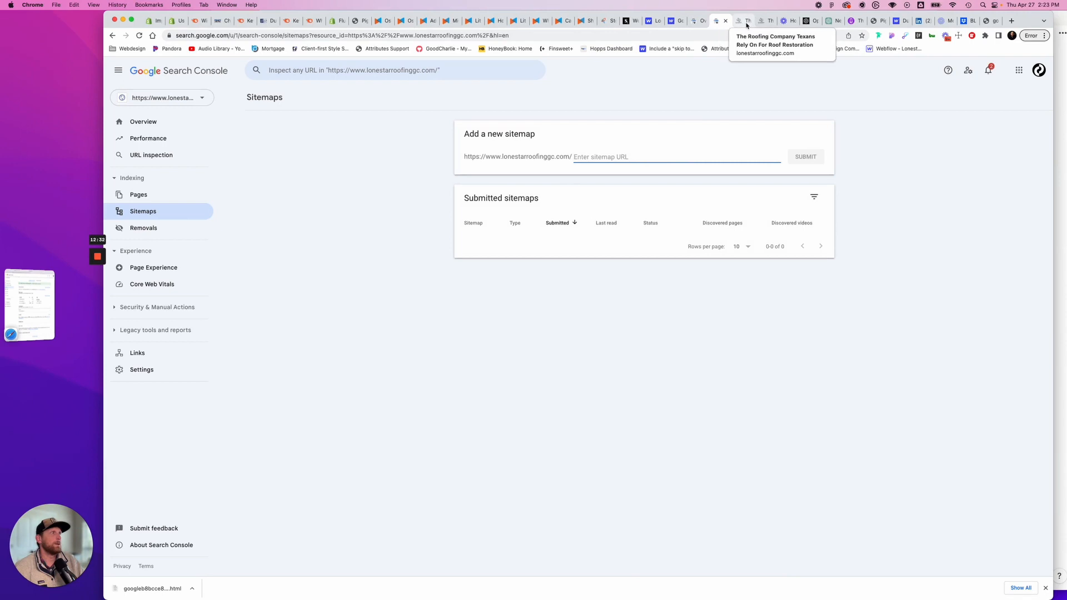
click(743, 21)
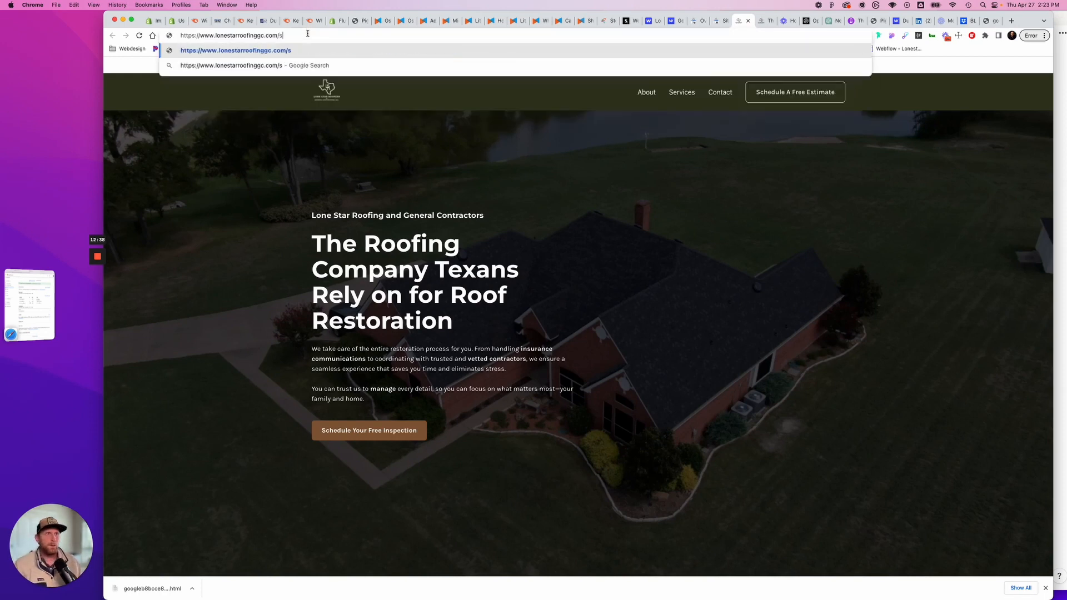
Load the live site's /sitemap.xml and return to Search Console's Sitemaps page.
text(itemap)
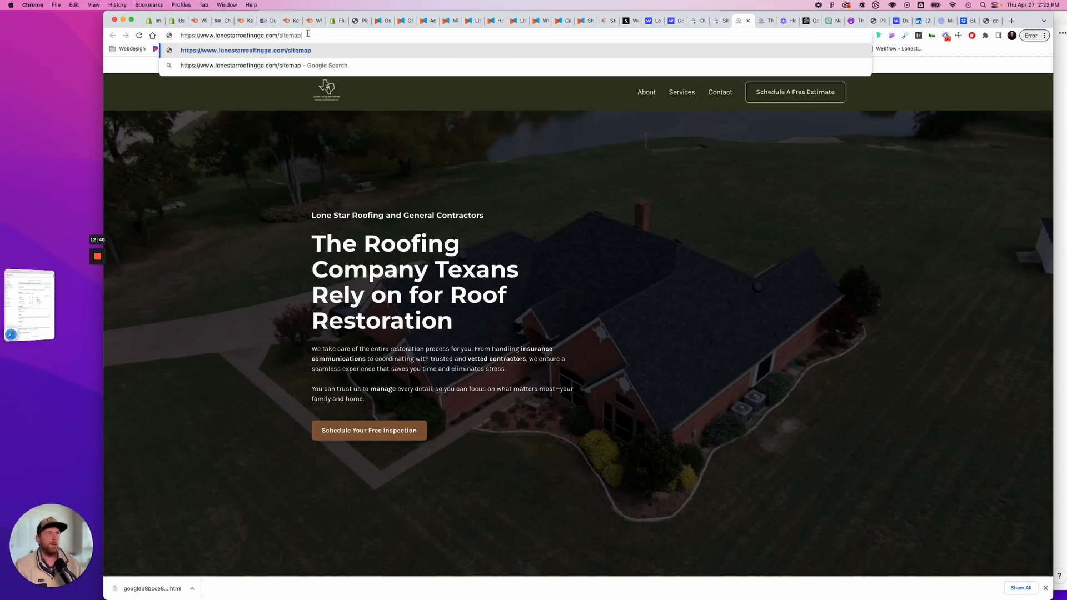
text(.xml)
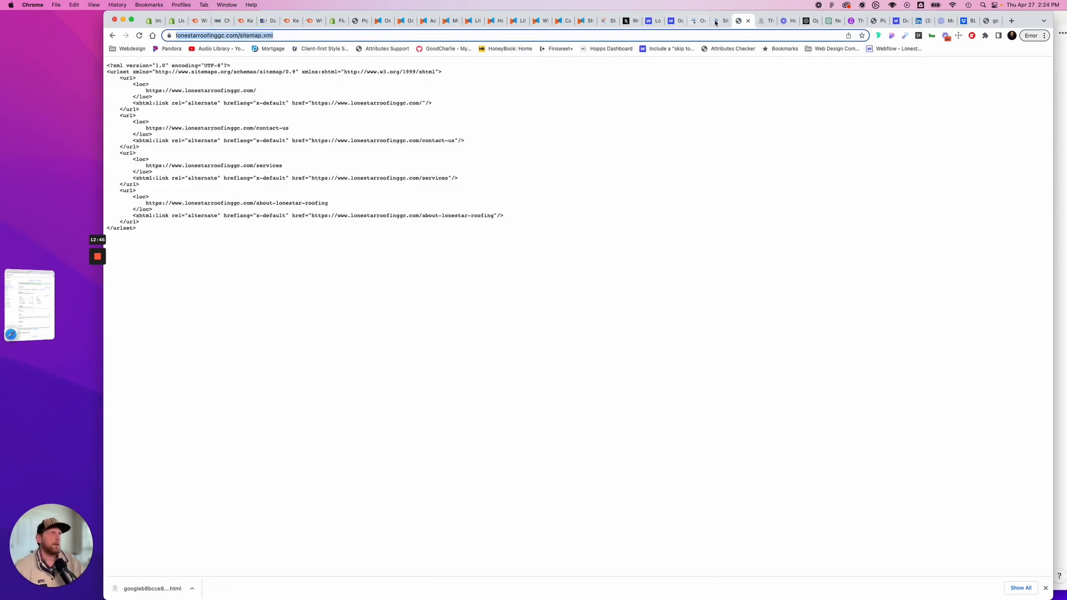
click(634, 21)
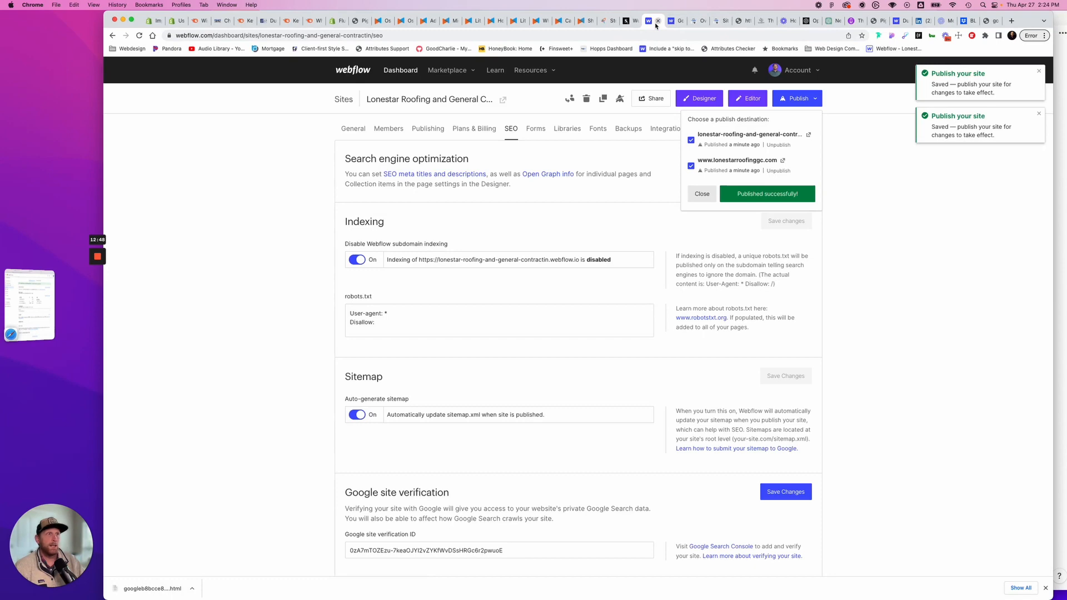
click(719, 21)
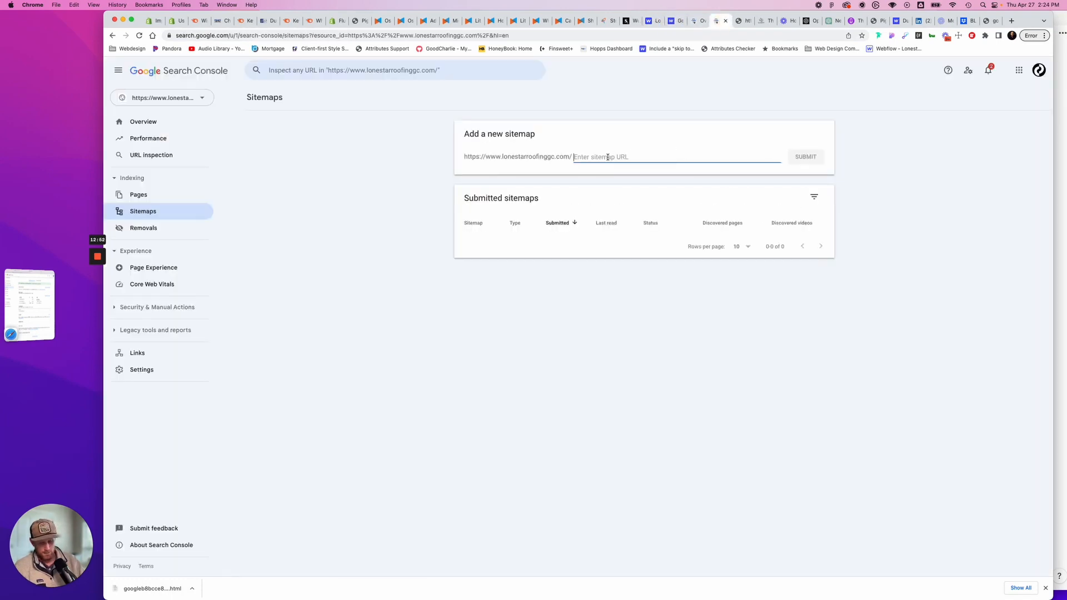
Submit sitemap.xml to Google, confirming Success with 4 discovered pages.
text(https://www.lonestarroofinggc.com/sitemap.xml)
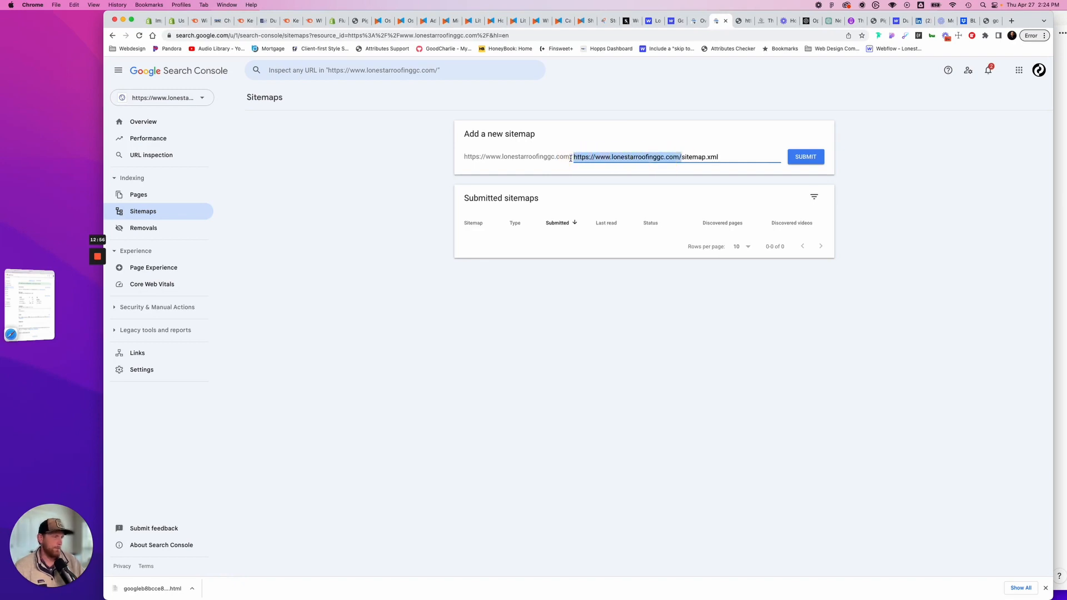
text(sitemap.xml)
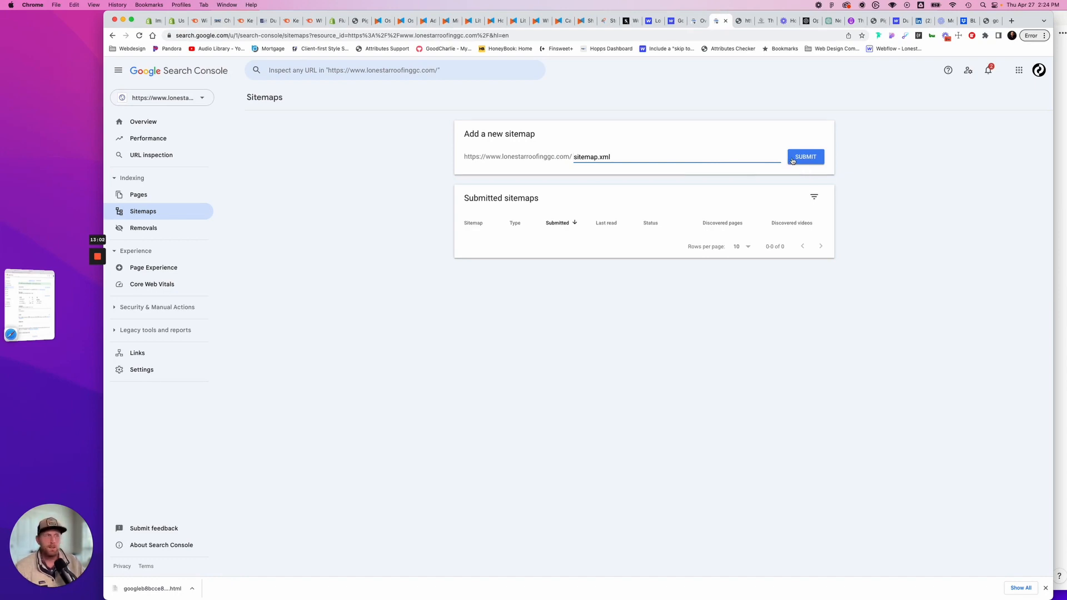
click(806, 157)
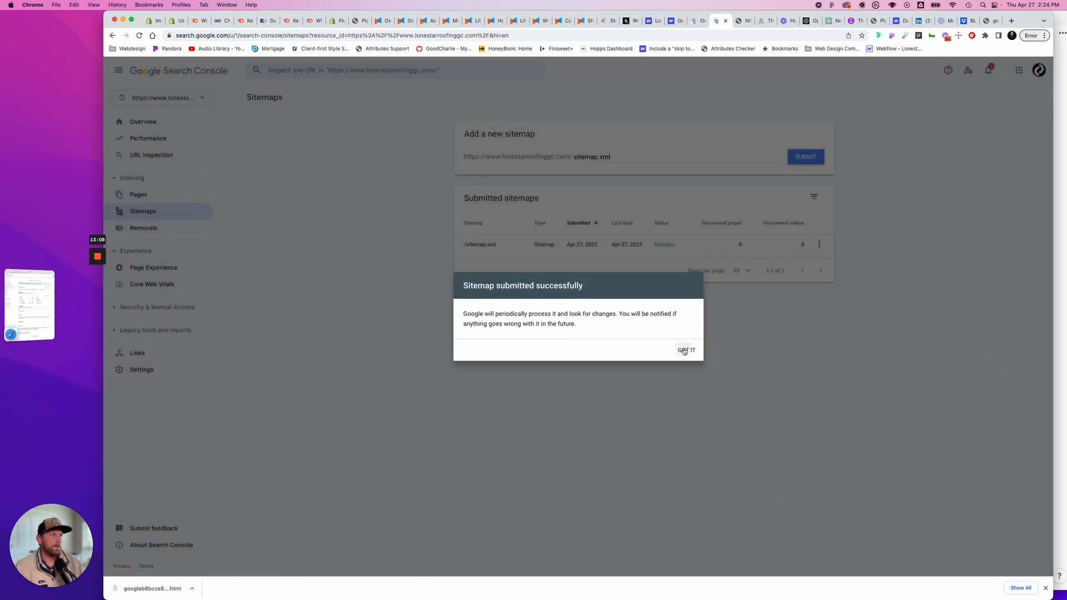
click(686, 350)
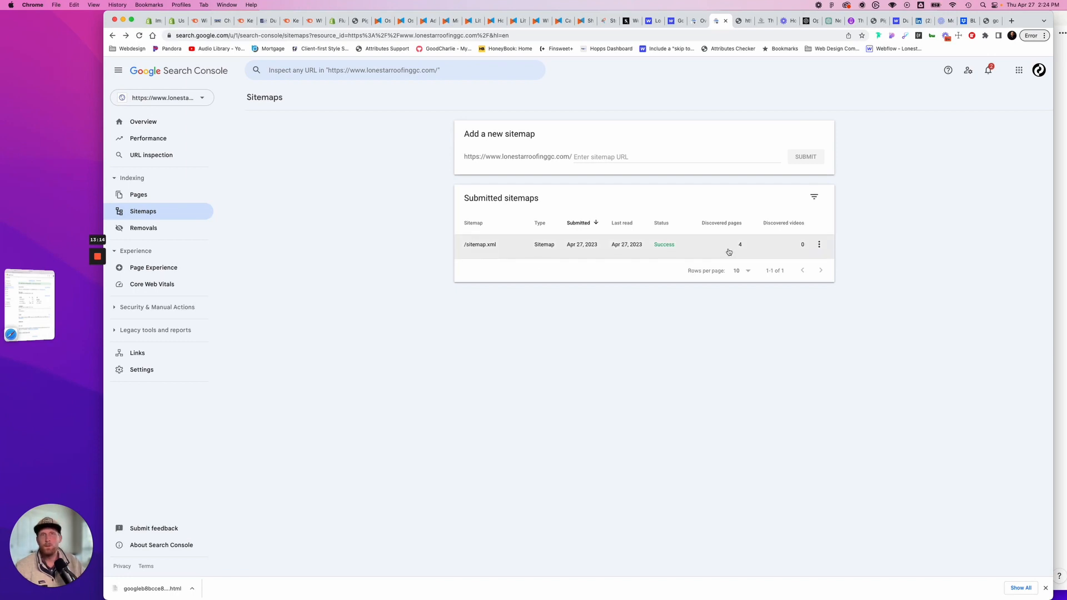
mouse_move(570, 207)
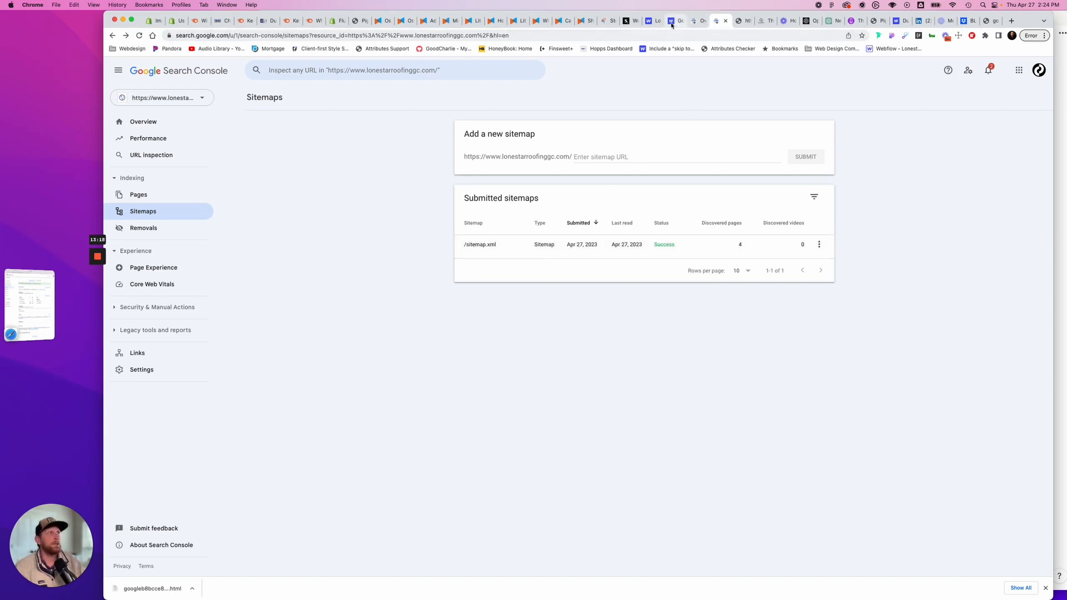
click(649, 20)
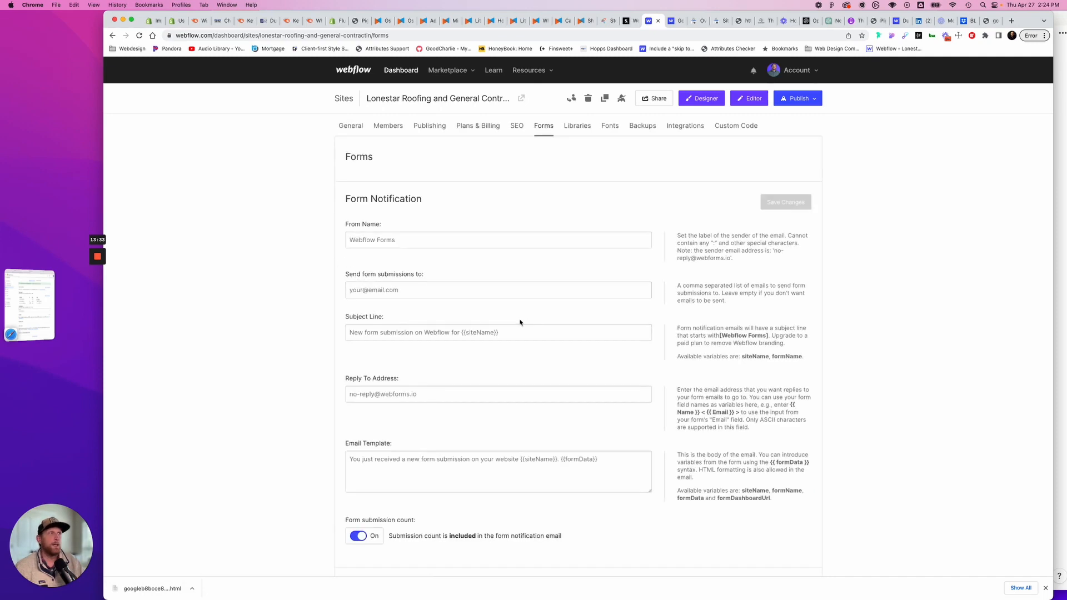
mouse_move(506, 311)
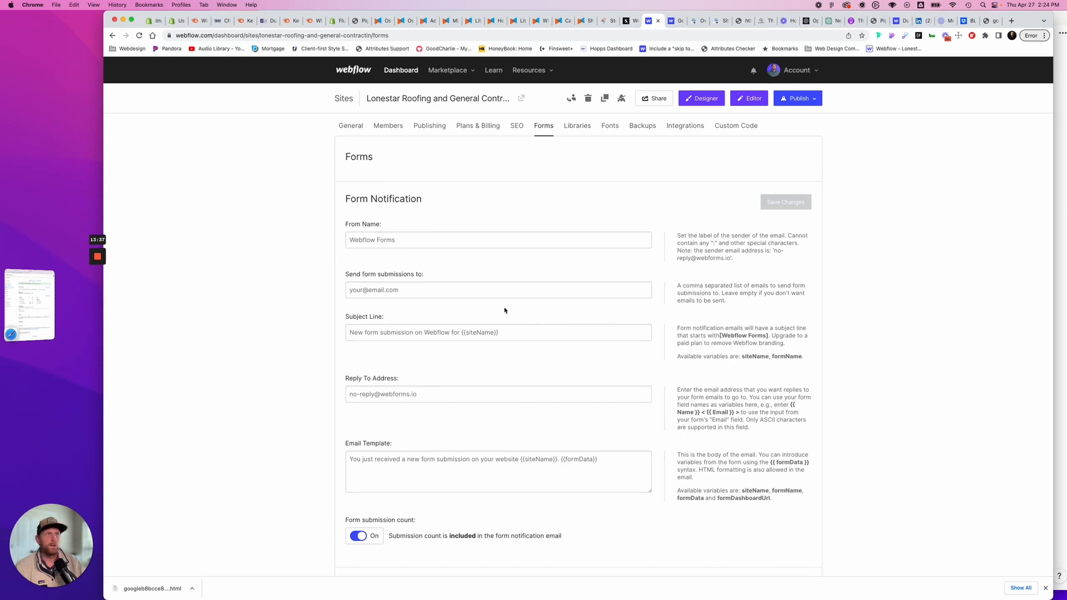
Open the Lone Star Roofing site in the Webflow Designer from the Forms tab.
click(701, 97)
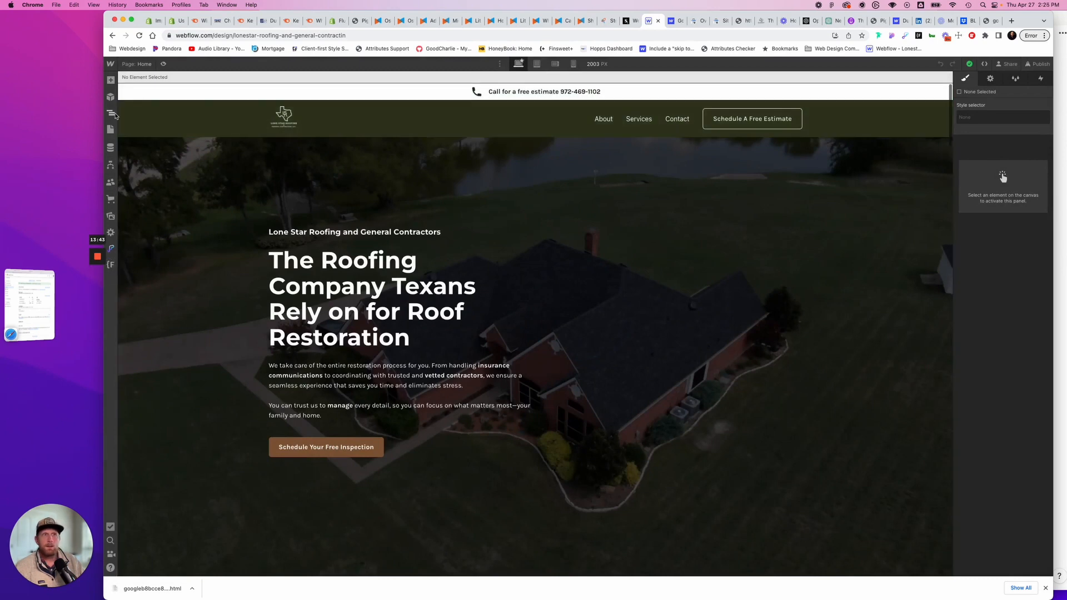
Review the Home page's SEO and Open Graph settings, then open the asset library.
click(110, 113)
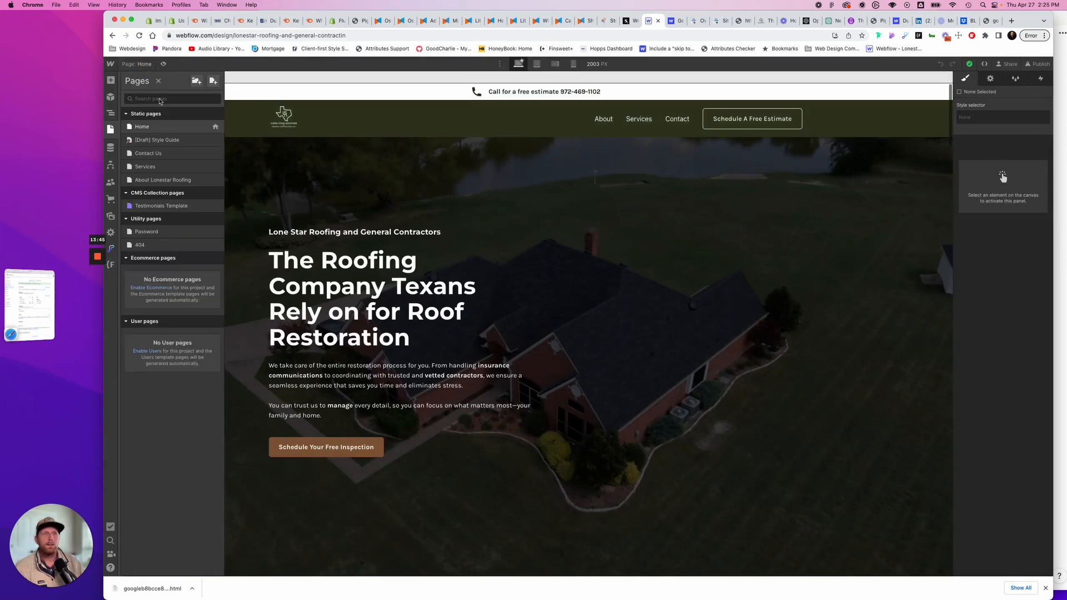
click(214, 127)
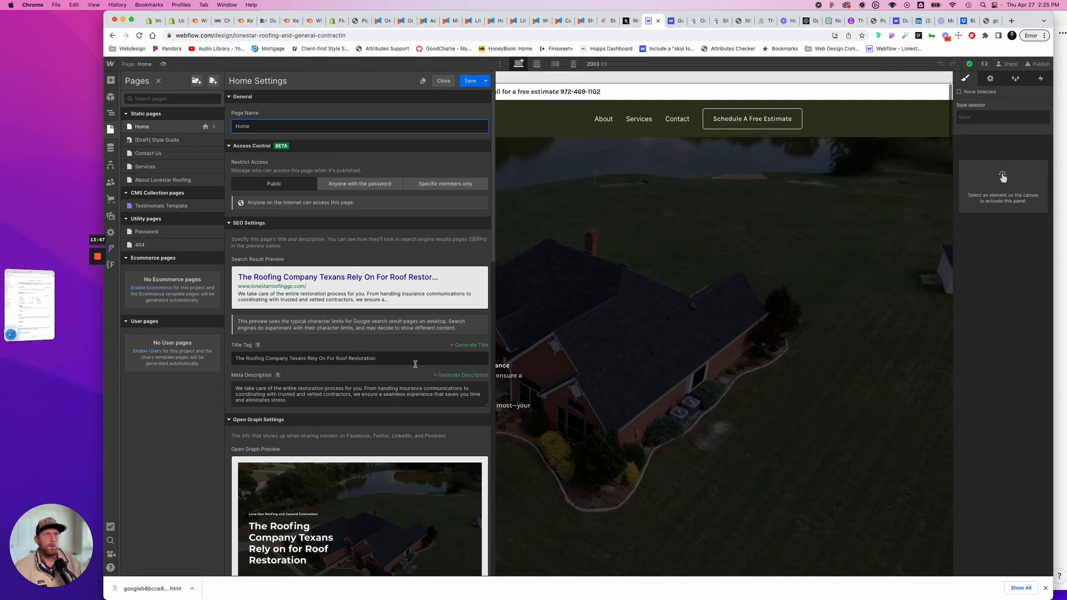
scroll(down, 3)
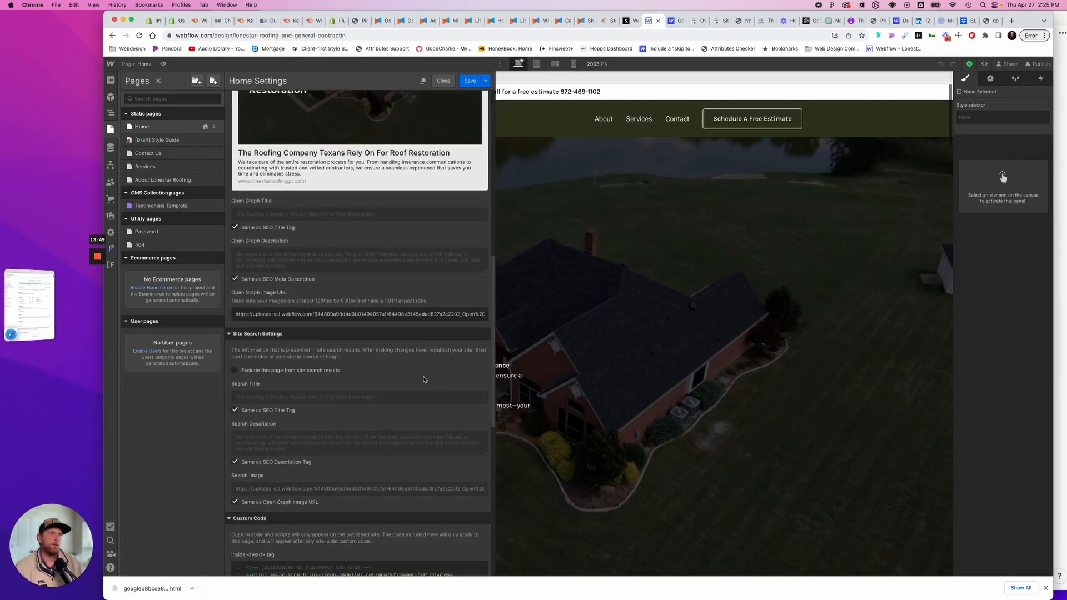
scroll(up, 3)
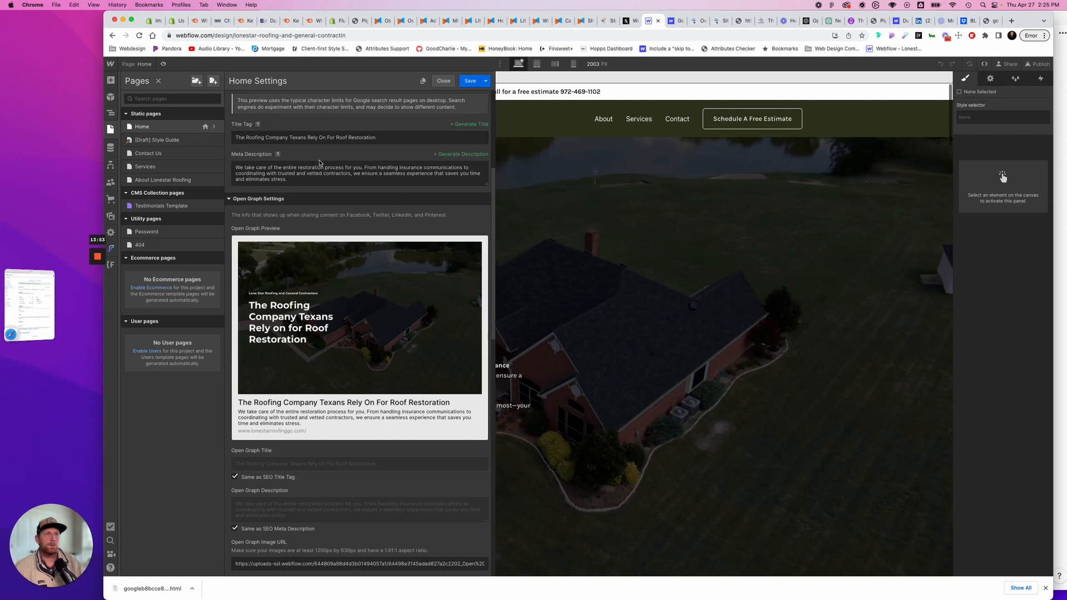
scroll(down, 3)
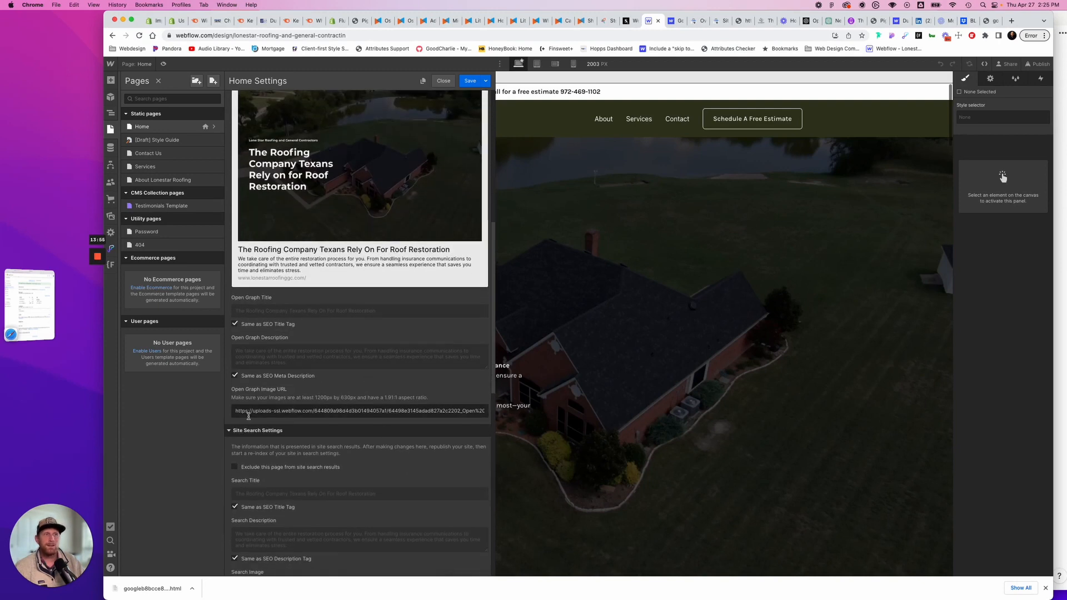
click(442, 80)
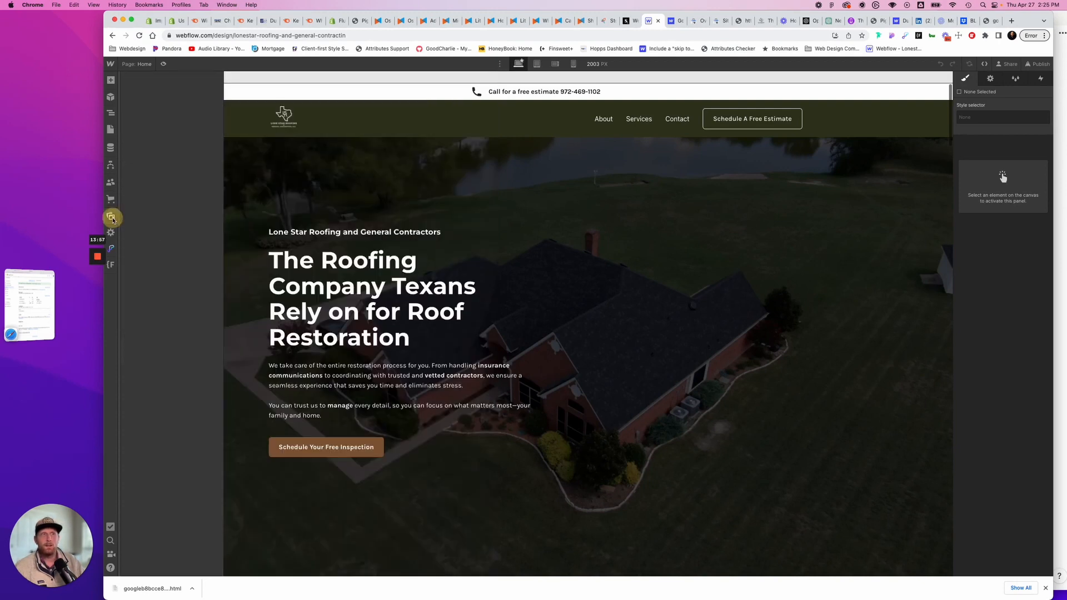
click(110, 218)
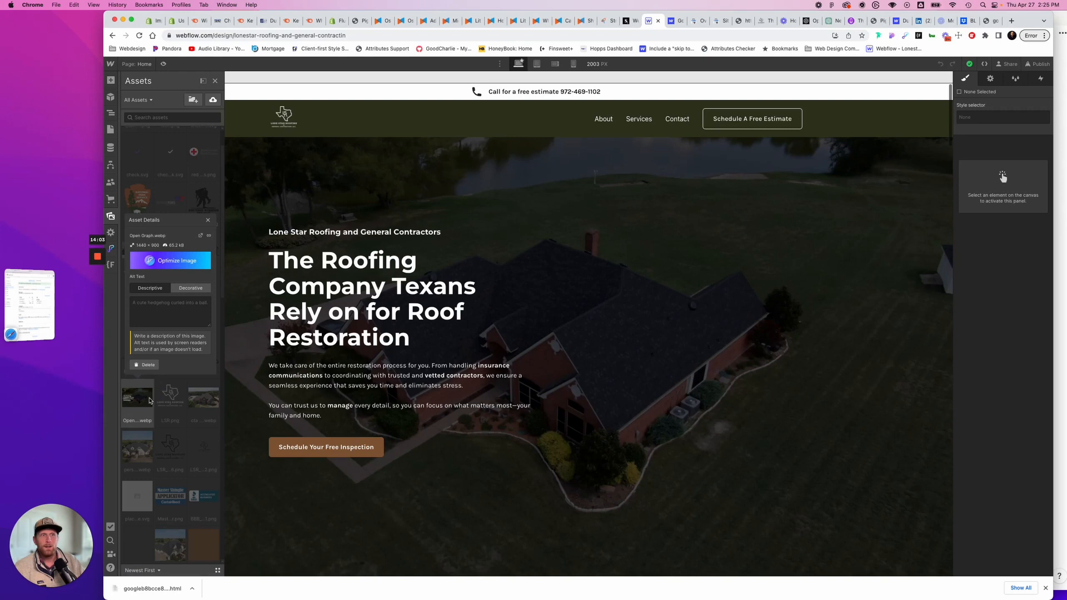
Copy the link of the Open-Graph.webp asset.
click(207, 220)
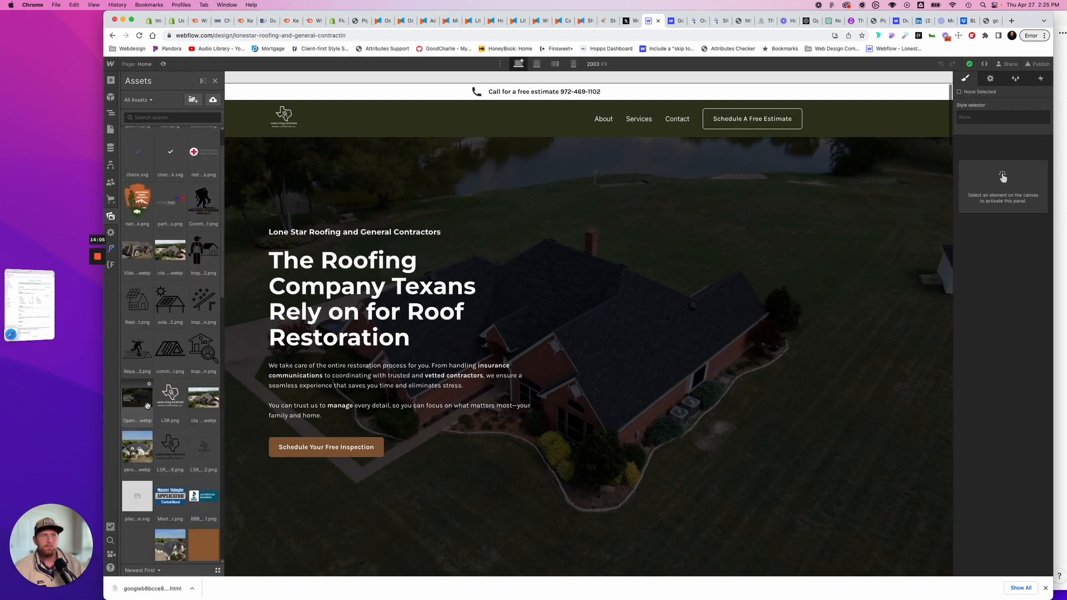
click(137, 401)
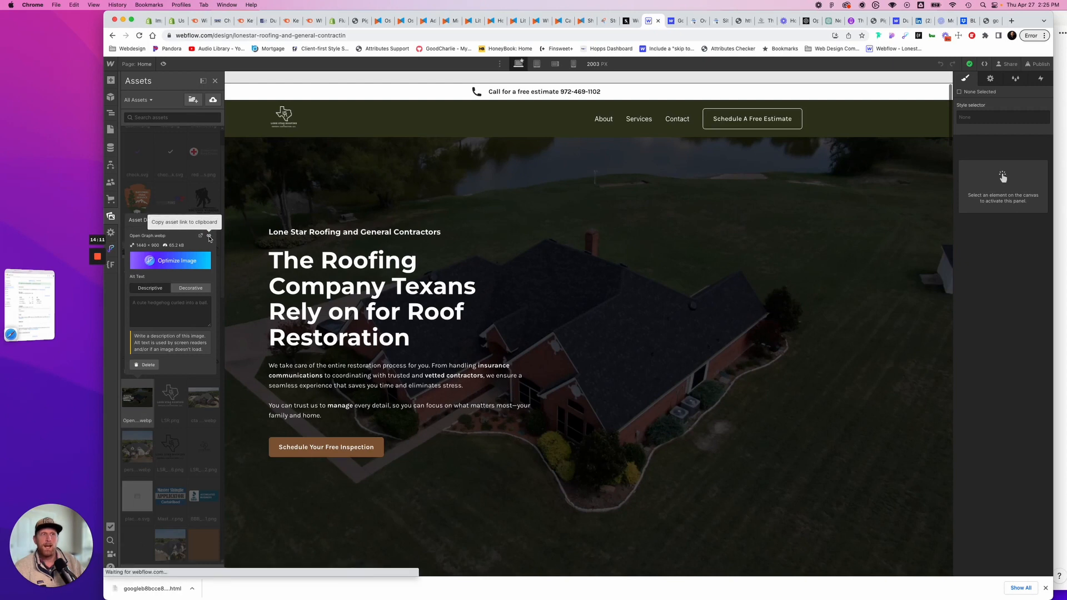
click(209, 236)
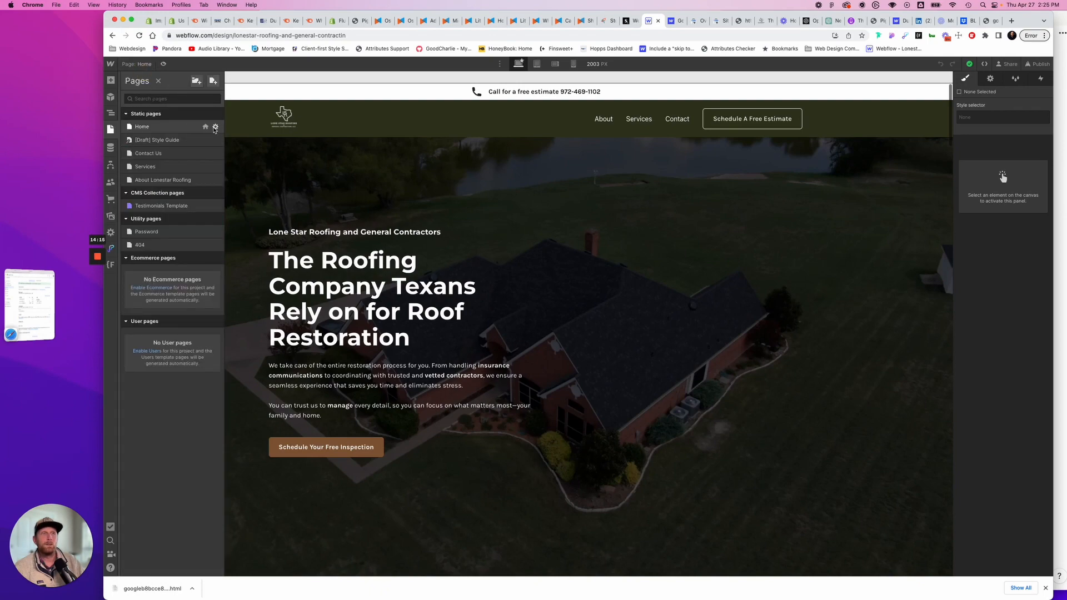
Check the Home page's Open Graph image URL against the copied link, then close settings.
click(215, 127)
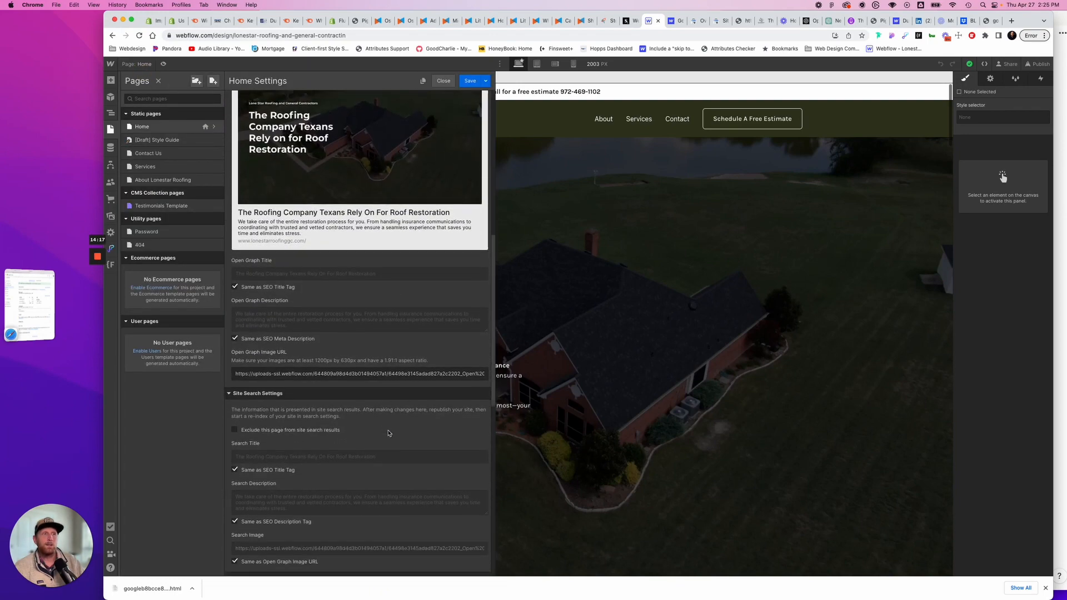
scroll(down, 3)
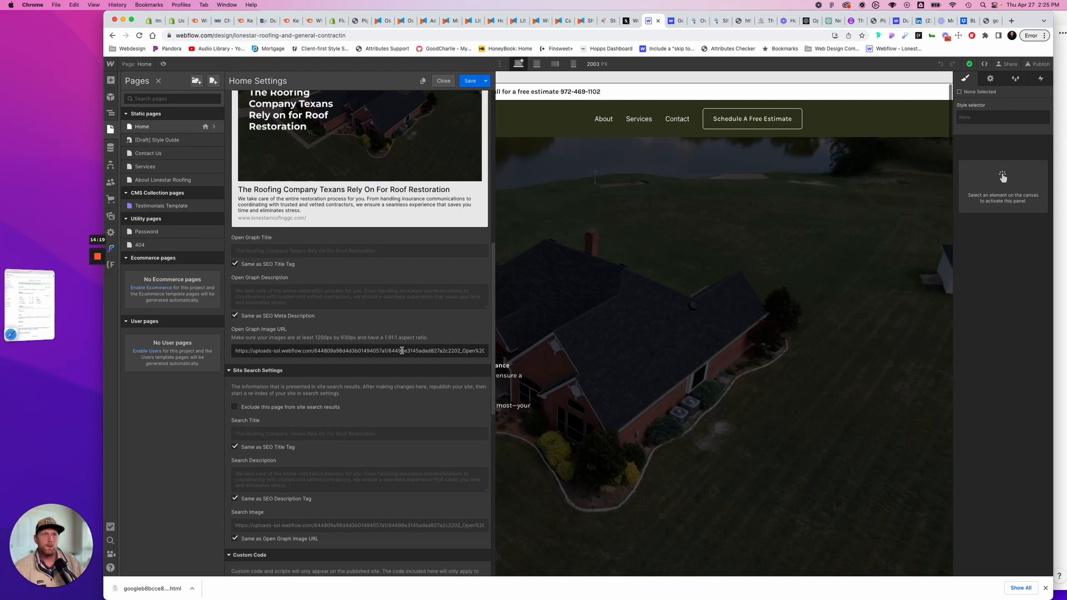
click(469, 80)
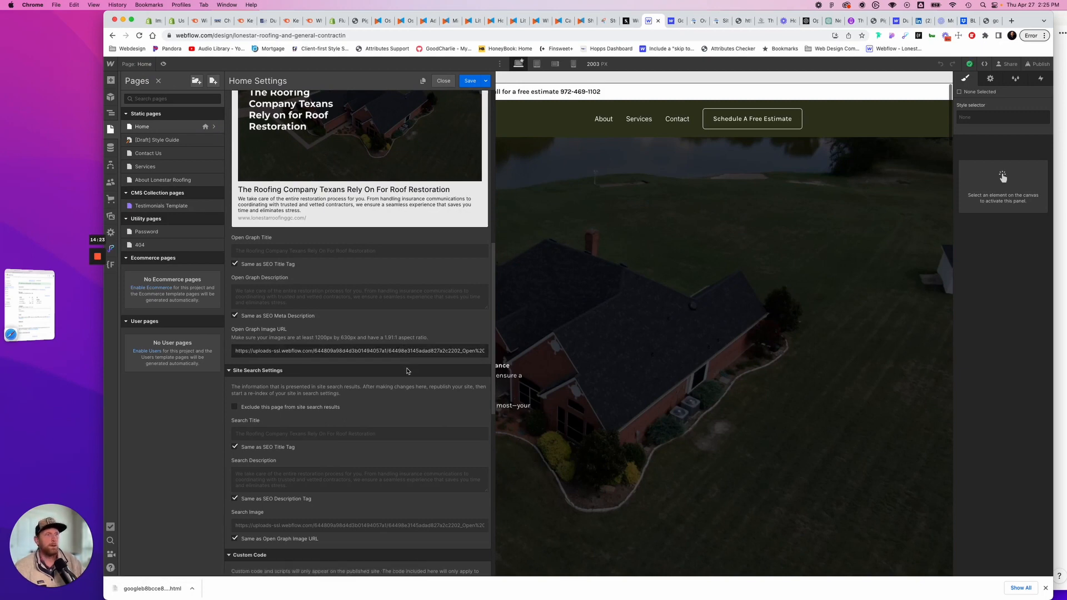
scroll(up, 3)
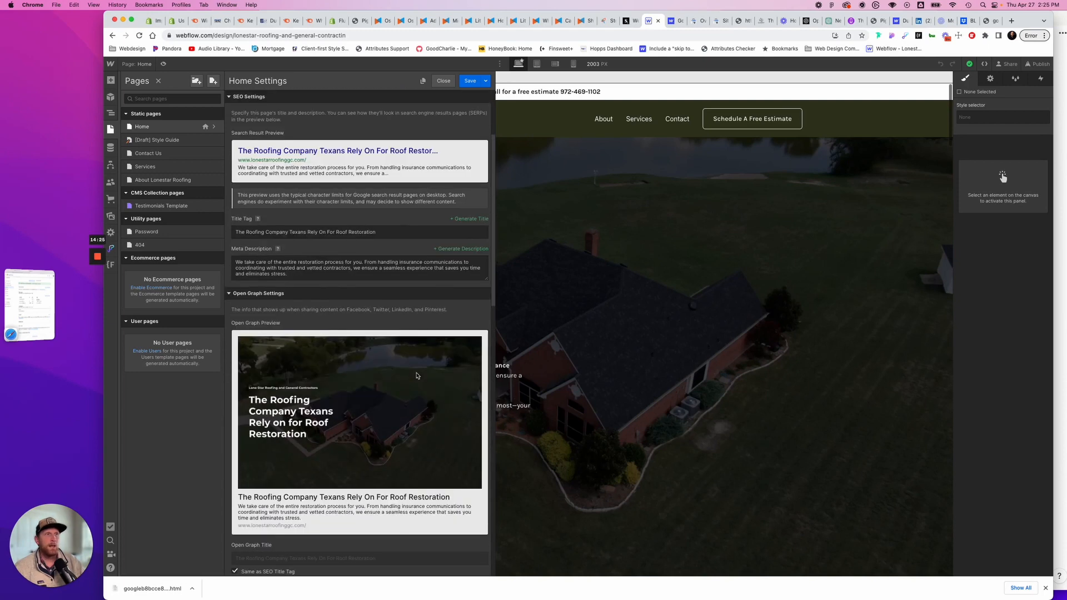
mouse_move(357, 333)
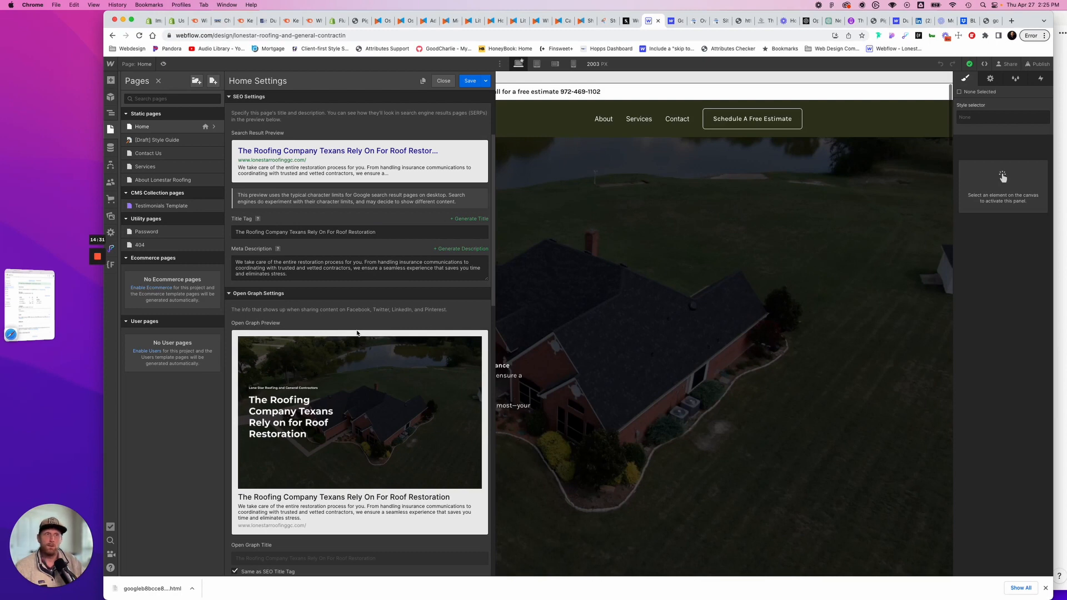
mouse_move(462, 97)
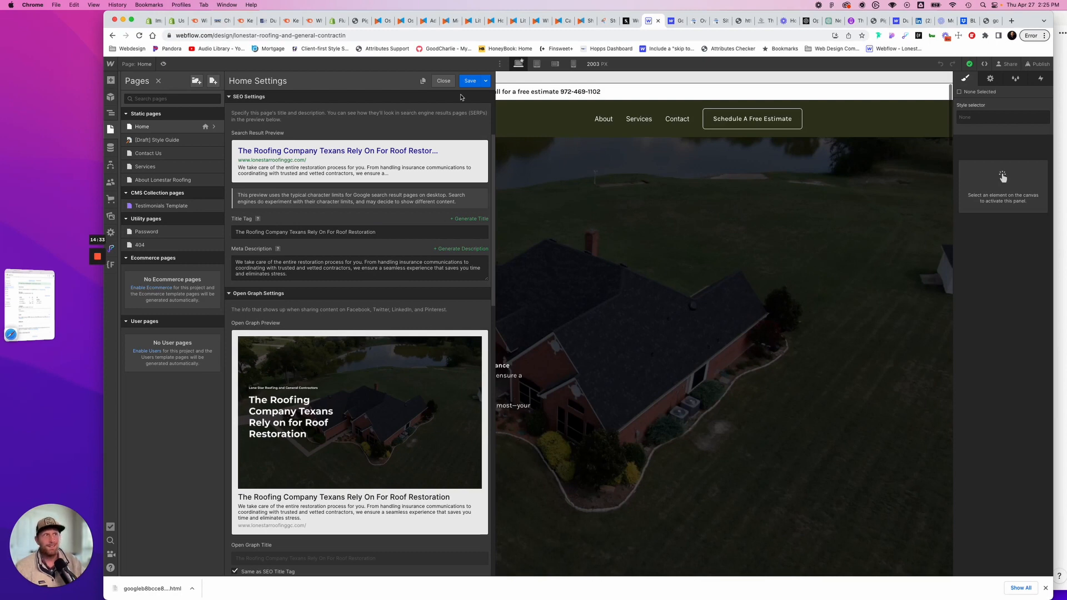
click(443, 80)
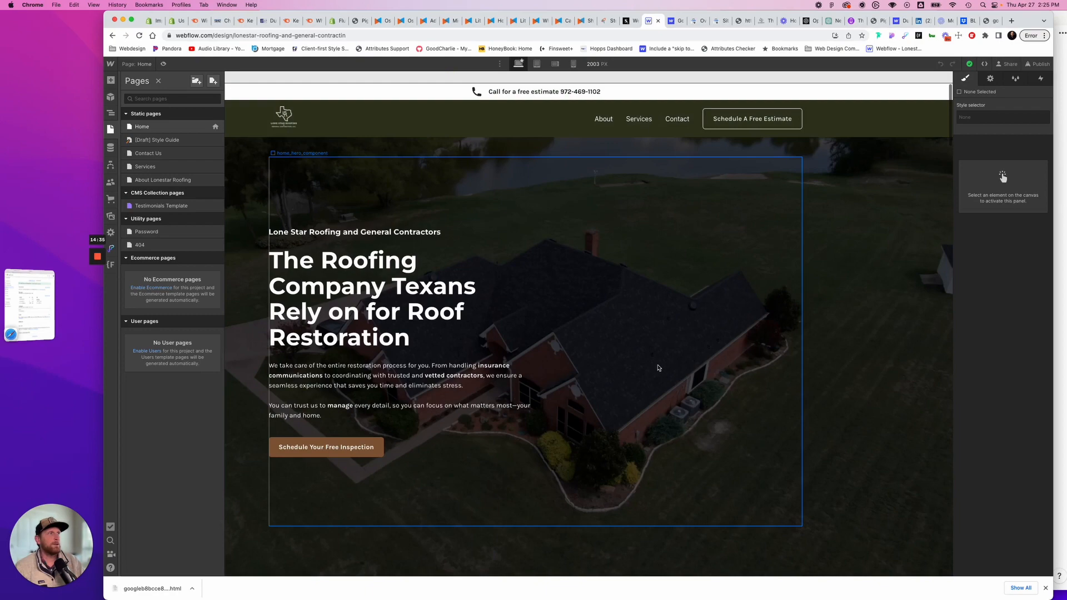
Switch to the Contact Us page and select the contact email address text.
scroll(down, 3)
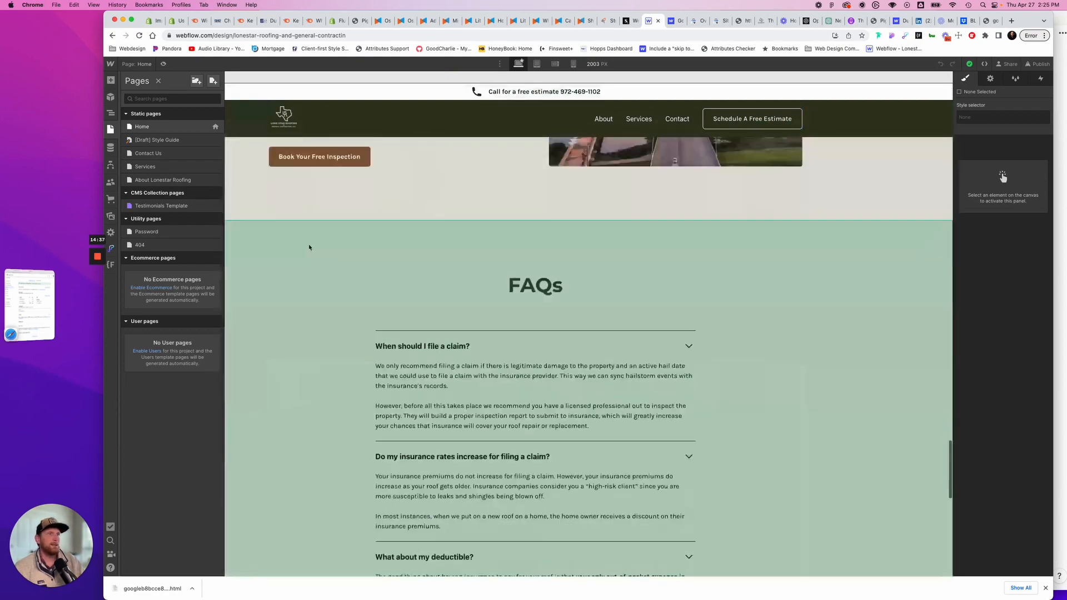
scroll(down, 3)
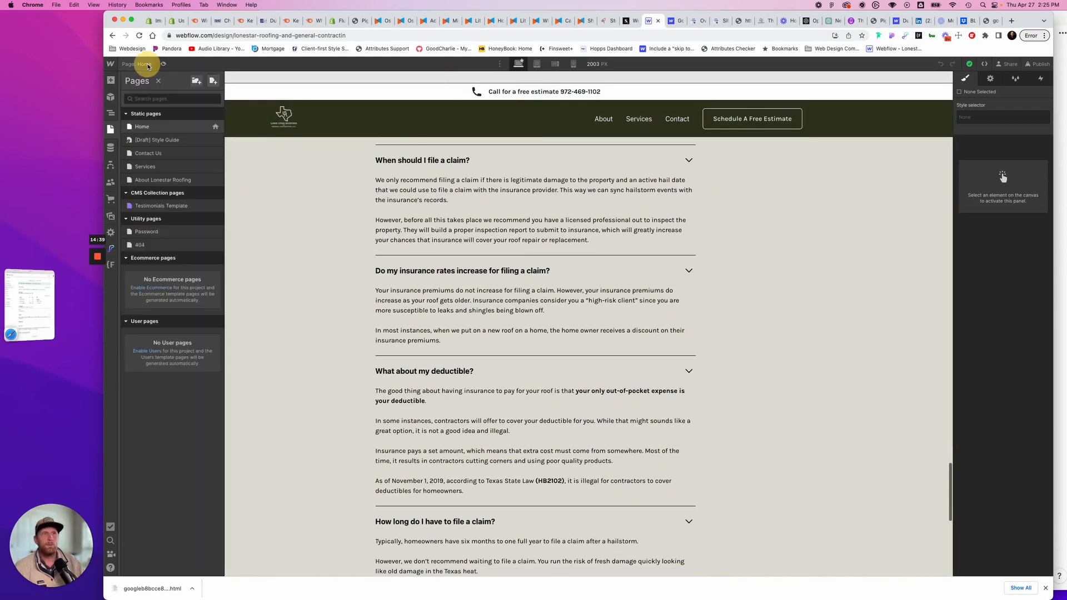
click(148, 152)
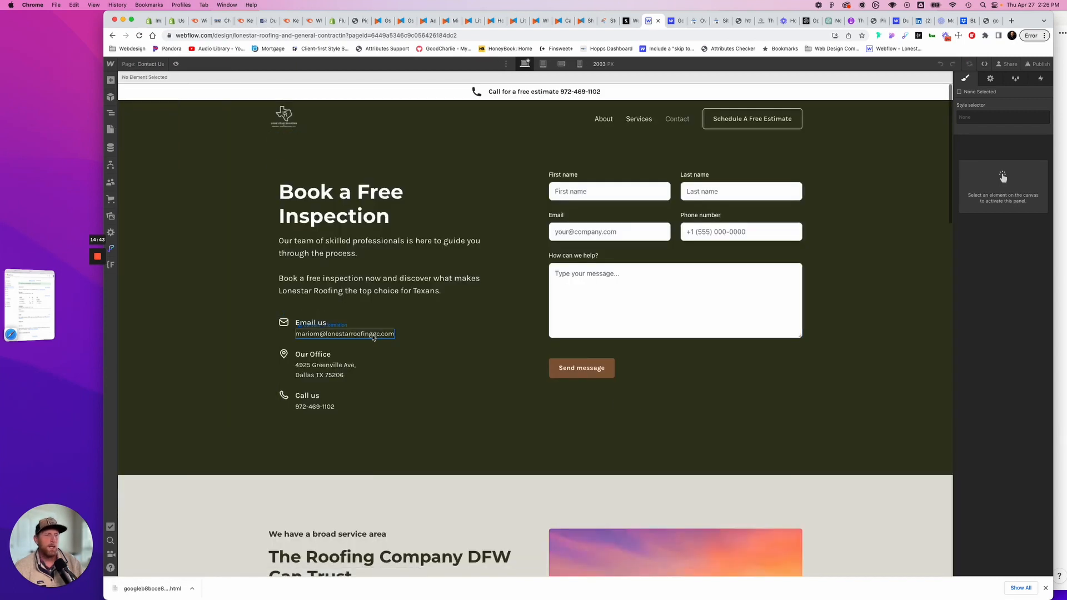
click(345, 334)
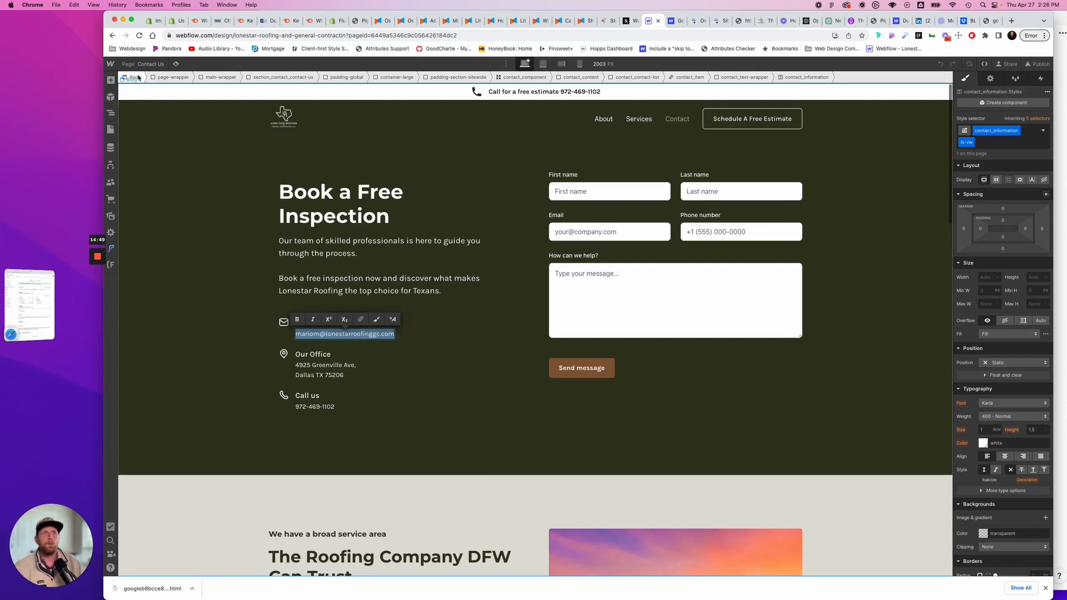
click(109, 128)
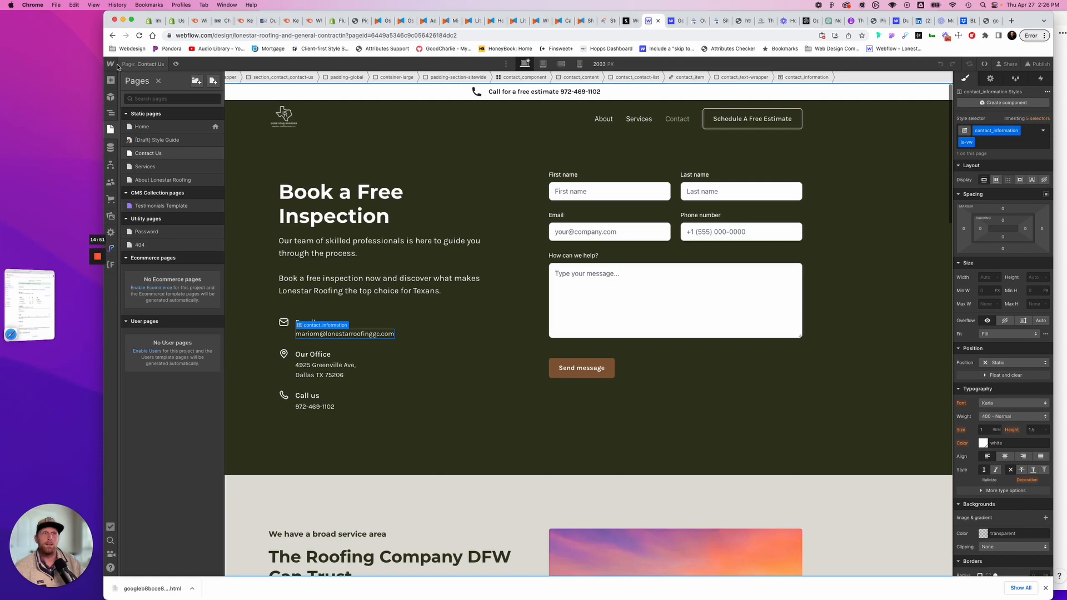
click(110, 63)
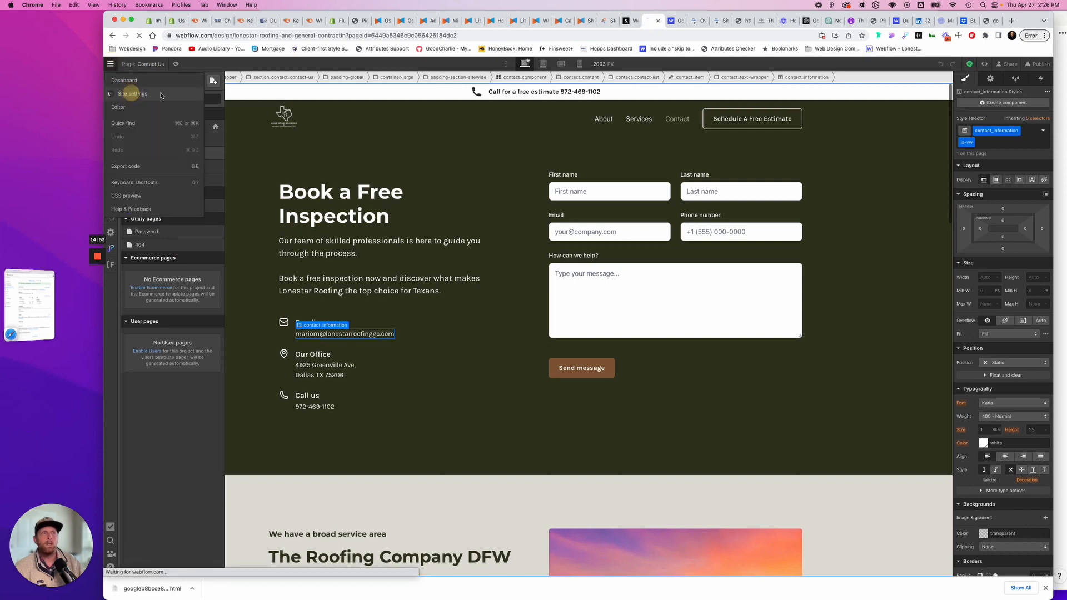
Go to Lonestar Roofing's site settings and bring up the Forms notification settings.
click(132, 93)
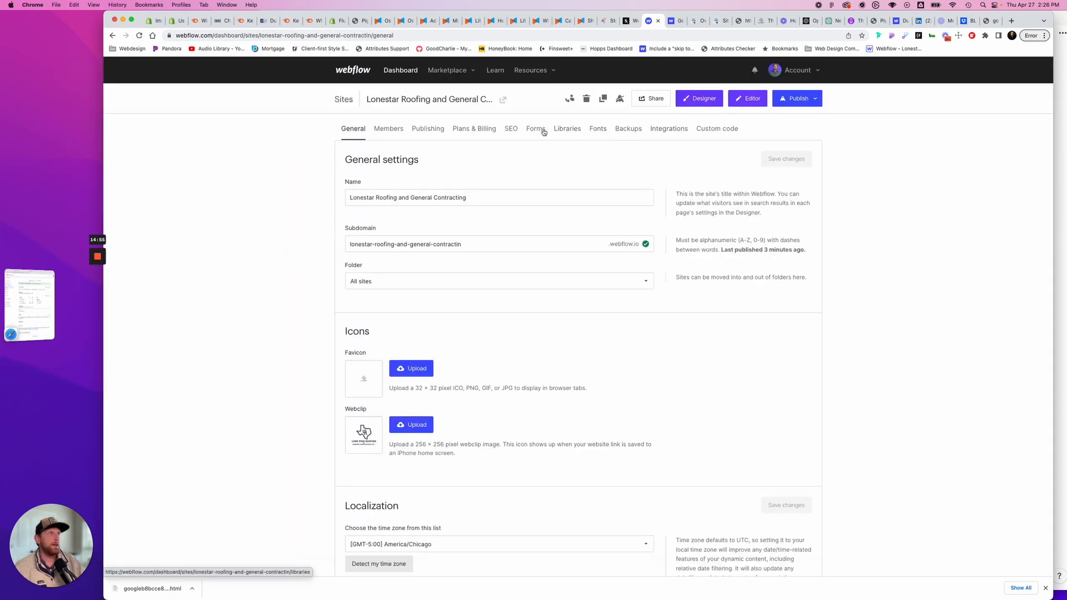
click(536, 128)
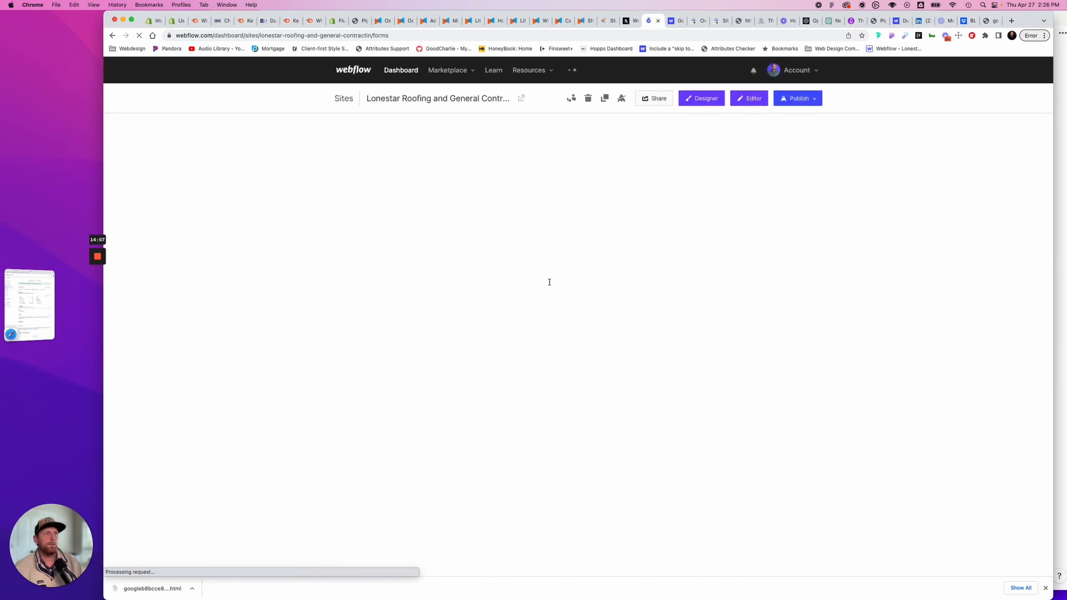